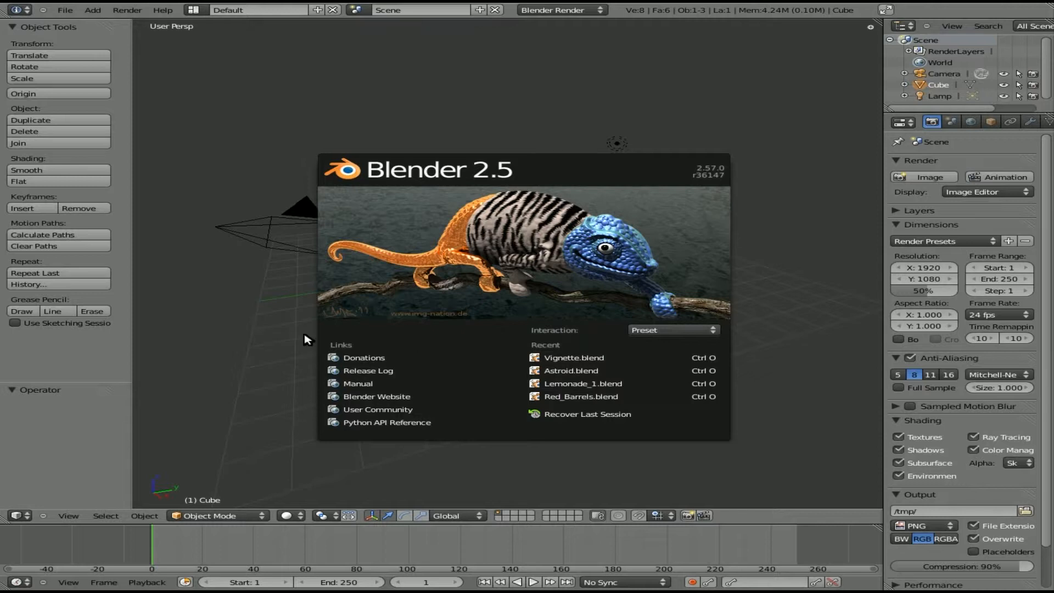
mouse_move(57, 244)
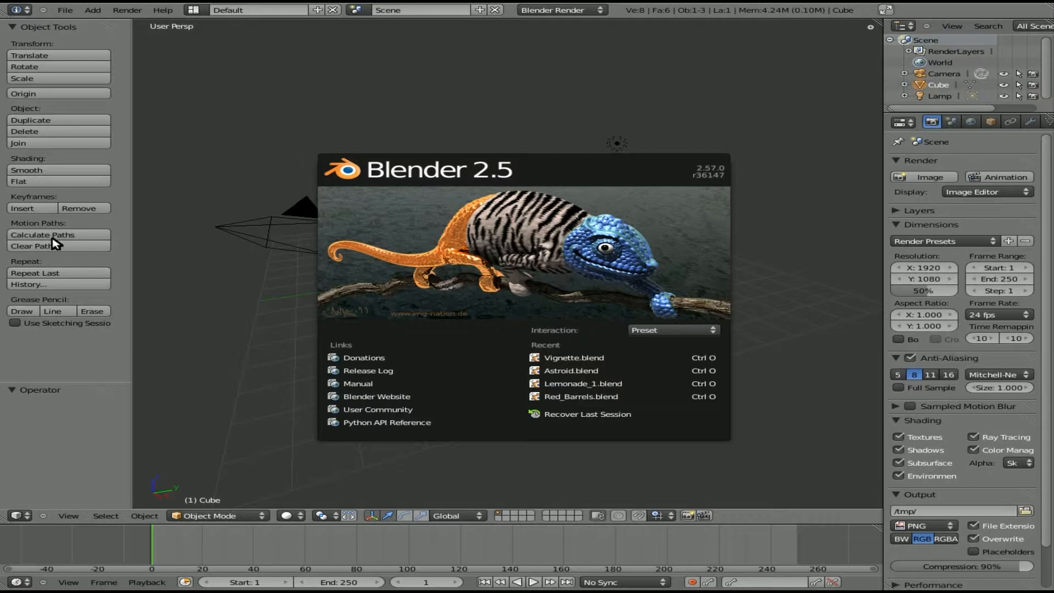
mouse_move(524, 344)
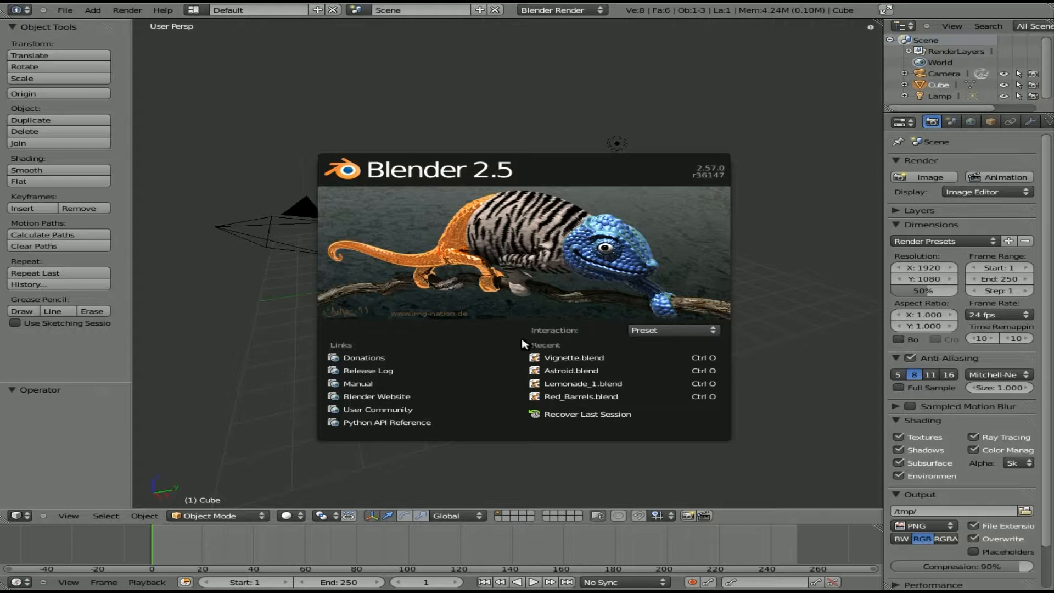
mouse_move(577, 239)
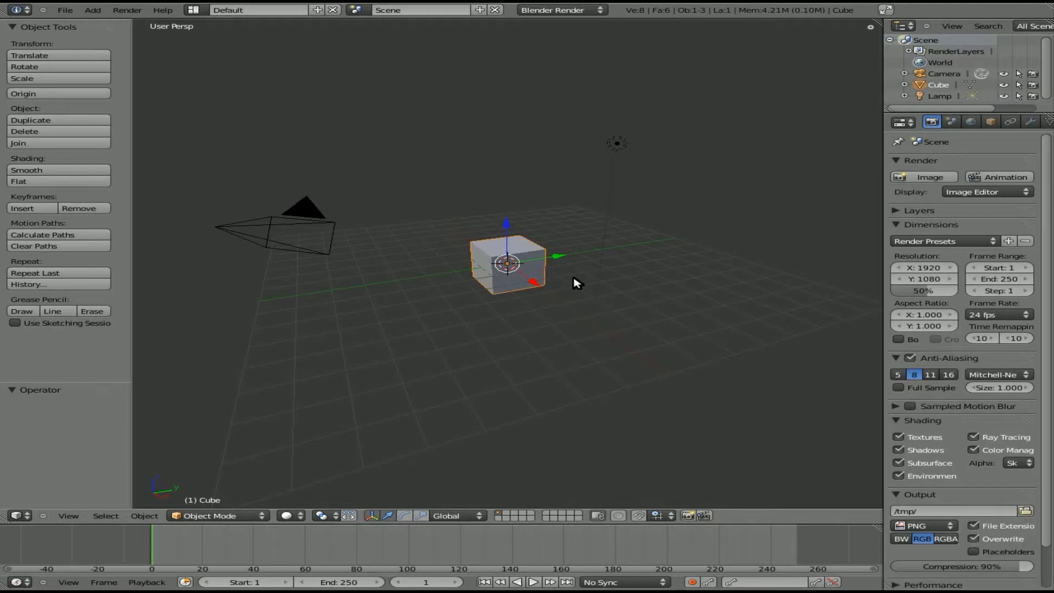
mouse_move(314, 312)
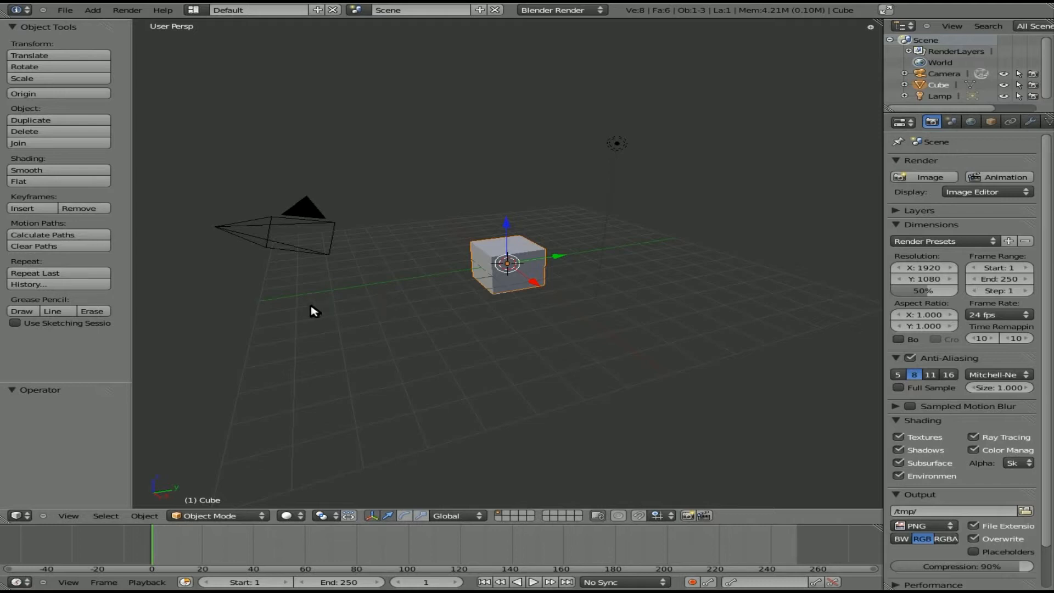
mouse_move(327, 209)
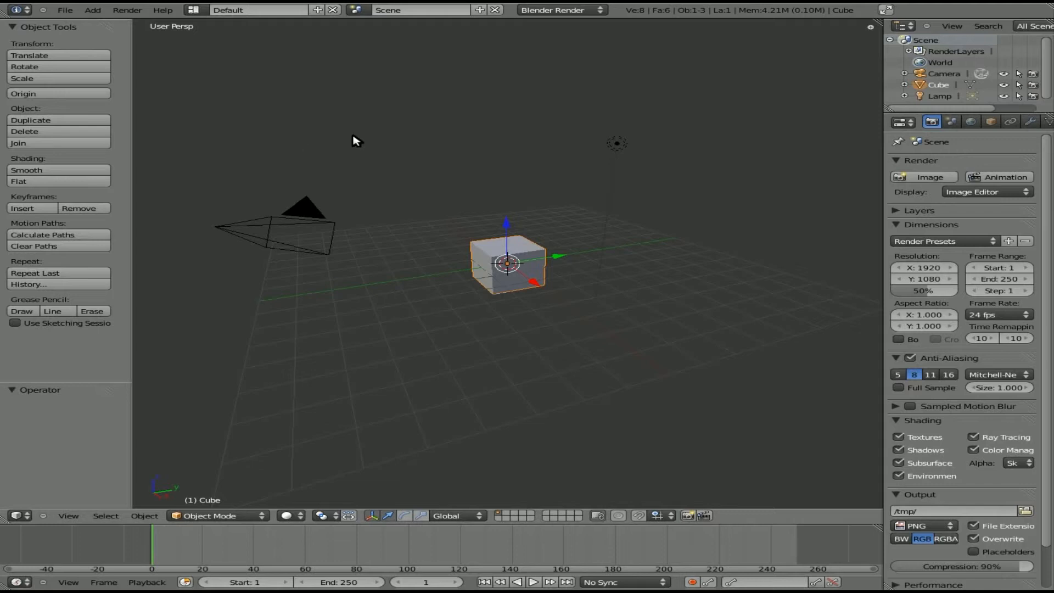
mouse_move(428, 119)
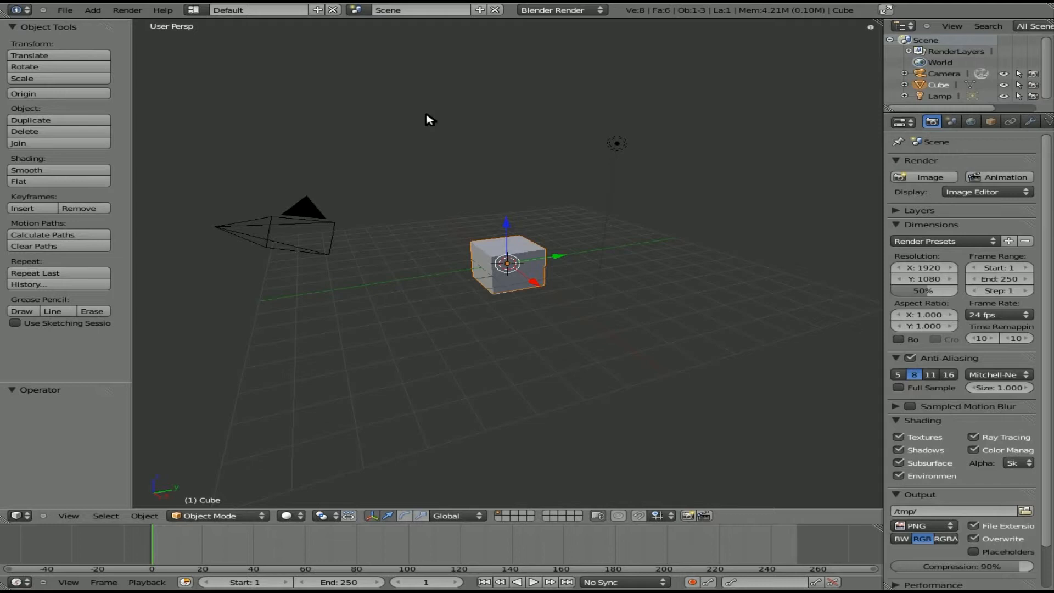
mouse_move(239, 94)
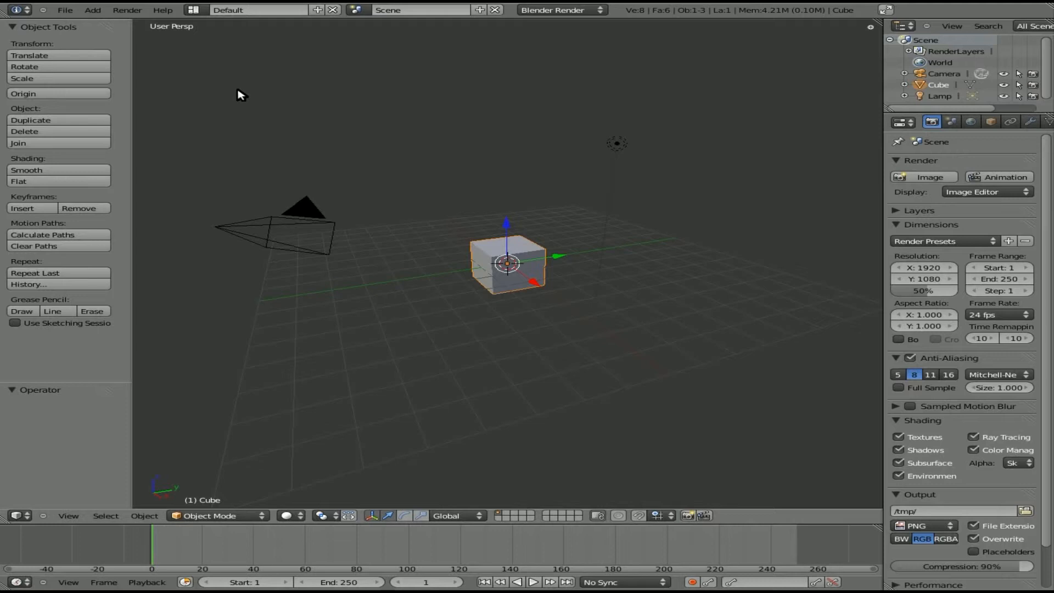
mouse_move(170, 306)
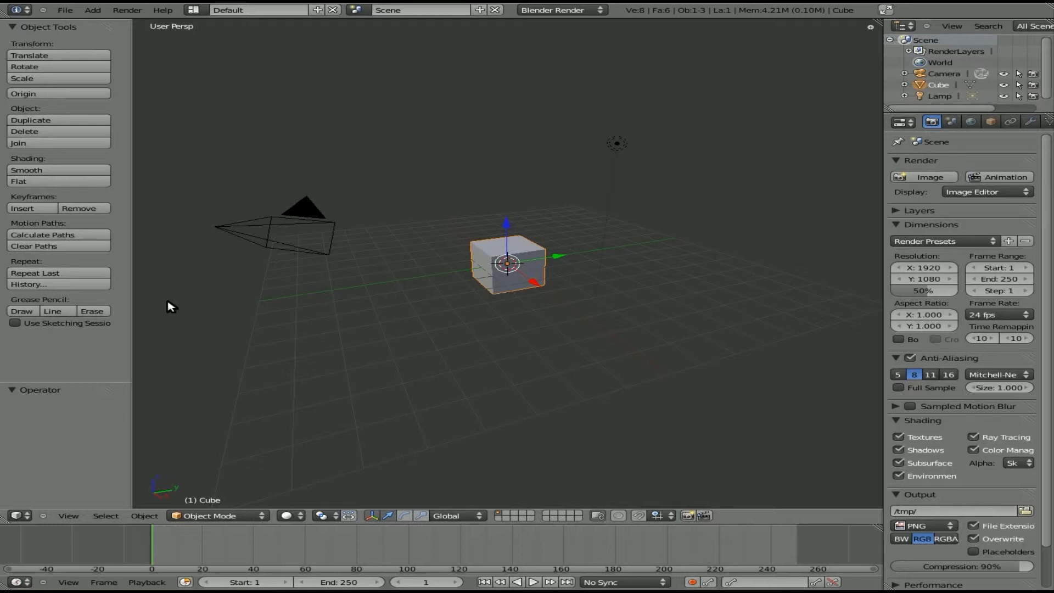
mouse_move(240, 176)
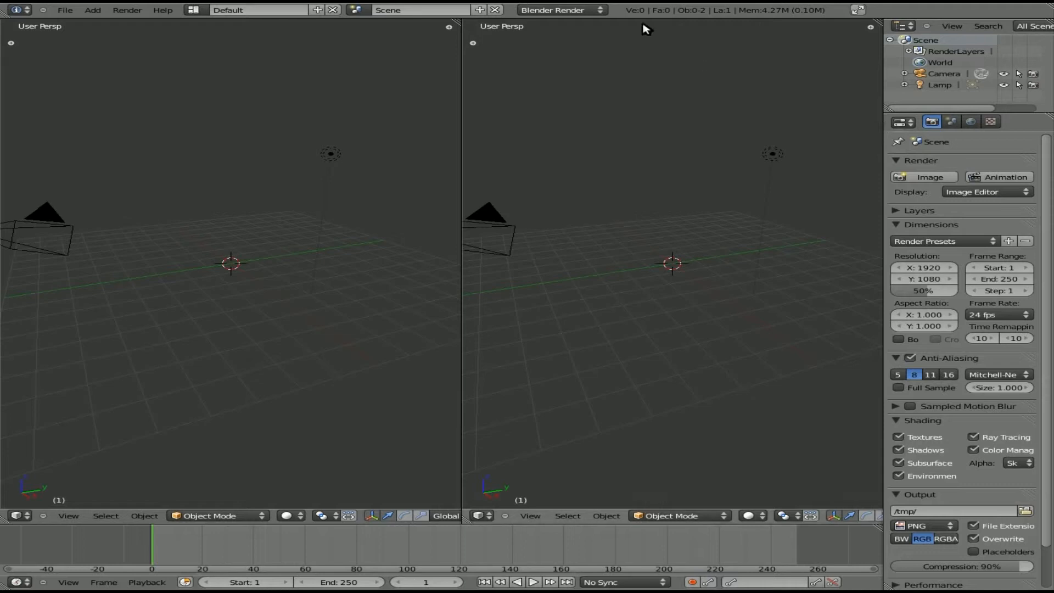
mouse_move(654, 120)
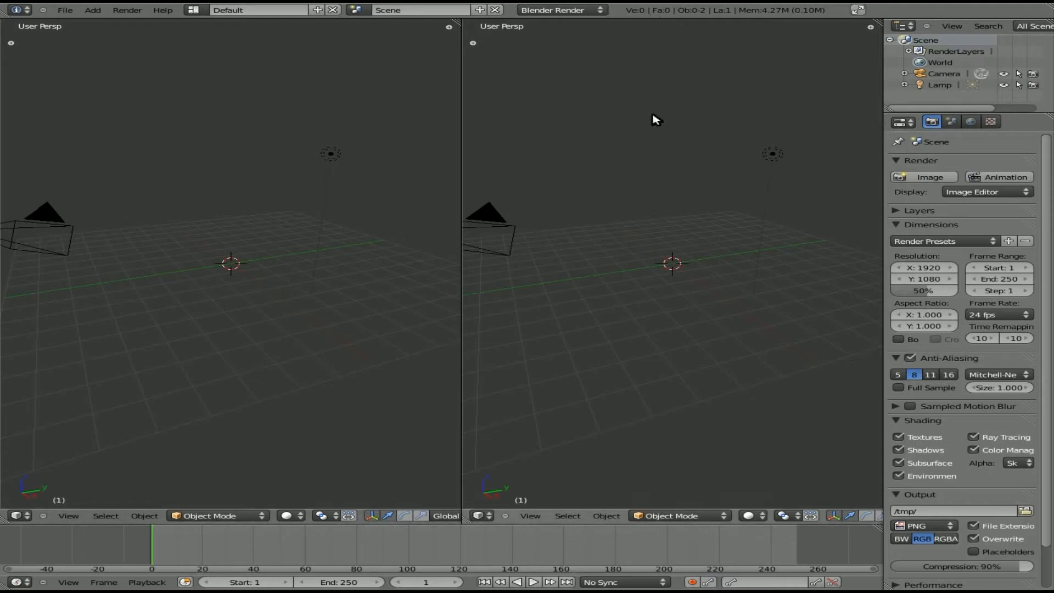
Open the Editor Type list for the right-hand 3D view.
left_click(482, 515)
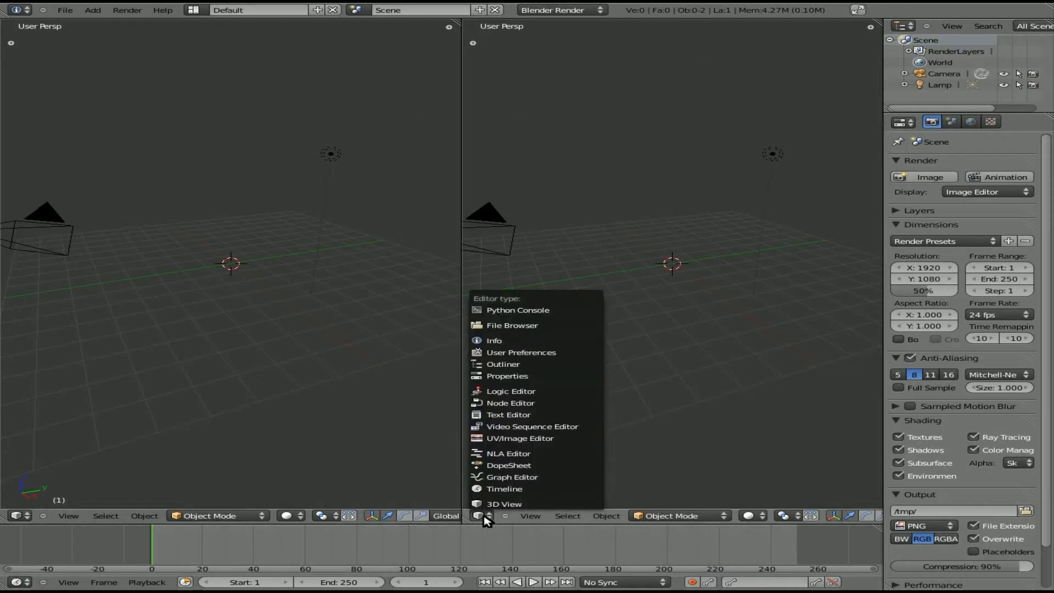
mouse_move(520, 438)
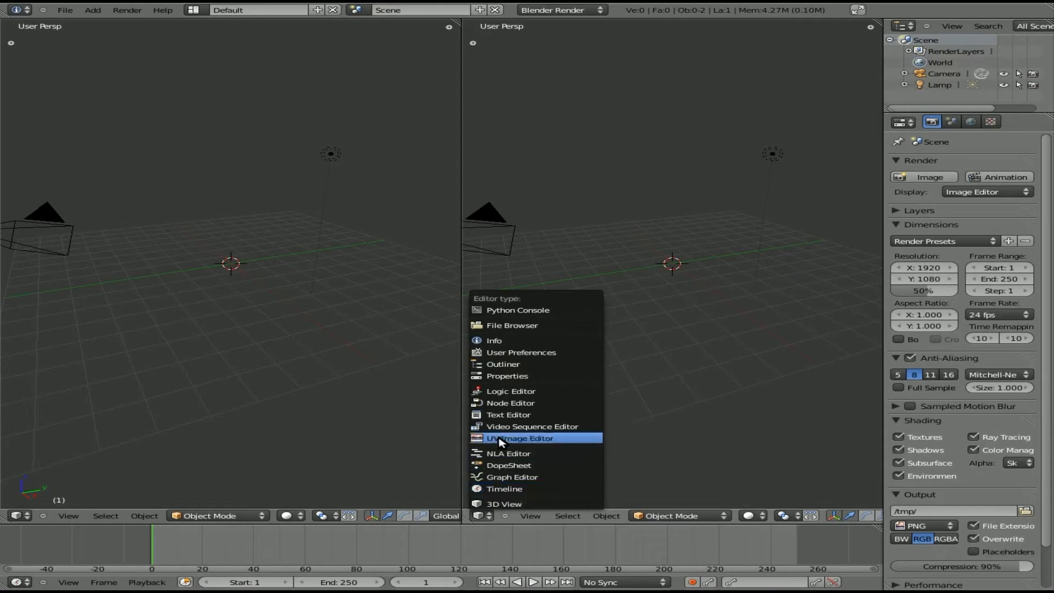
Switch the right area to UV/Image Editor and load Some.avi from /tmp.
left_click(519, 437)
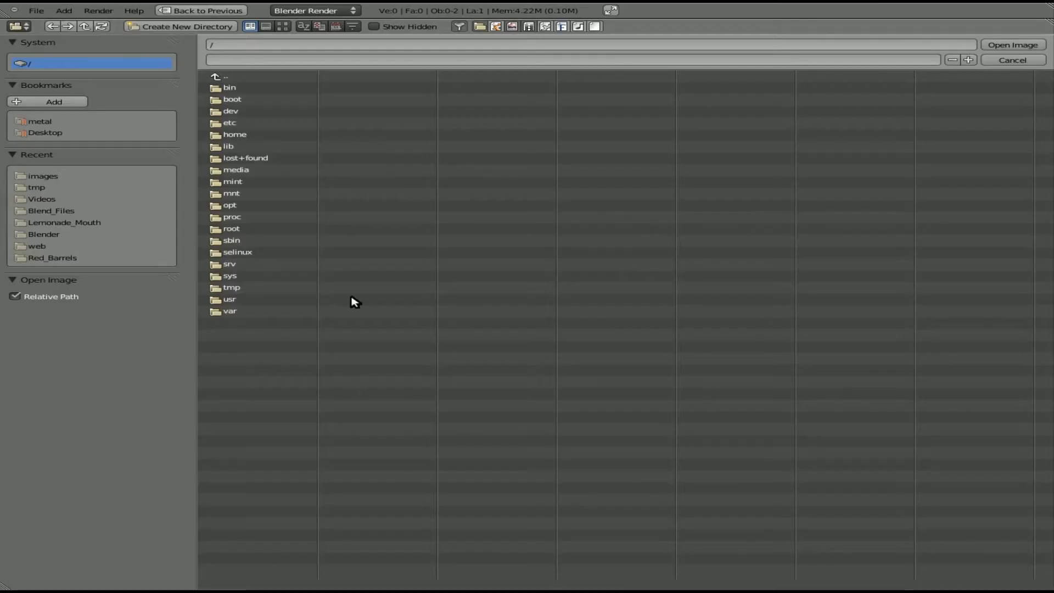
mouse_move(42, 199)
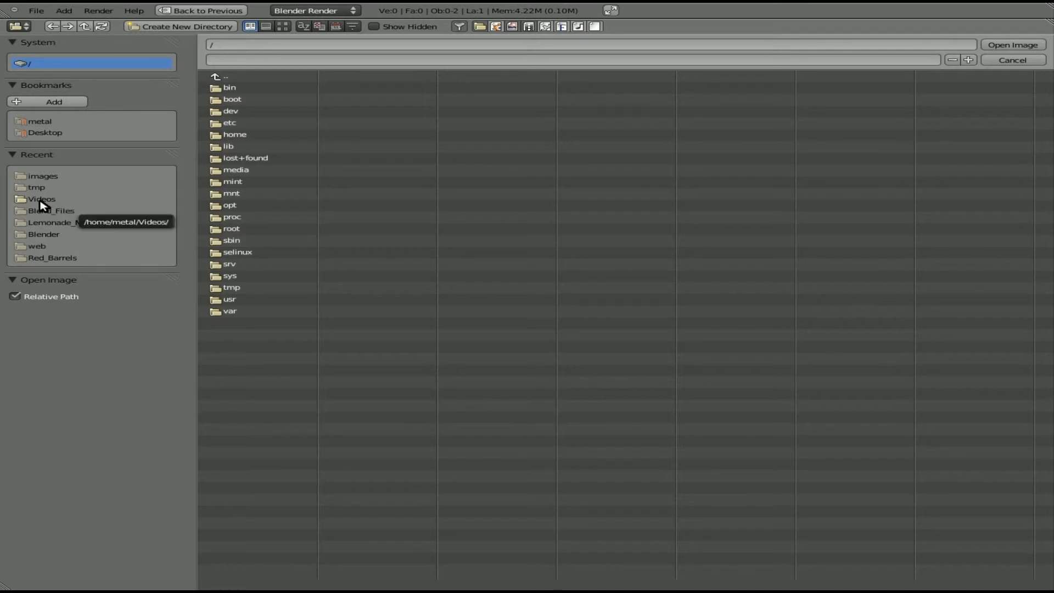
mouse_move(45, 199)
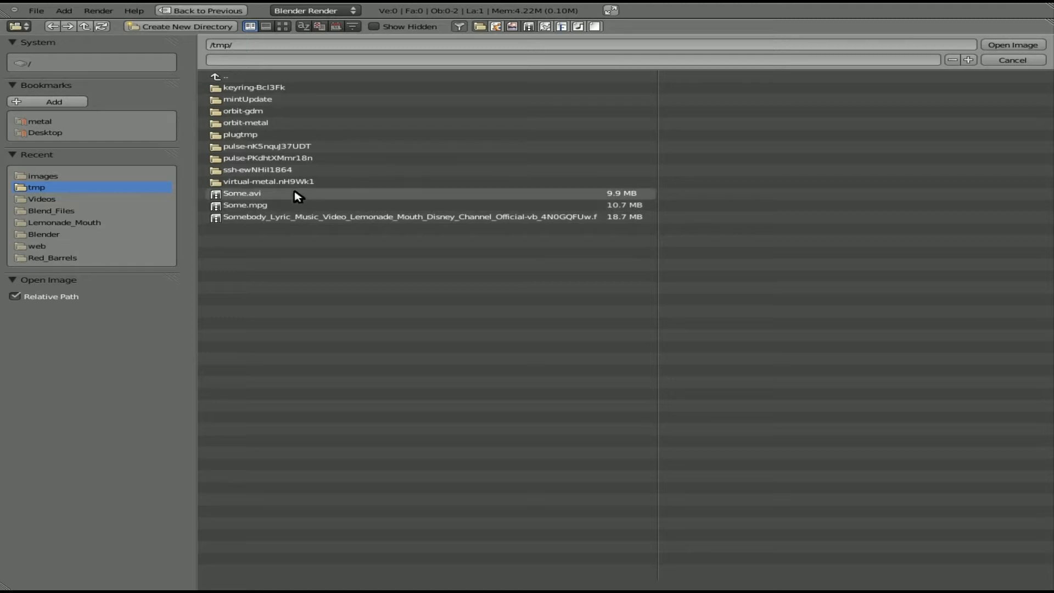
left_click(242, 194)
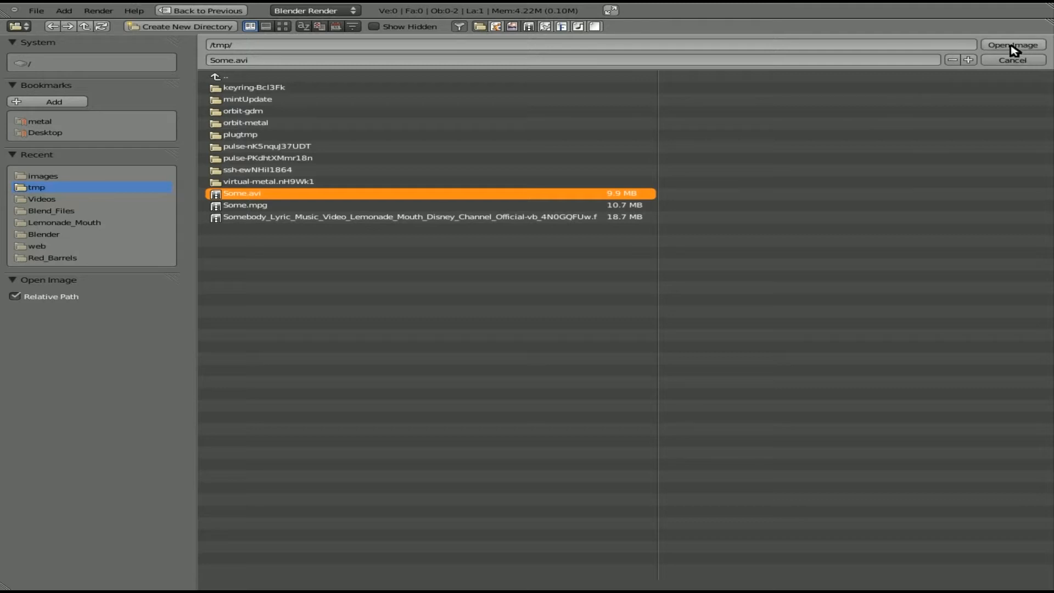
left_click(1011, 44)
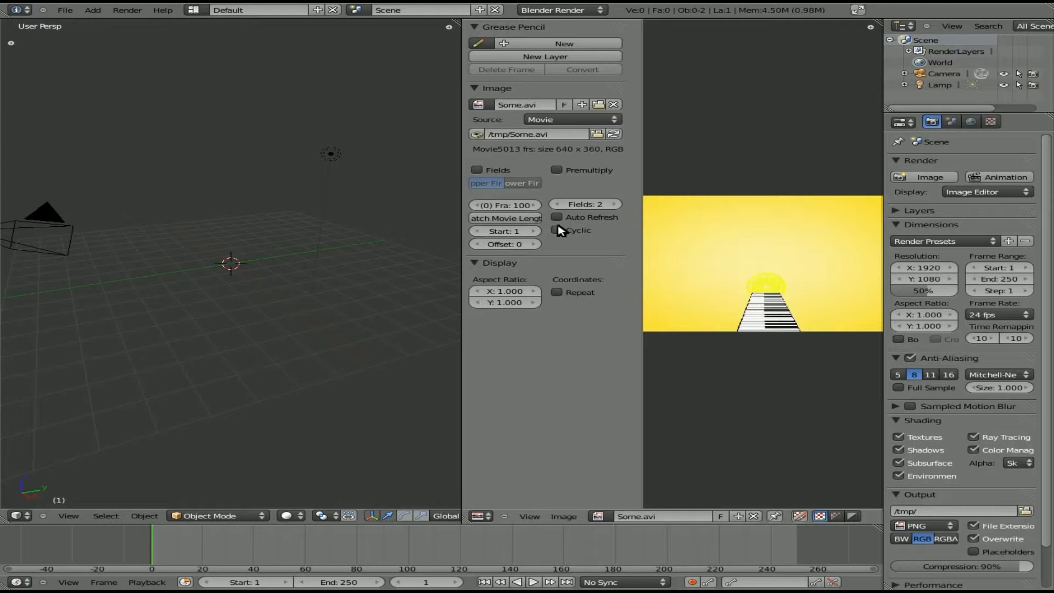
Hide the image properties panel, rewind the video, and widen the 3D view.
left_click(557, 216)
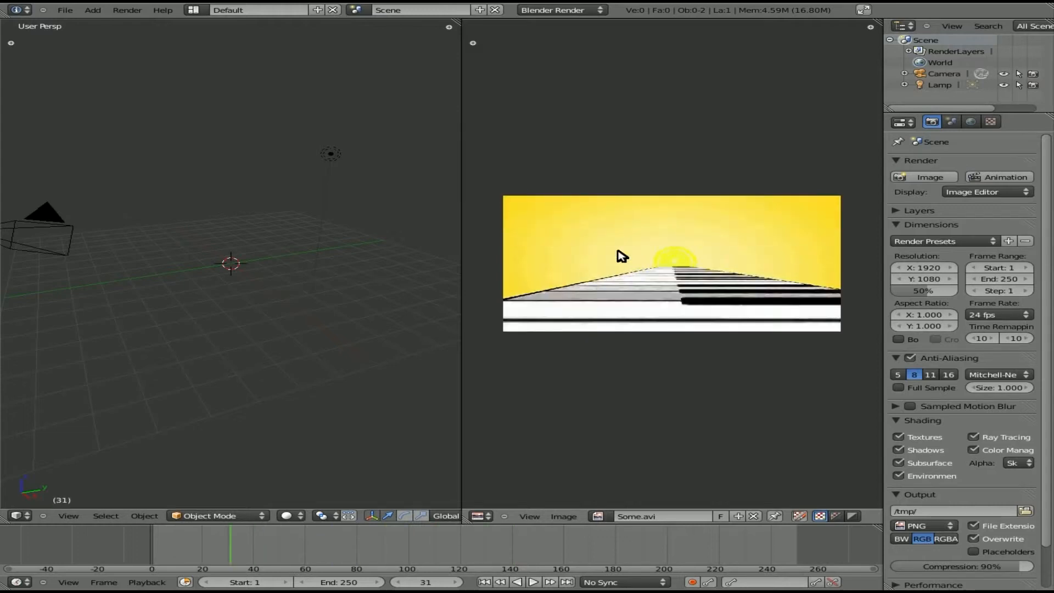
left_click(484, 581)
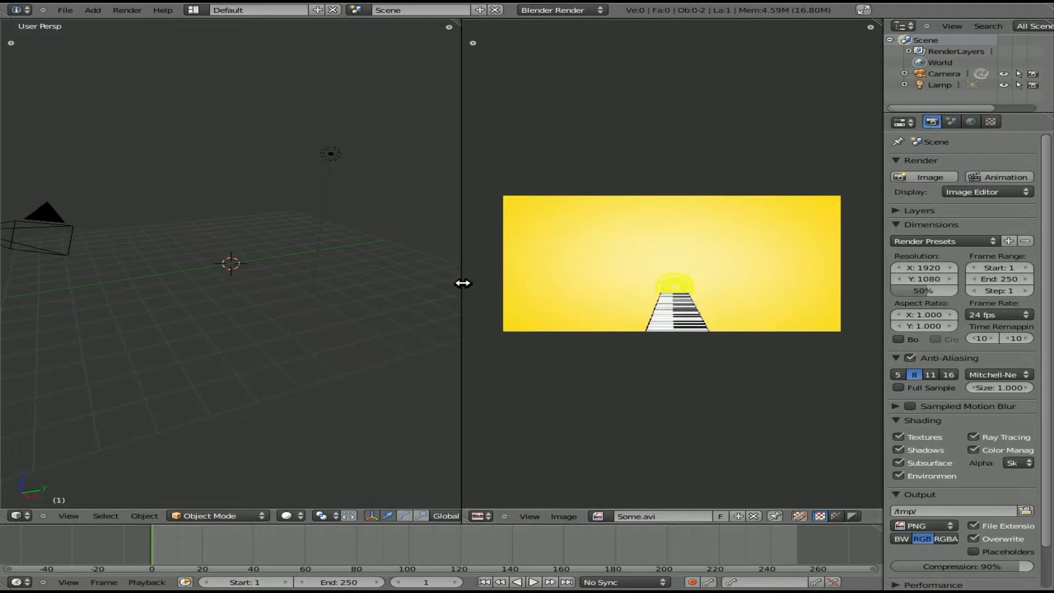
left_click_drag(462, 283, 537, 290)
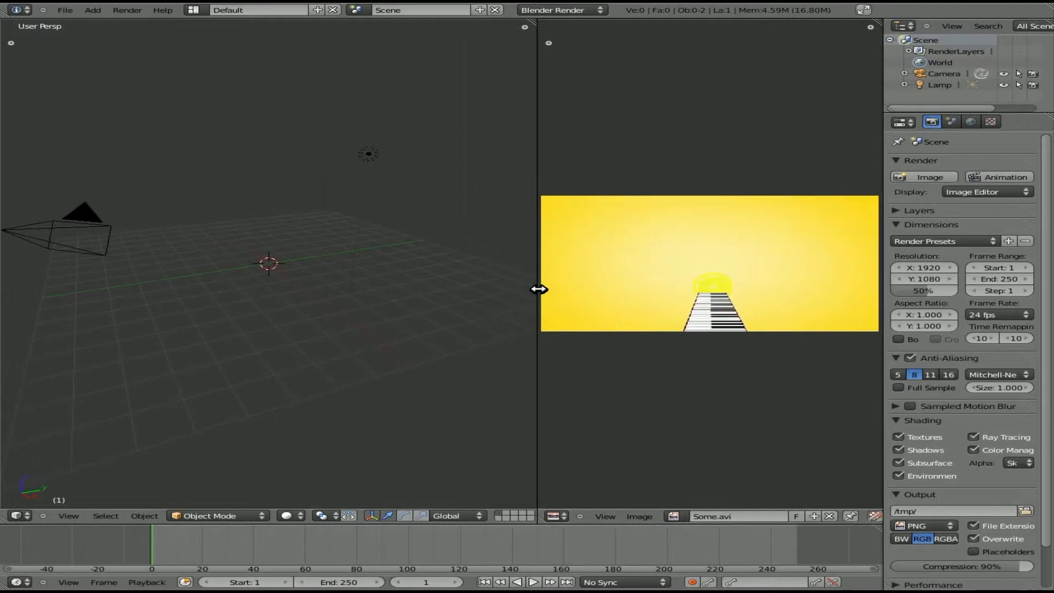
mouse_move(355, 202)
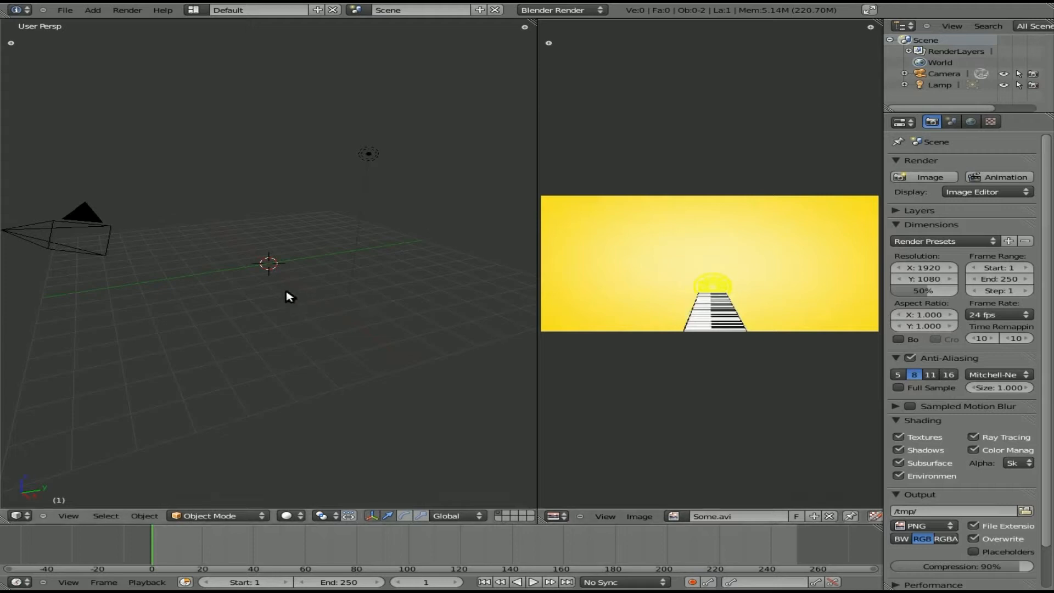
mouse_move(281, 295)
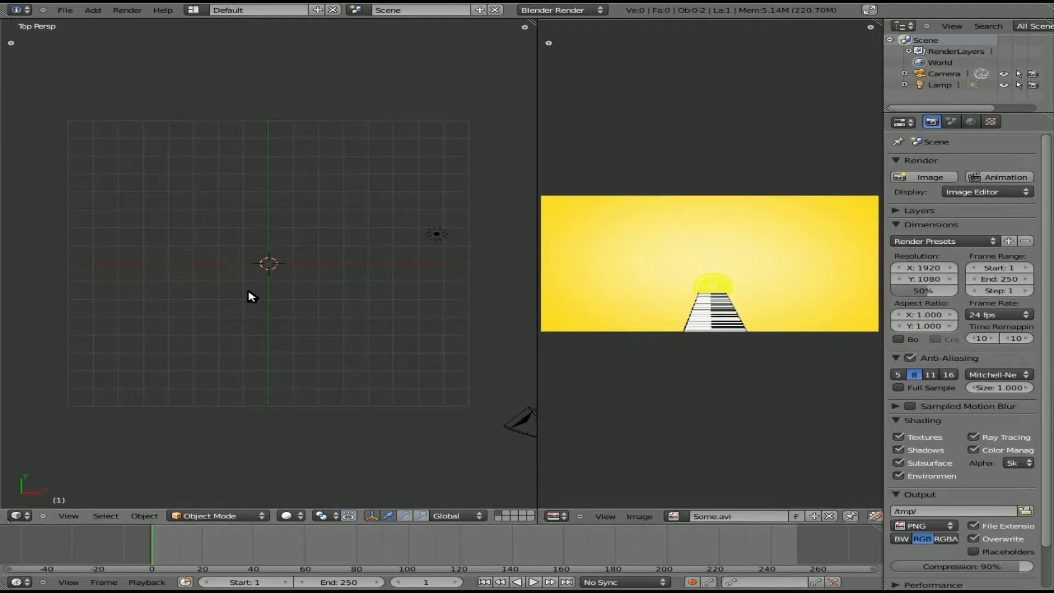
Add a plane and scale it along Y into a long narrow strip.
type("pla")
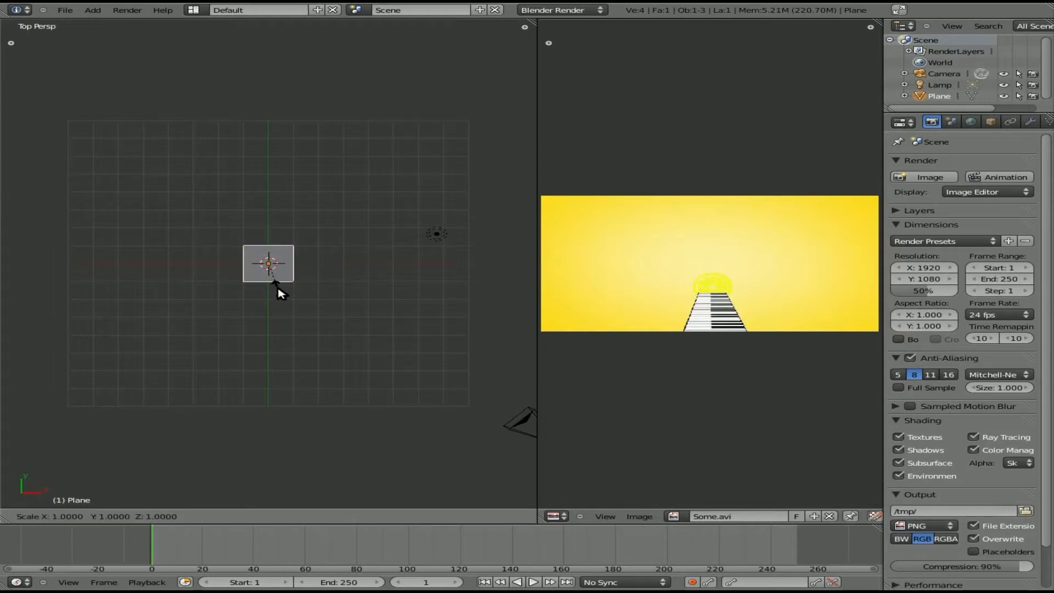
key("y")
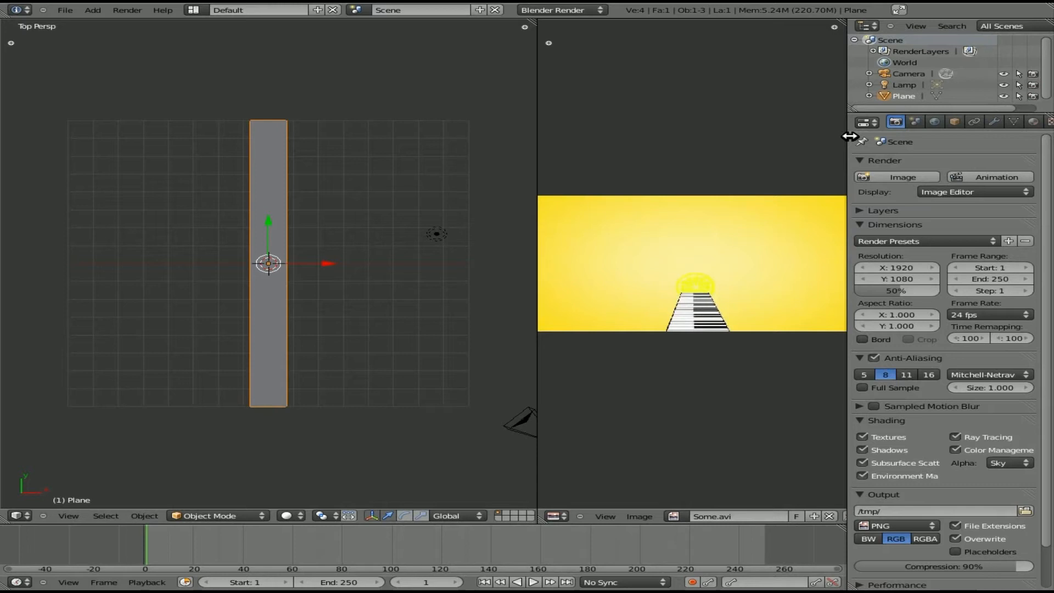
Give the road plane a new shadeless material, Material.001.
left_click(1006, 121)
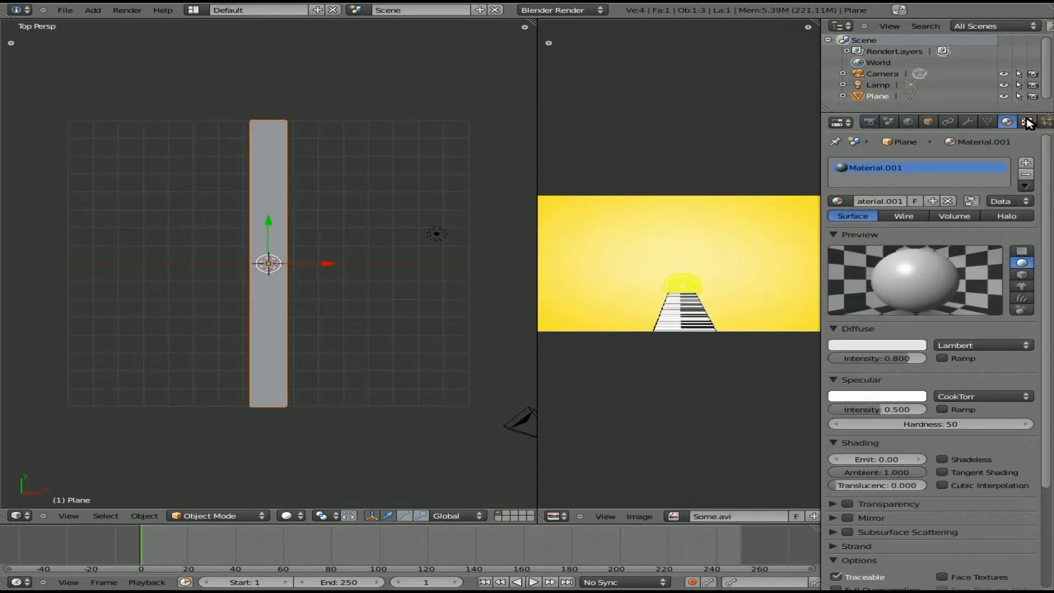
left_click(942, 459)
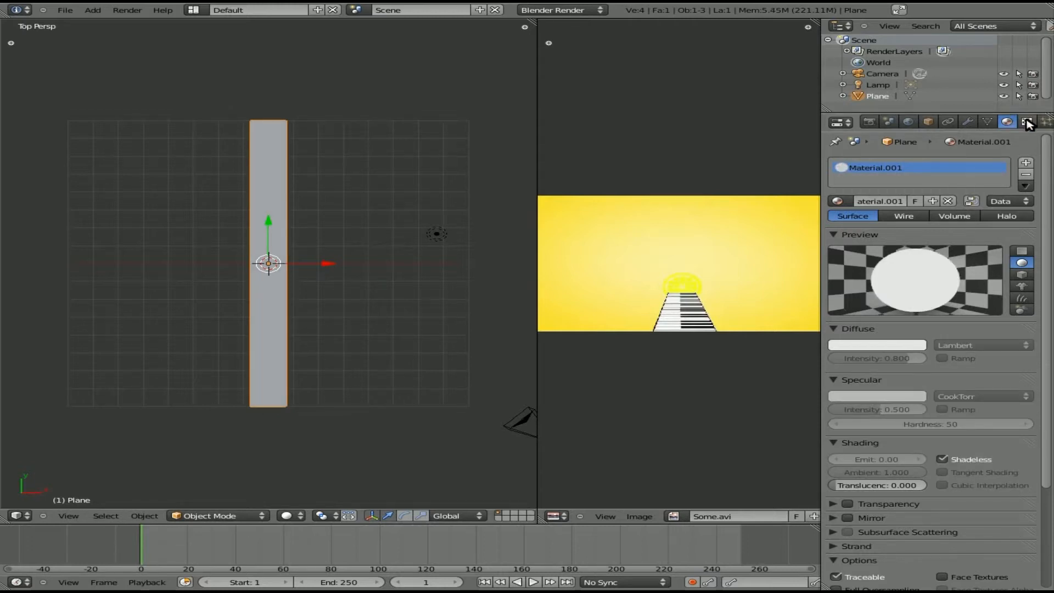
mouse_move(1027, 122)
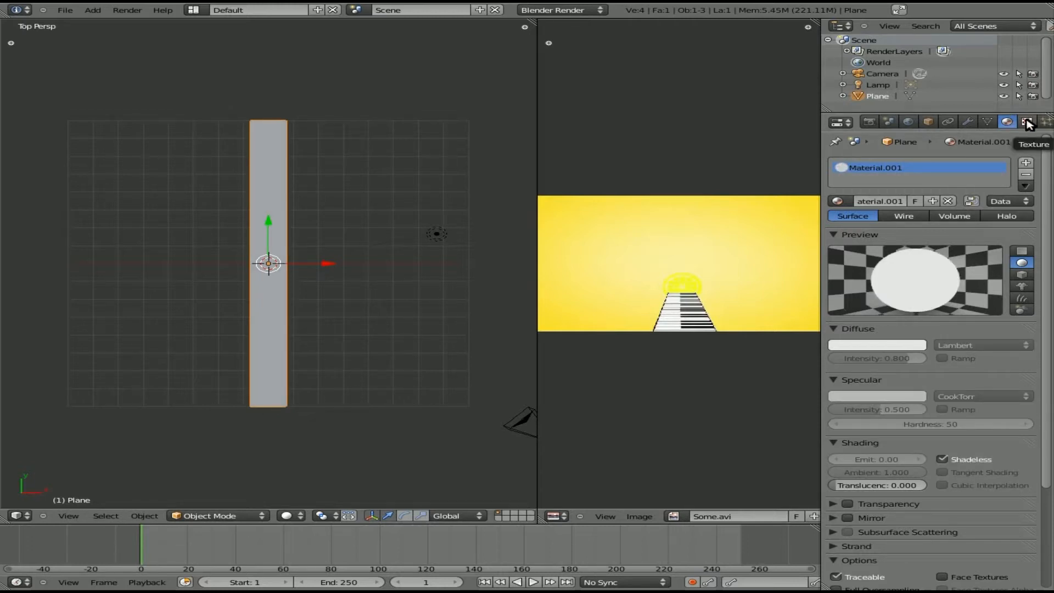
Add an Image or Movie texture using piano-keys.jpg from the Lemonade_Mouth folder.
left_click(1028, 121)
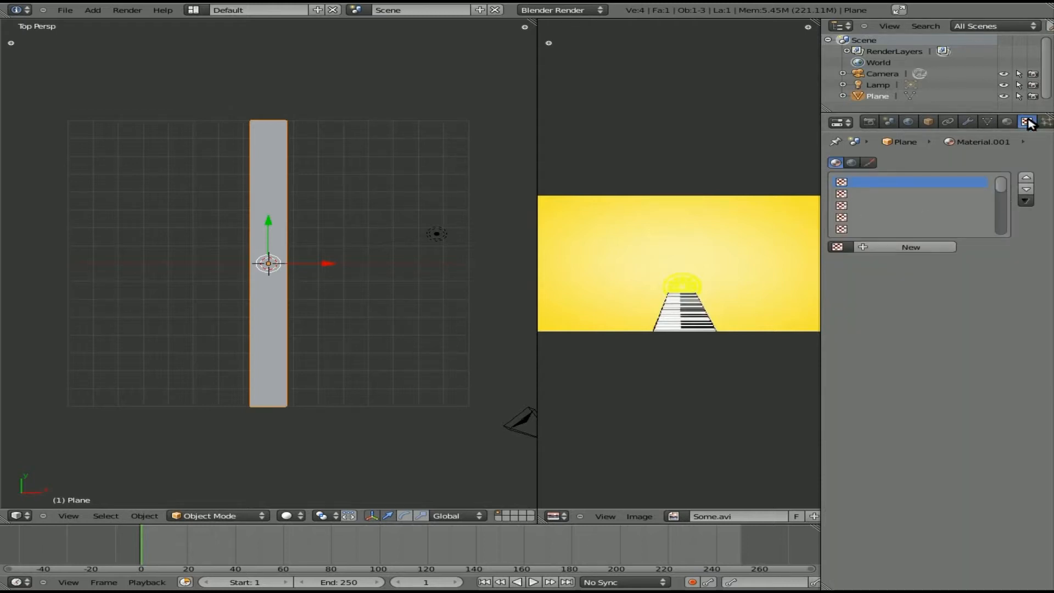
mouse_move(907, 248)
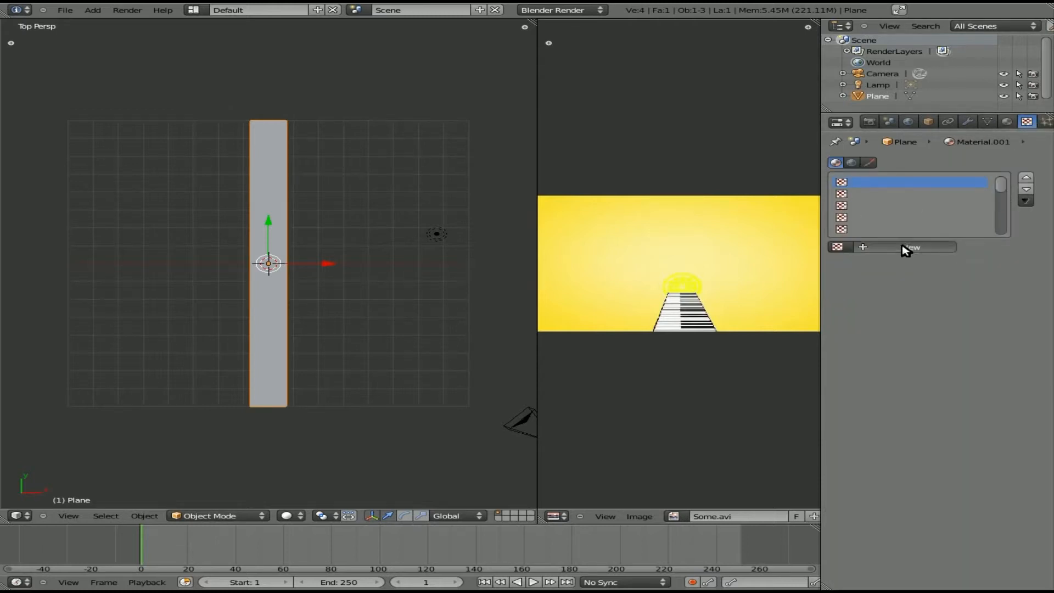
left_click(931, 261)
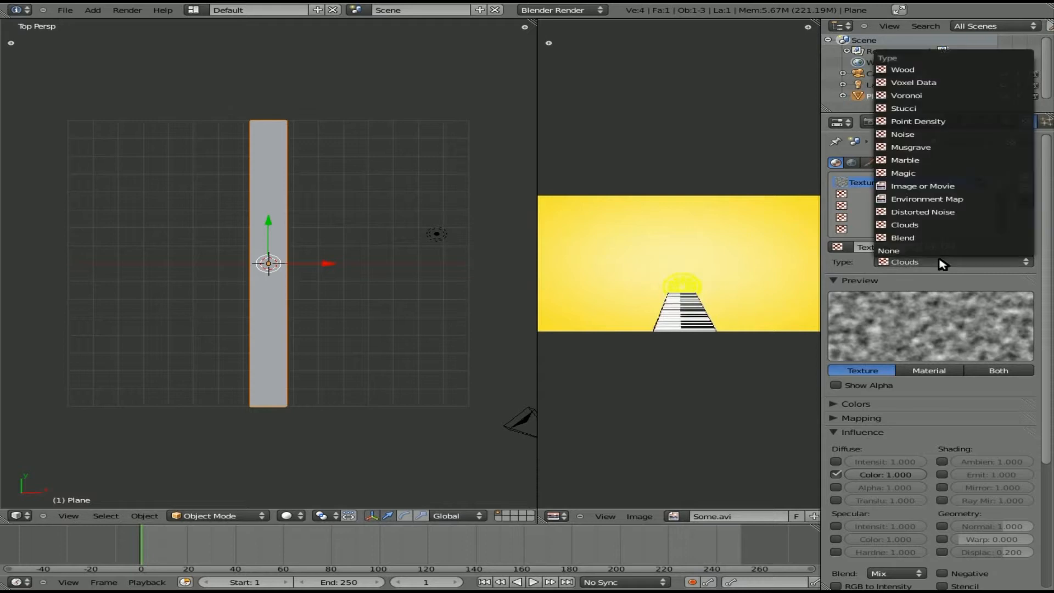
mouse_move(922, 185)
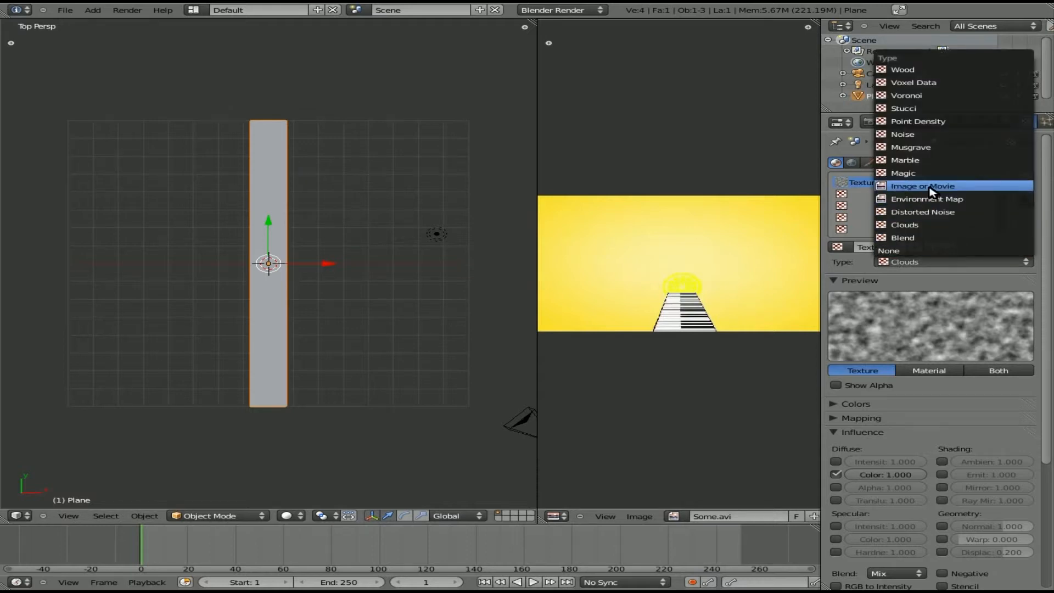
left_click(921, 185)
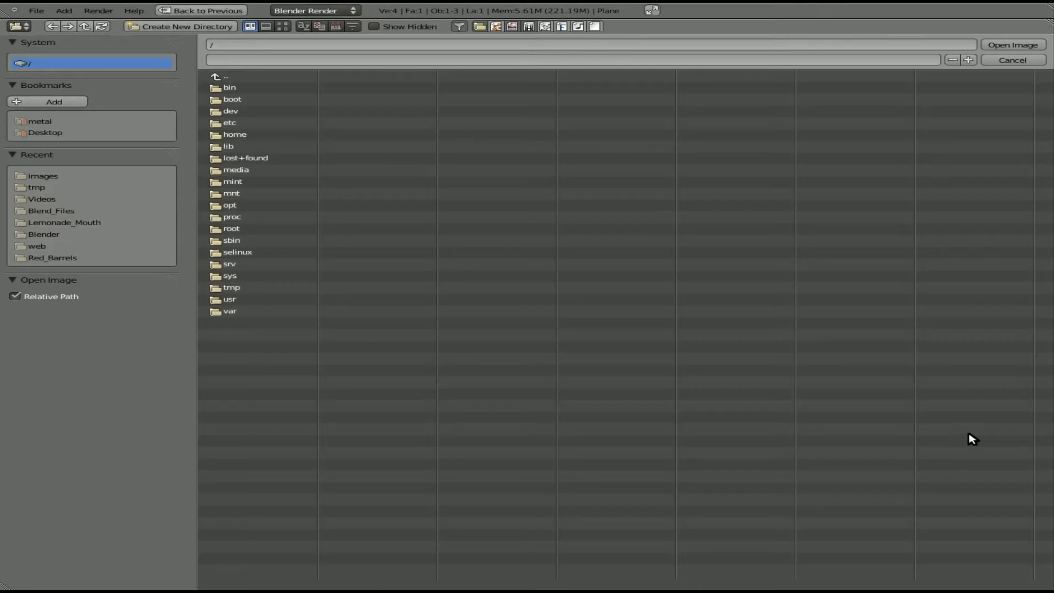
mouse_move(52, 223)
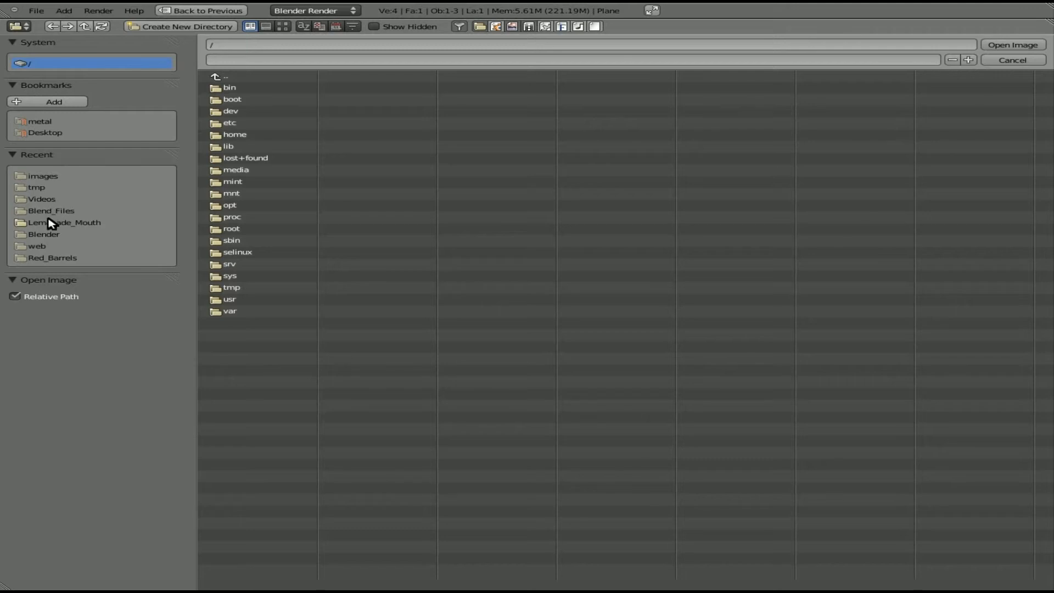
left_click(42, 175)
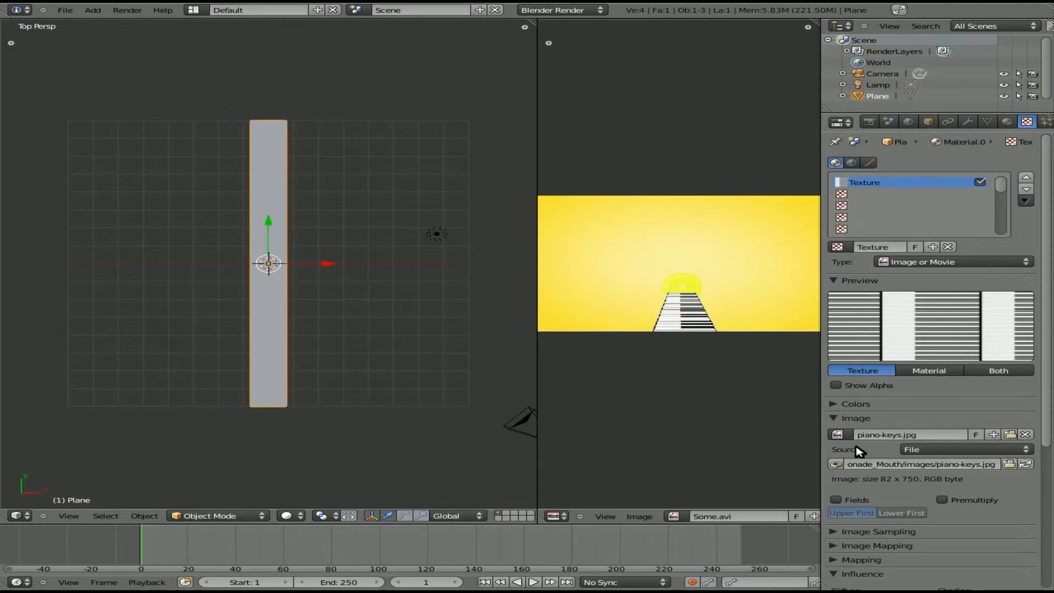
mouse_move(843, 392)
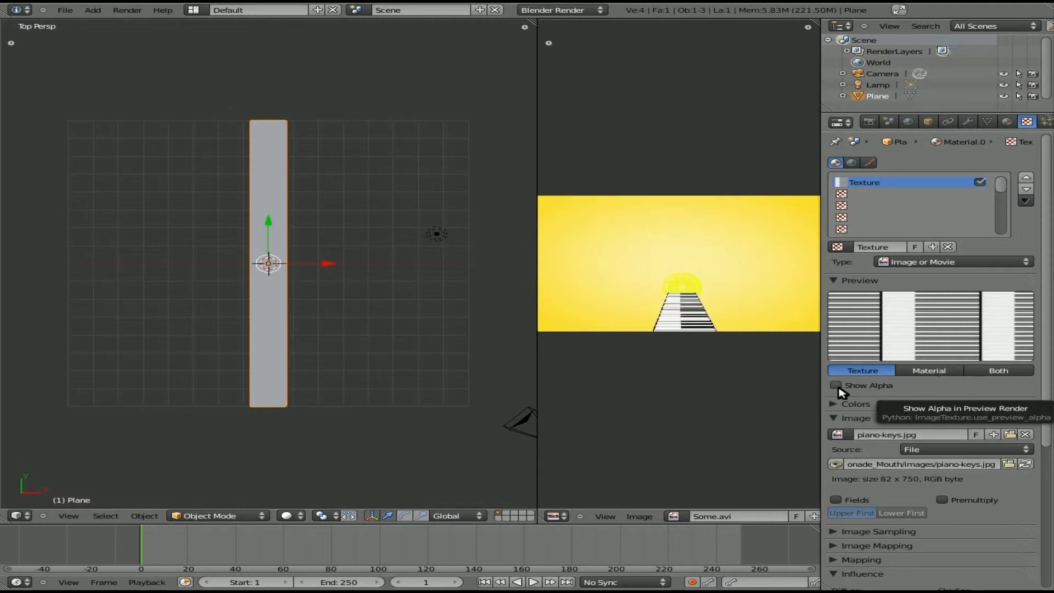
mouse_move(904, 389)
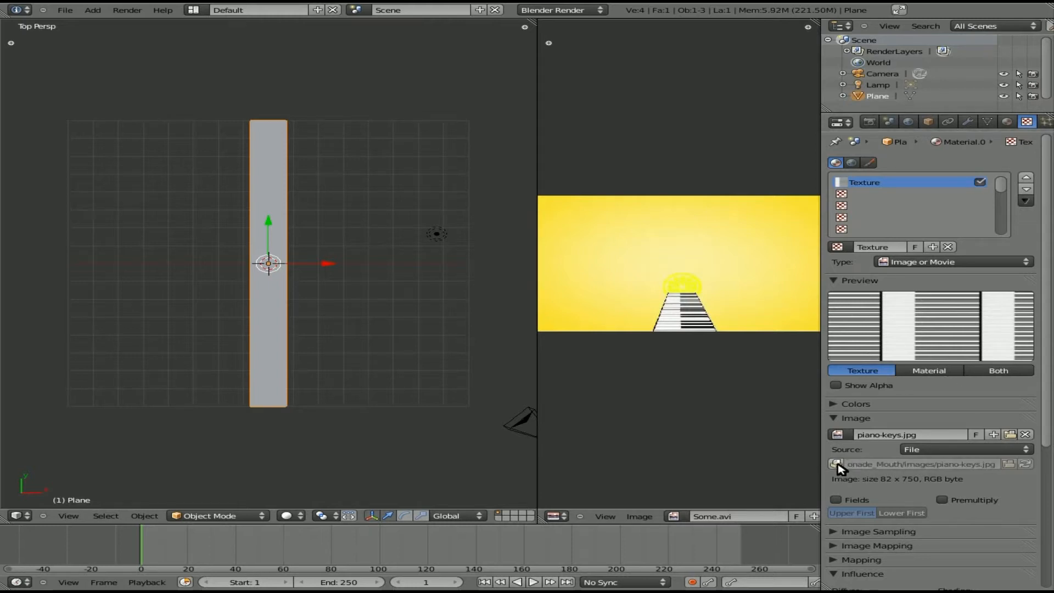
mouse_move(837, 464)
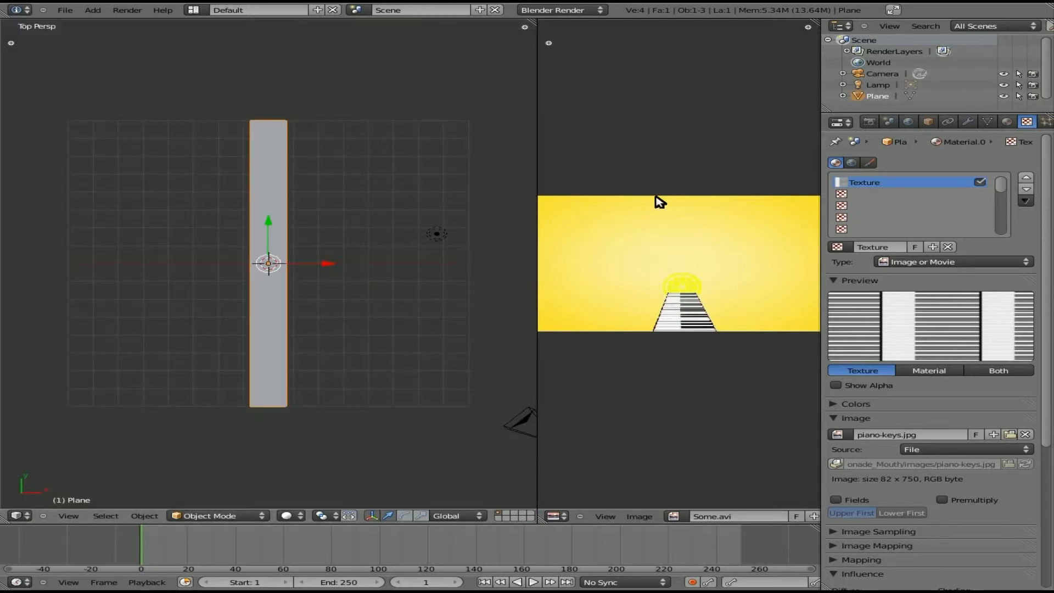
Enable Paper, Blend and Real Sky with pale yellow horizon and yellow zenith.
left_click(908, 122)
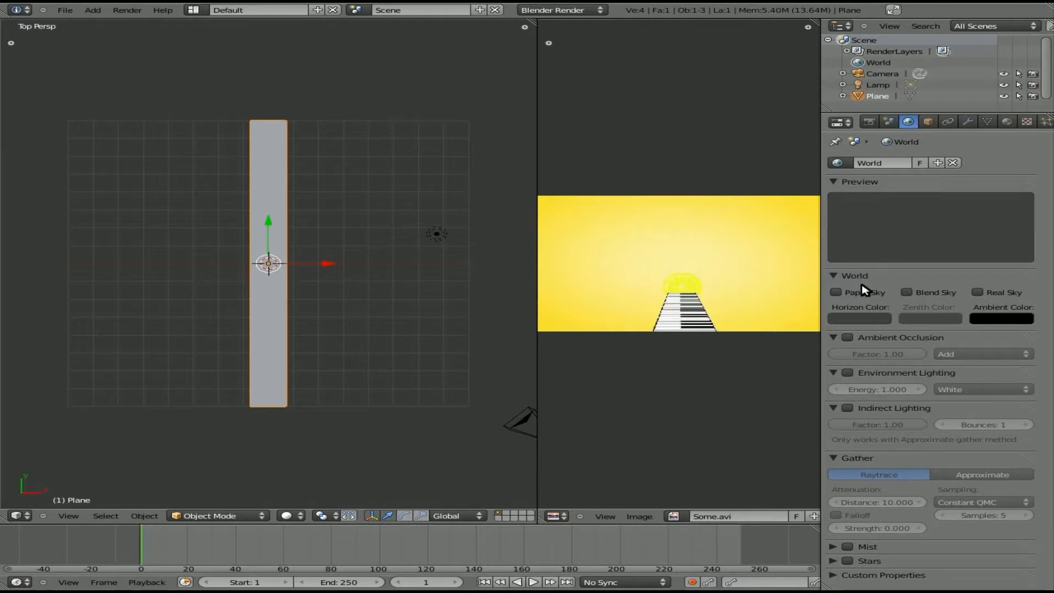
left_click(980, 291)
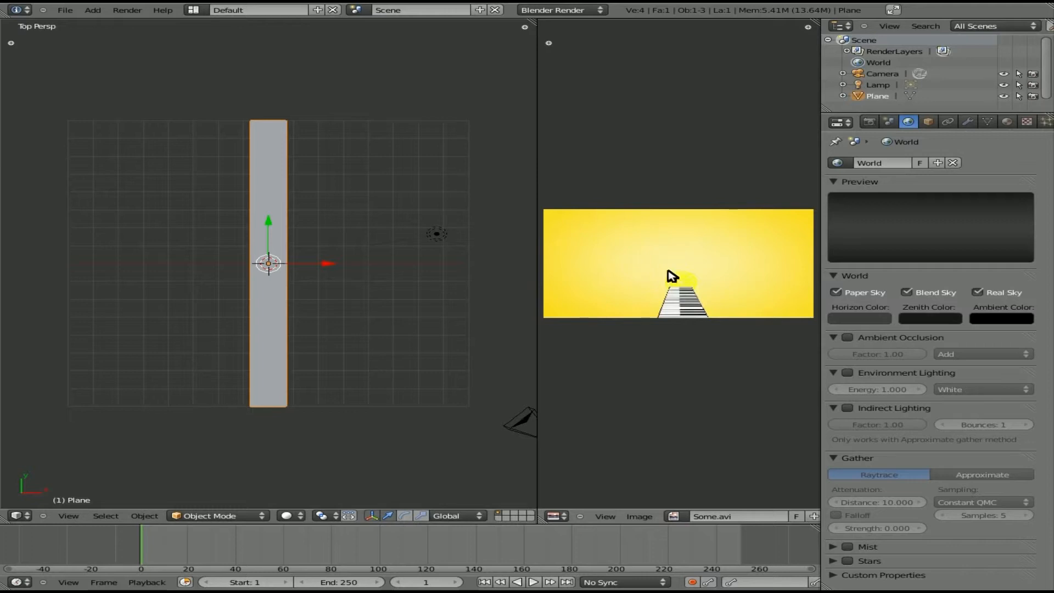
mouse_move(761, 263)
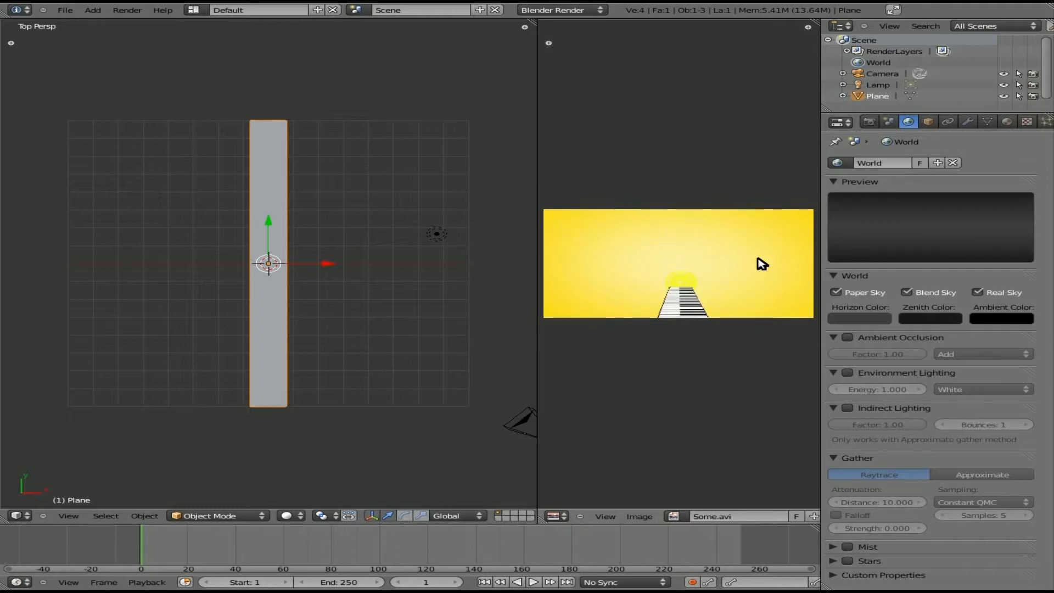
mouse_move(686, 267)
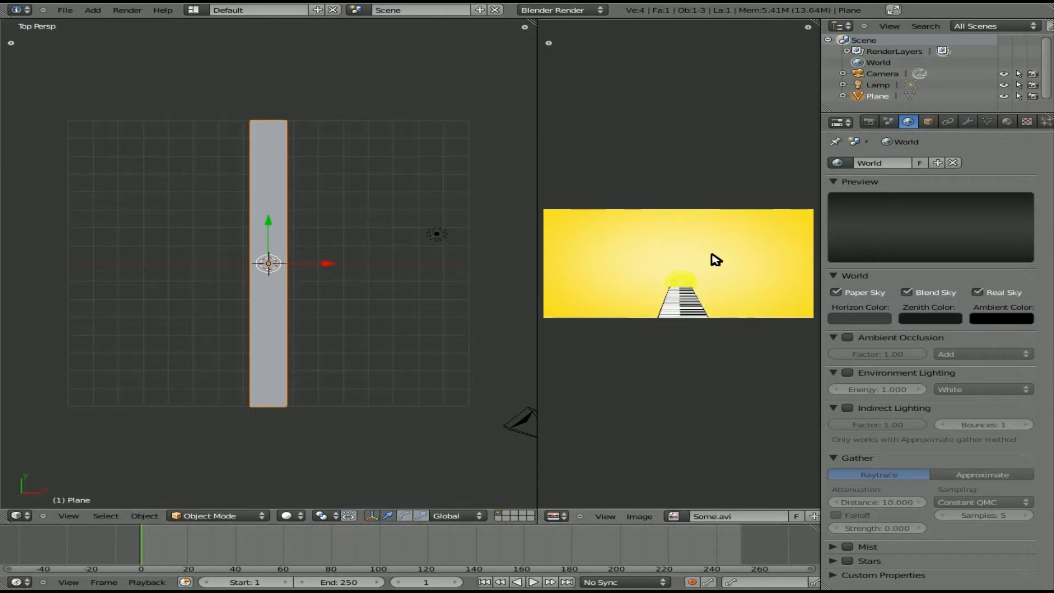
mouse_move(881, 323)
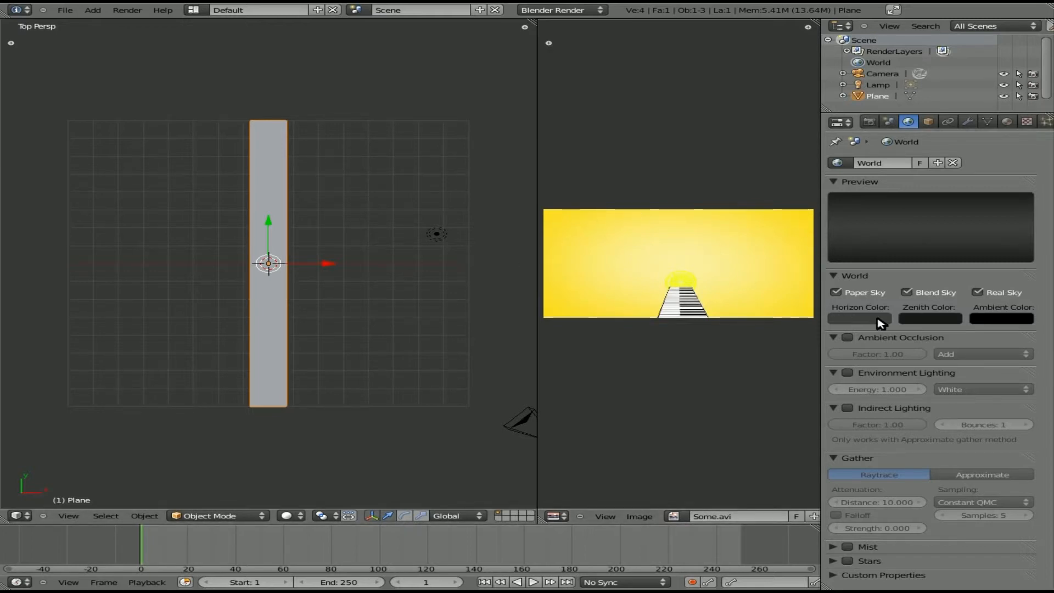
left_click(859, 318)
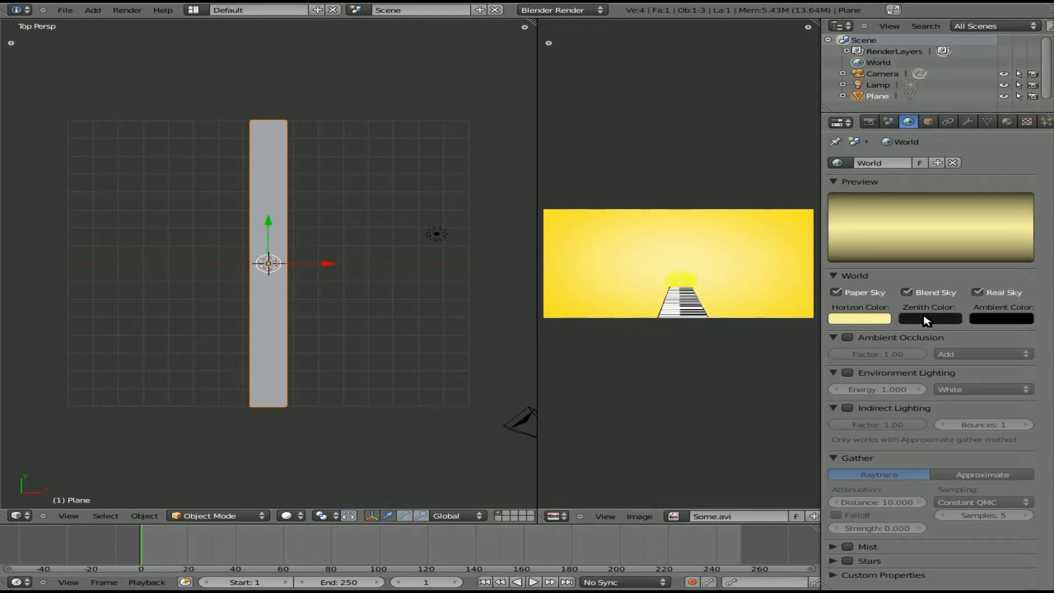
left_click(929, 317)
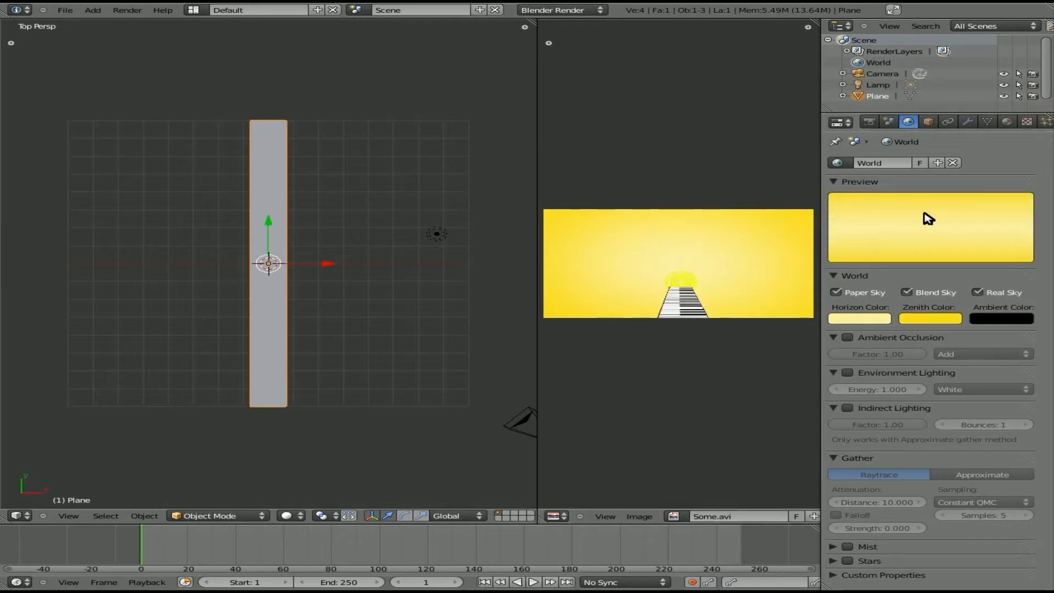
mouse_move(858, 227)
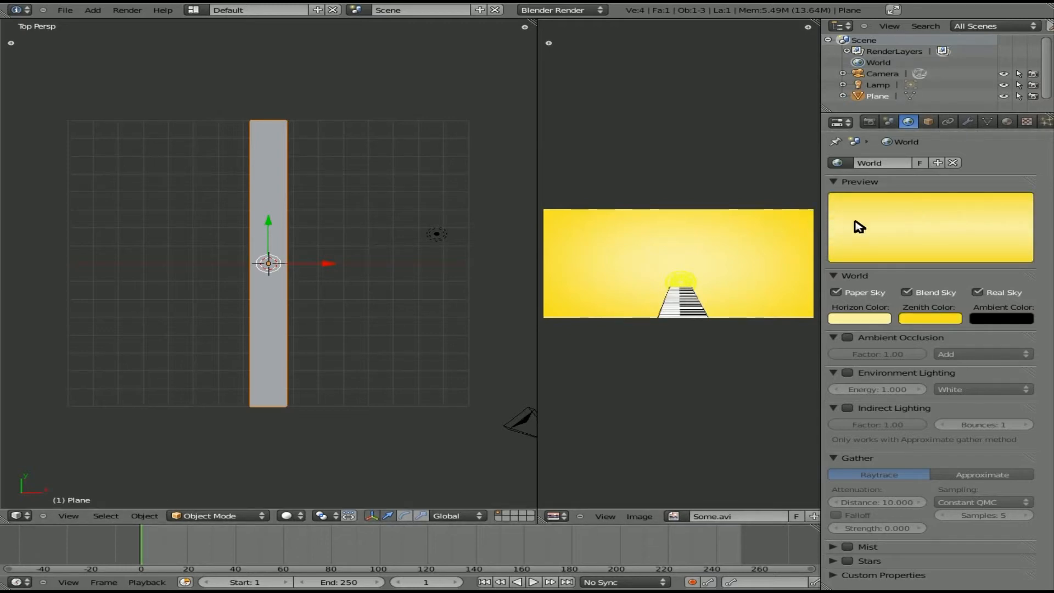
mouse_move(961, 200)
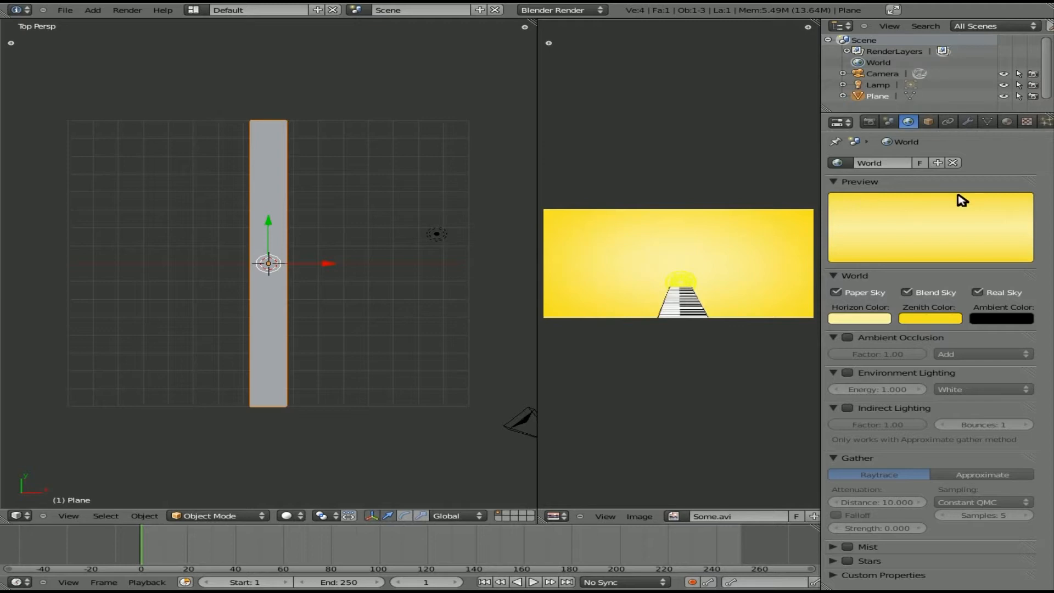
mouse_move(336, 248)
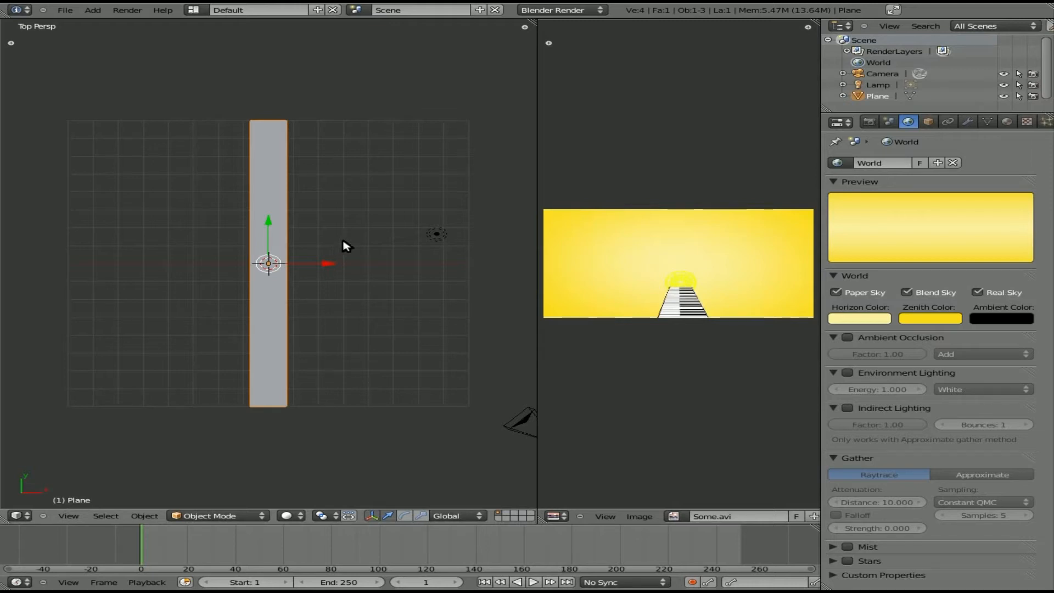
mouse_move(375, 263)
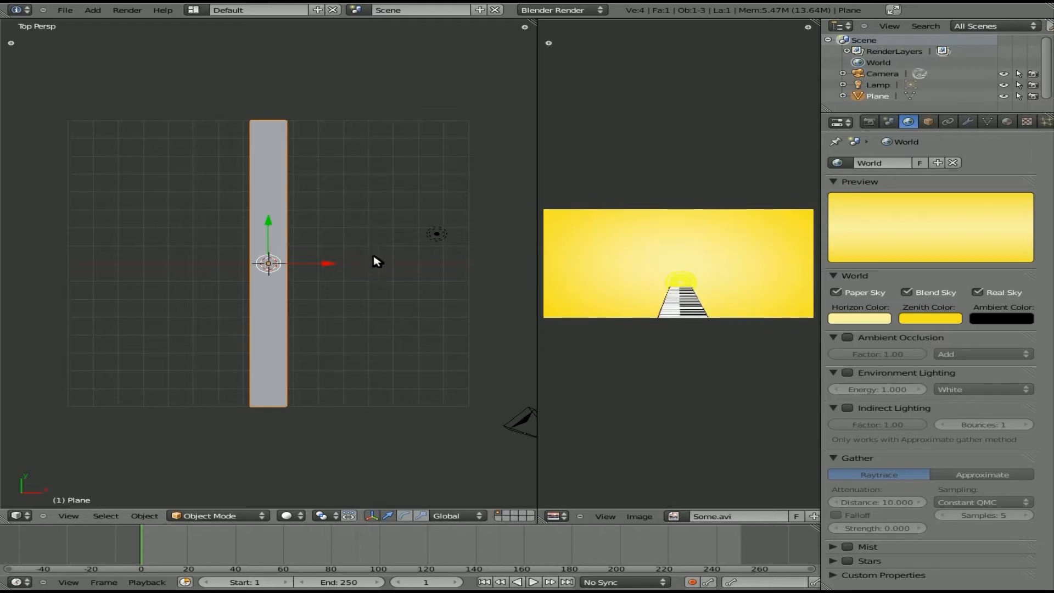
mouse_move(316, 251)
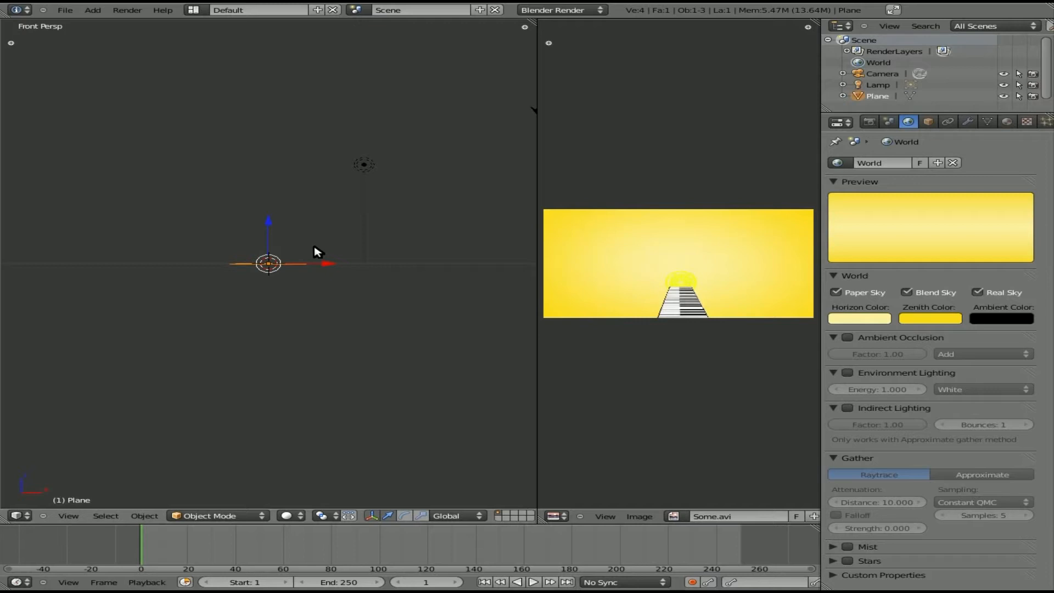
Switch to orthographic camera view in the four-pane layout and select the camera.
key("KP_5")
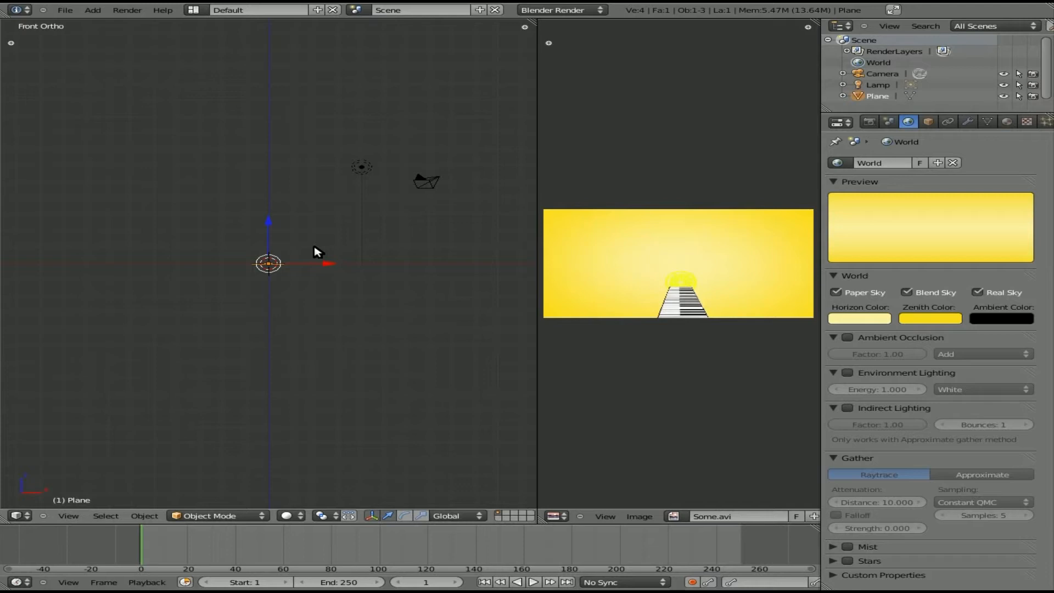
key("KP_0")
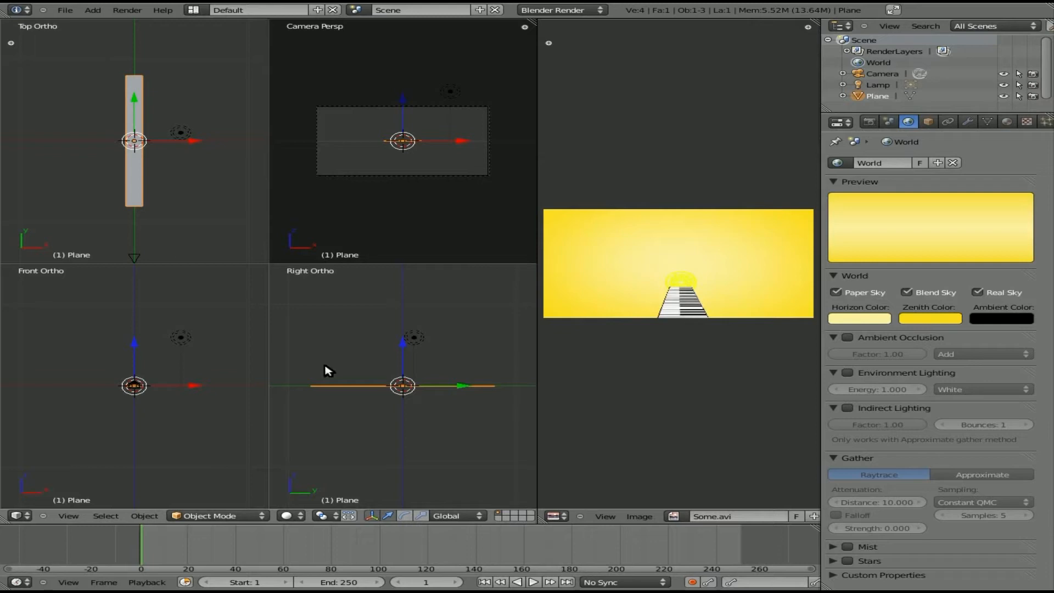
mouse_move(166, 259)
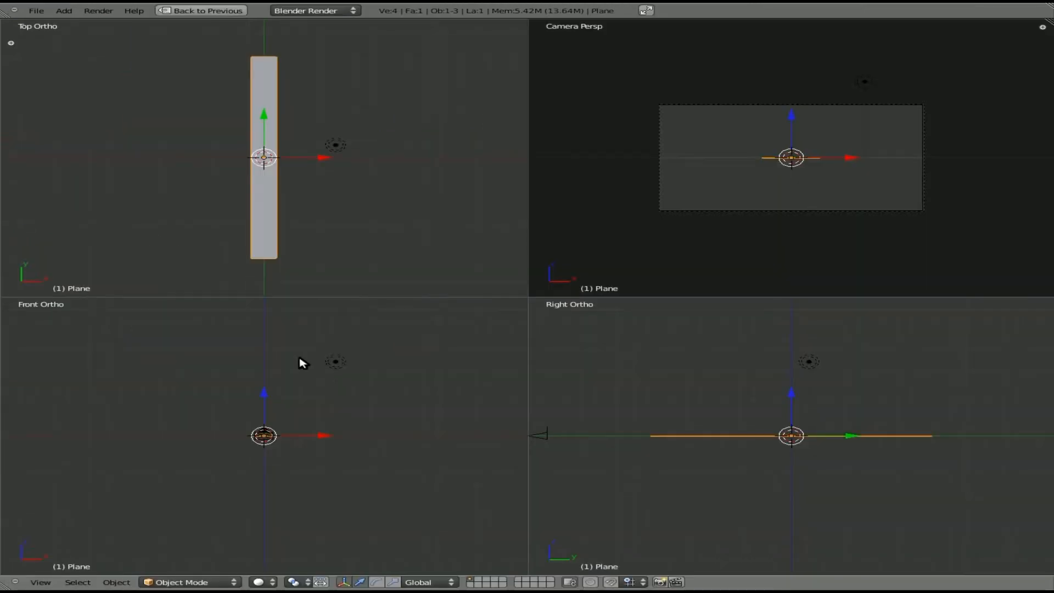
mouse_move(397, 399)
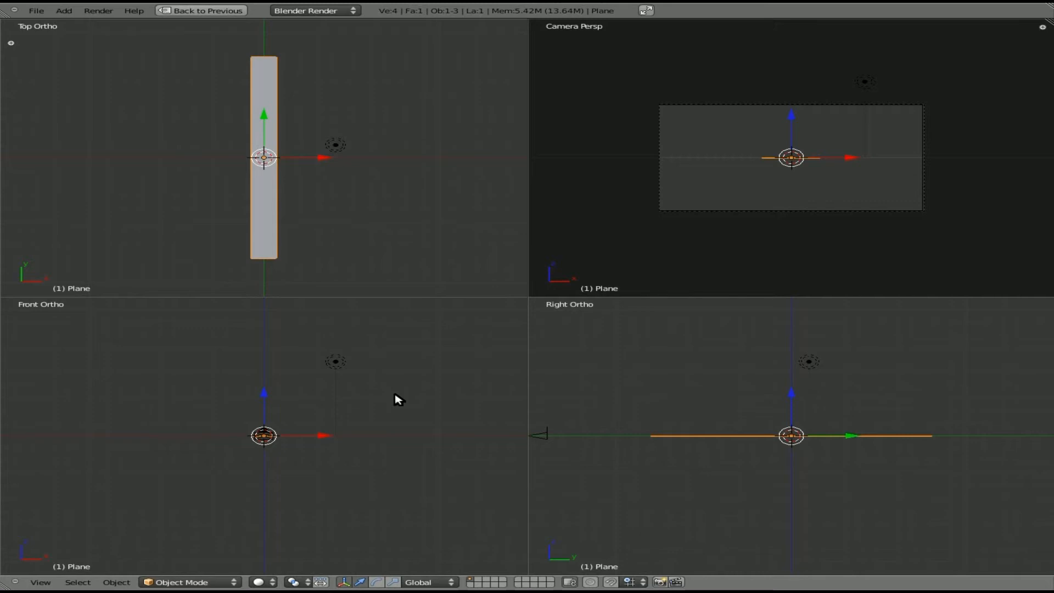
mouse_move(549, 430)
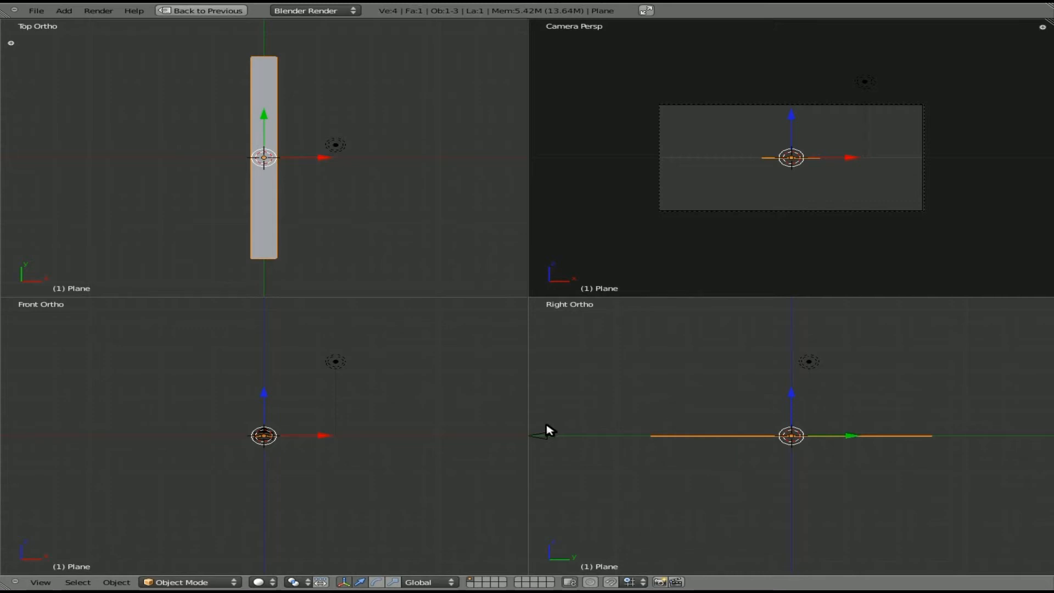
left_click(534, 435)
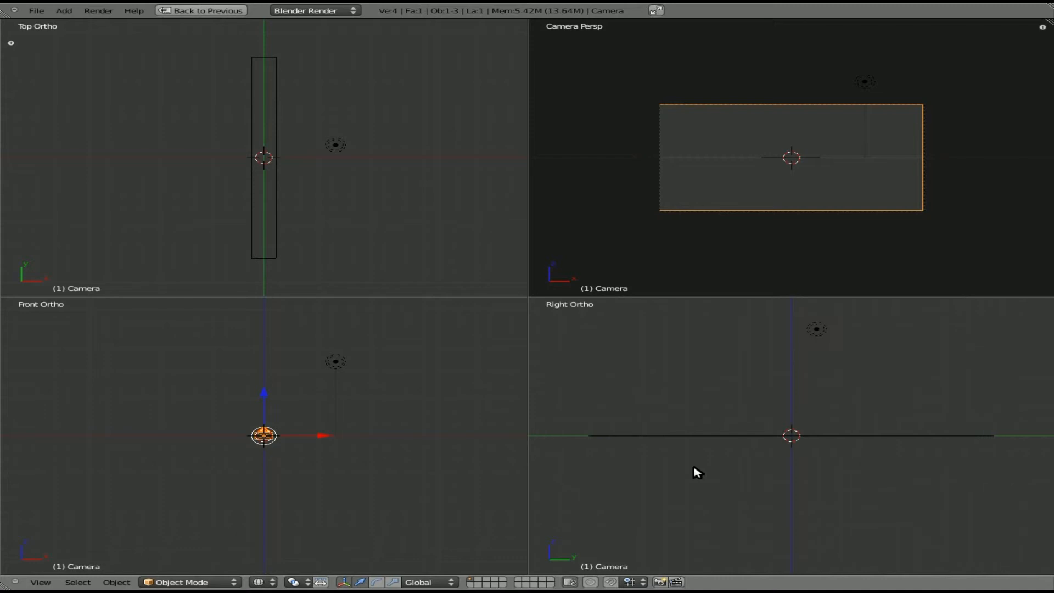
mouse_move(604, 450)
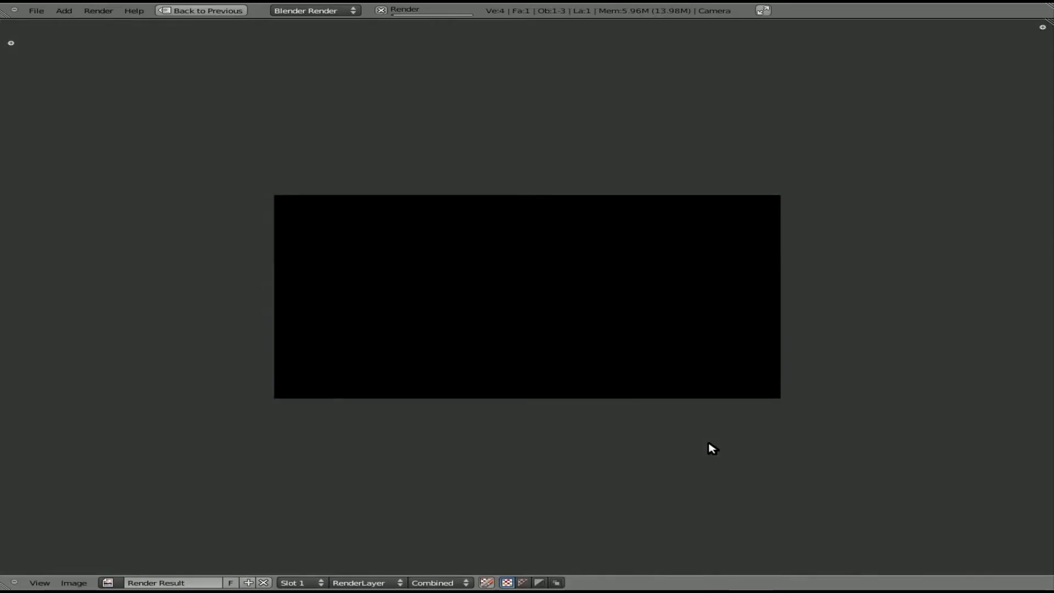
Close the render window to get back to the four scene views.
left_click(98, 10)
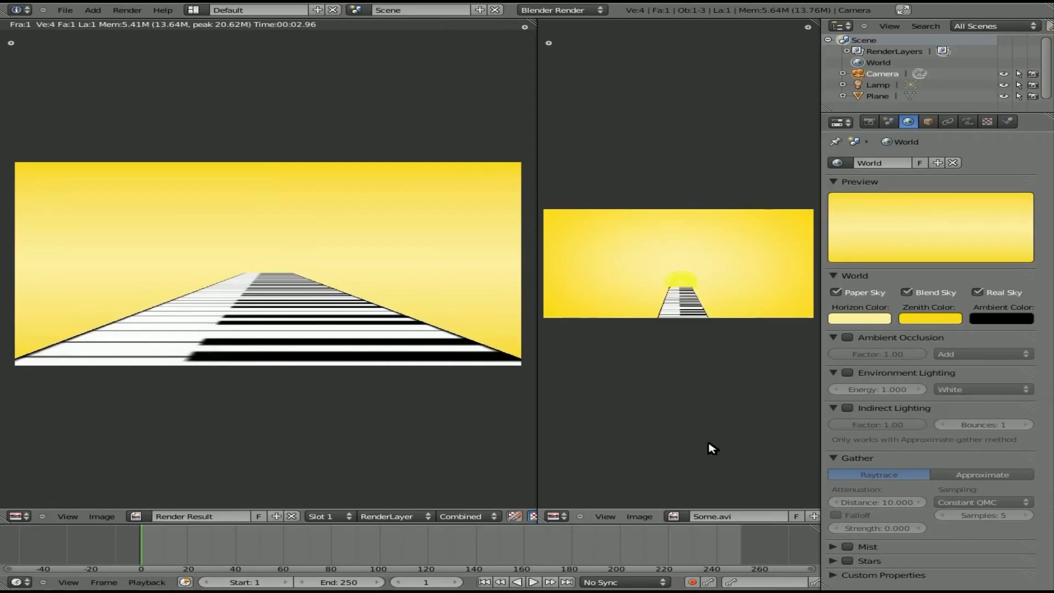
mouse_move(264, 261)
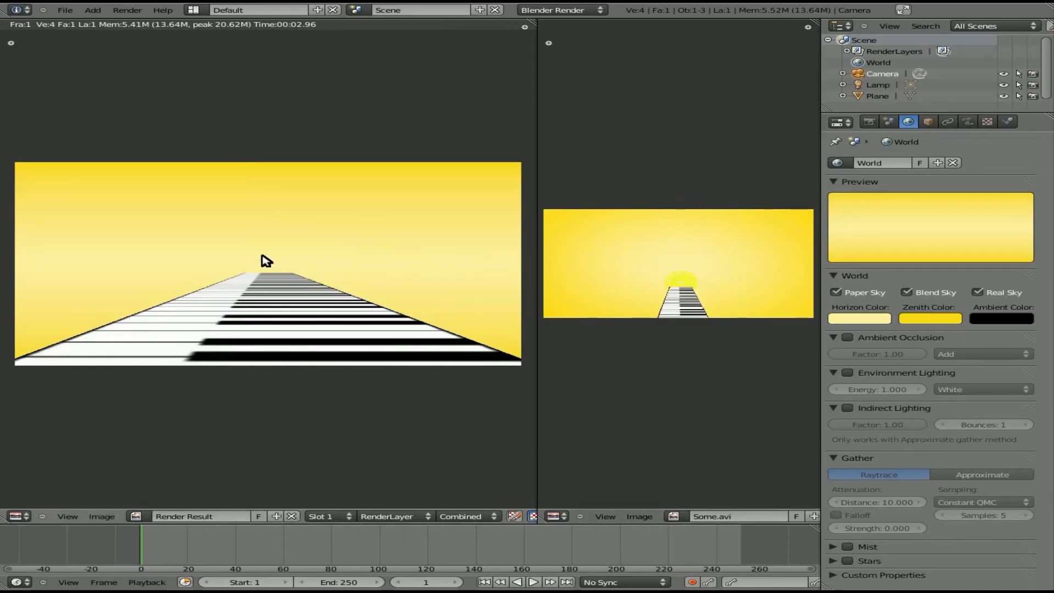
mouse_move(685, 305)
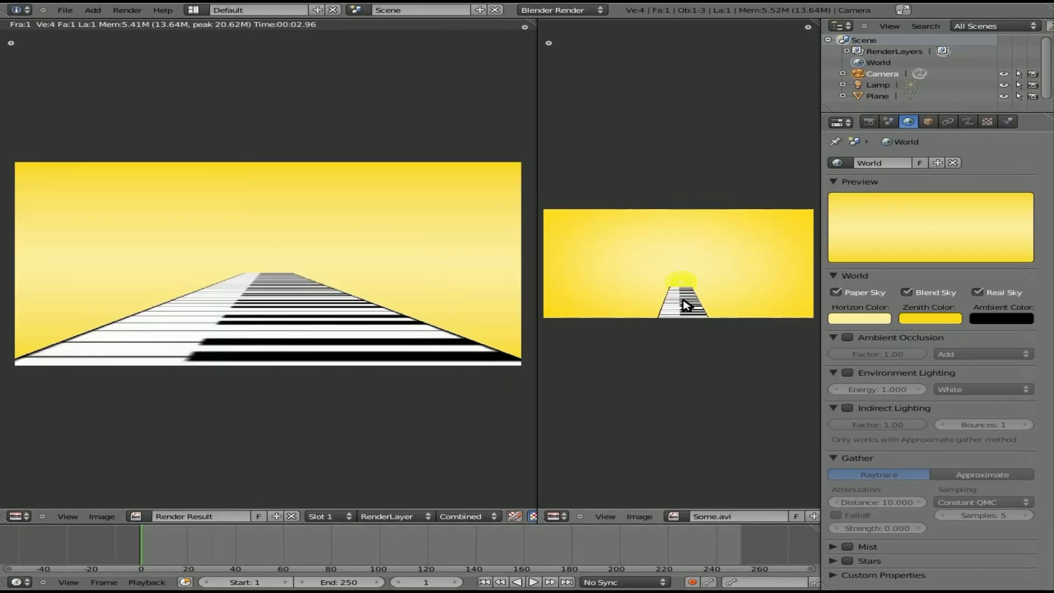
mouse_move(664, 287)
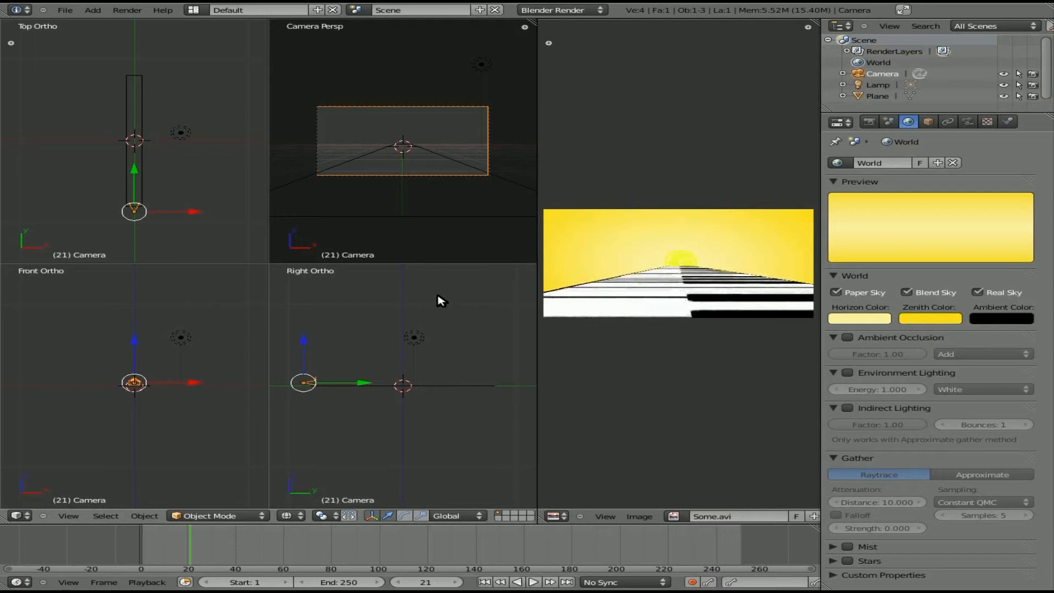
mouse_move(304, 304)
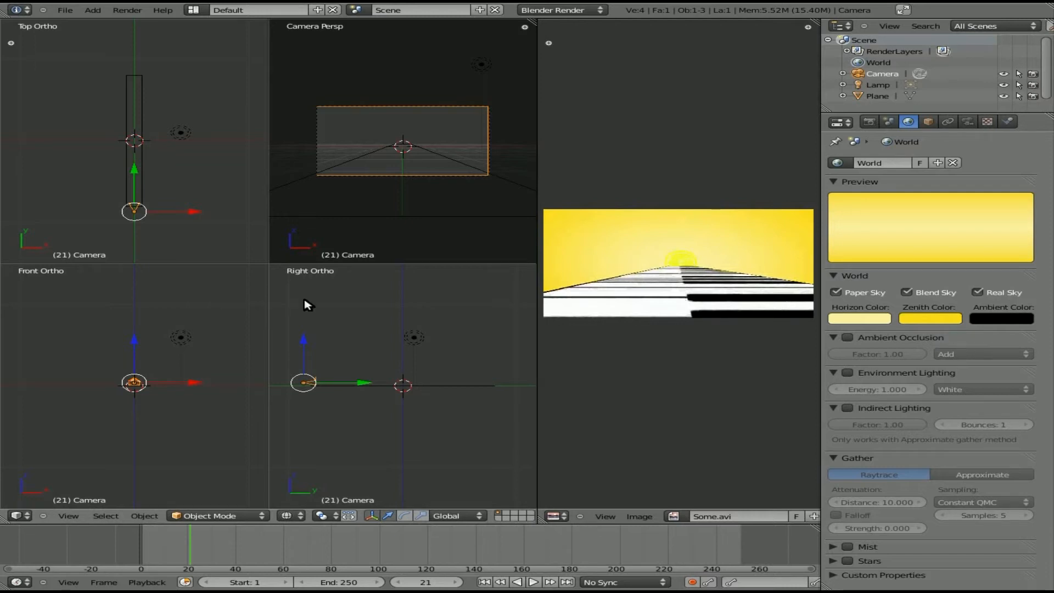
mouse_move(261, 293)
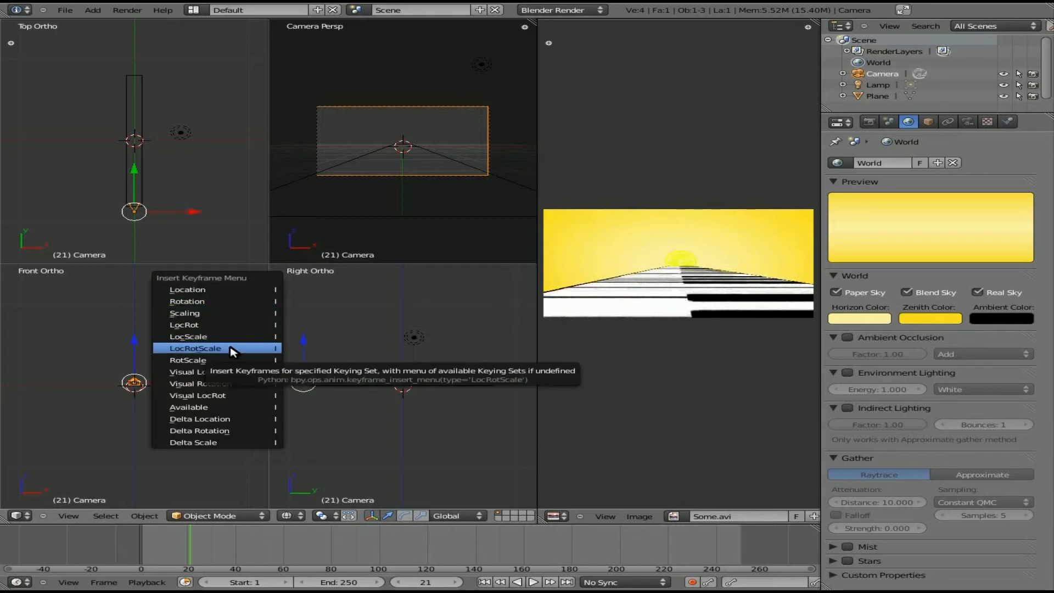
Keyframe the camera at frame 21, then raise and key it at frame 1.
left_click(195, 348)
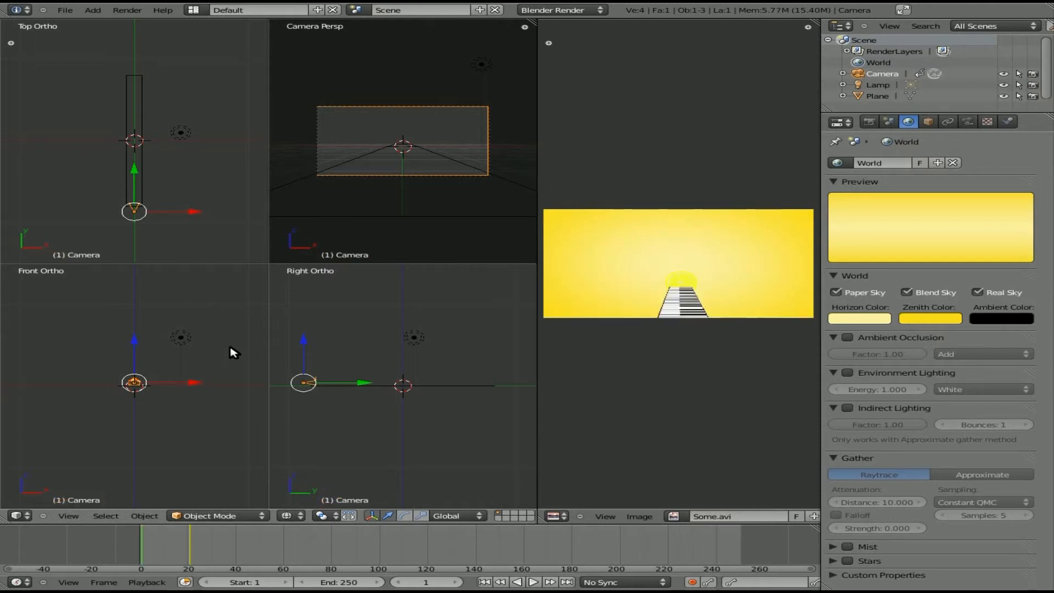
mouse_move(329, 401)
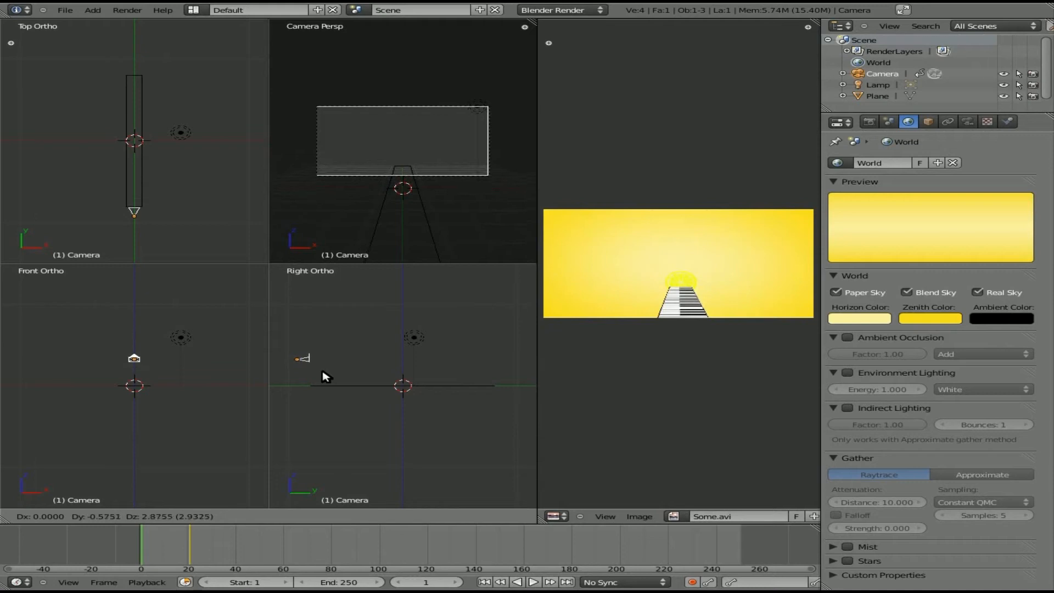
left_click(296, 355)
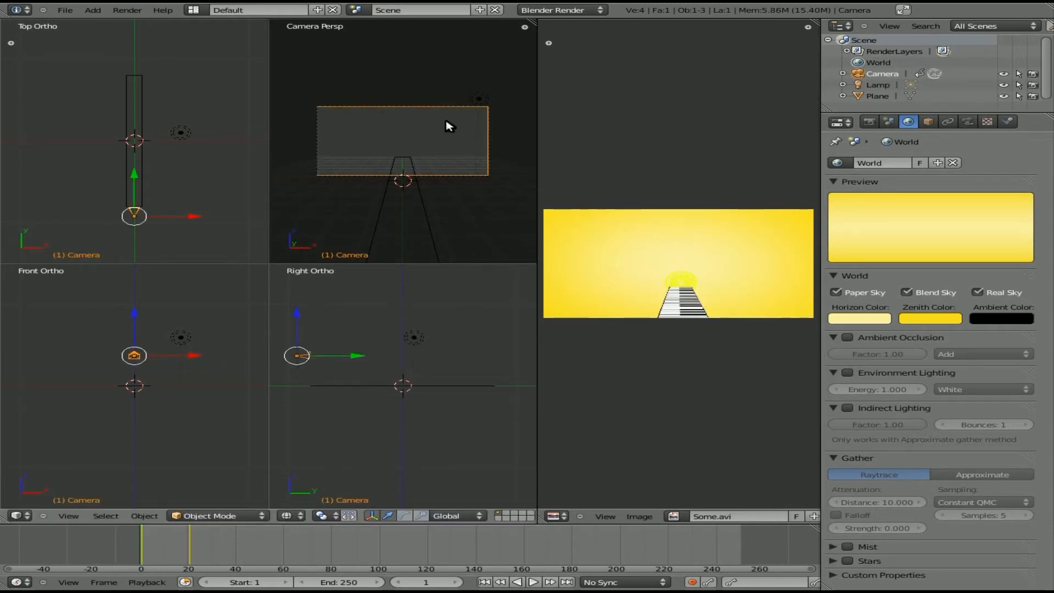
left_click(533, 581)
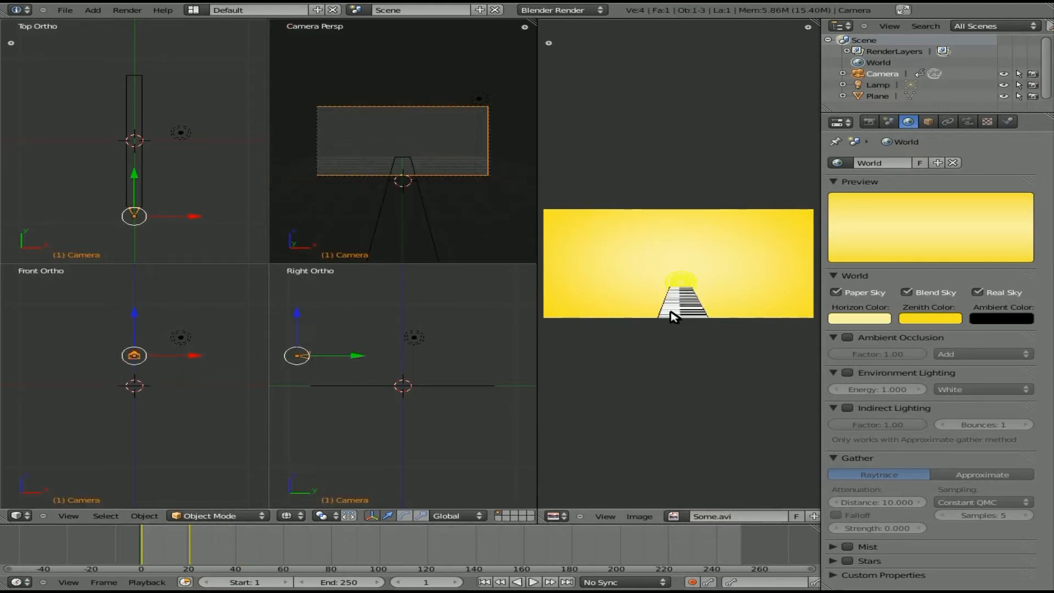
Back at frame 21, lower the camera toward the road and re-key it.
left_click(533, 582)
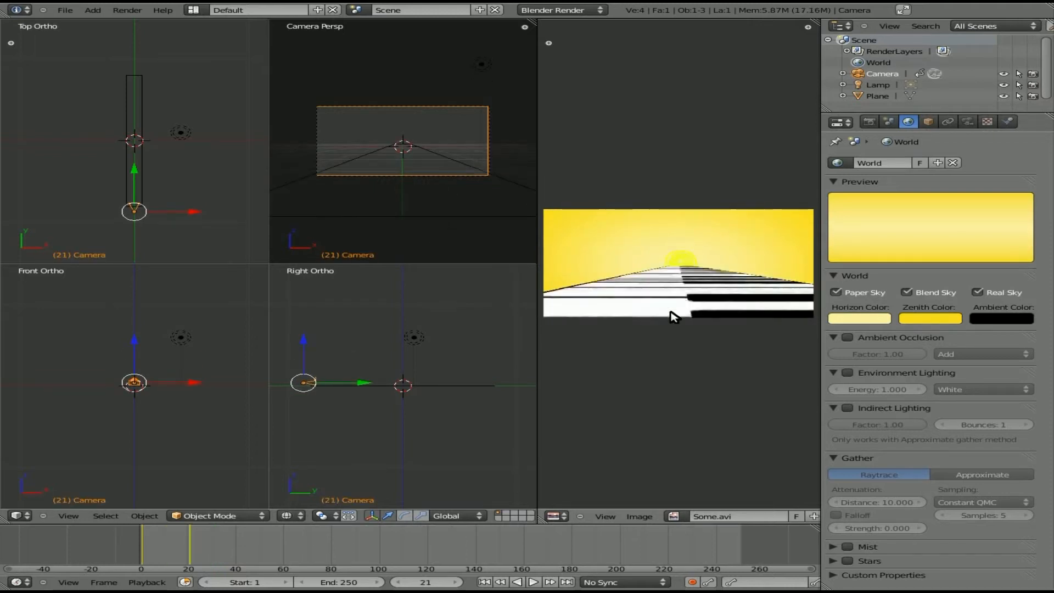
mouse_move(374, 412)
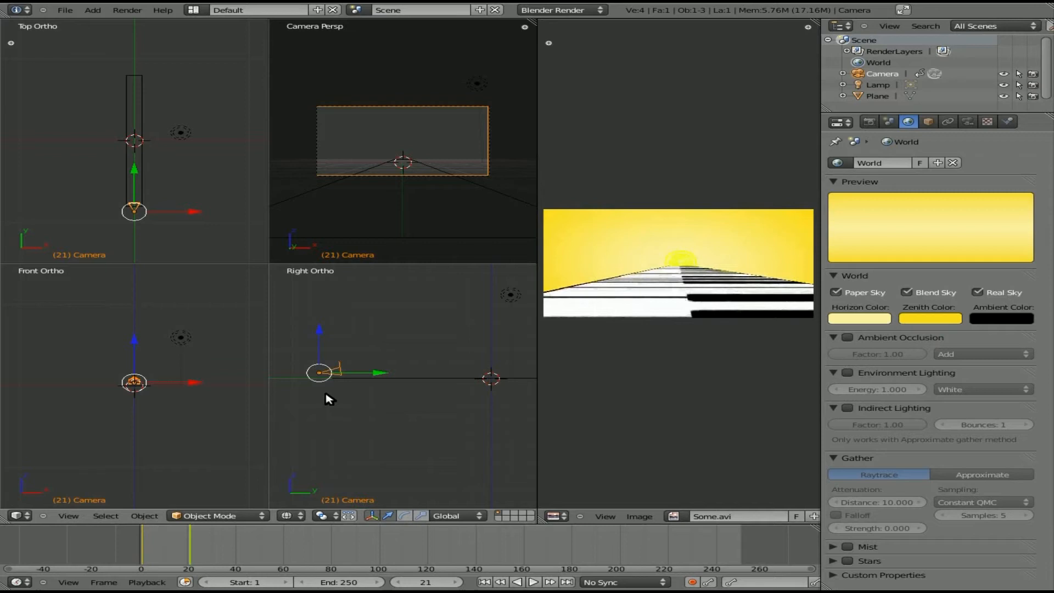
left_click_drag(319, 373, 329, 373)
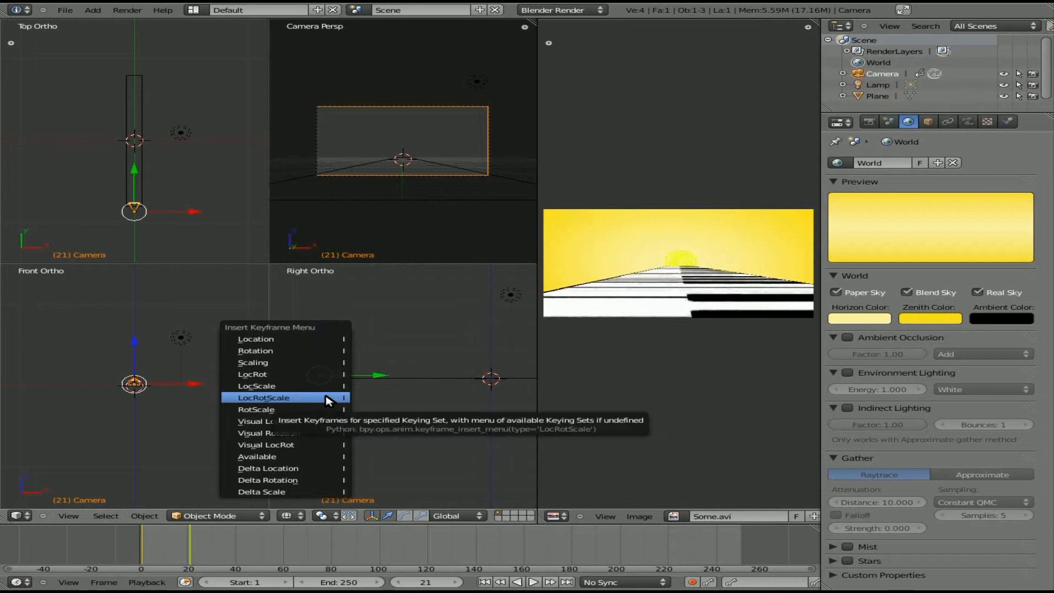
left_click(263, 398)
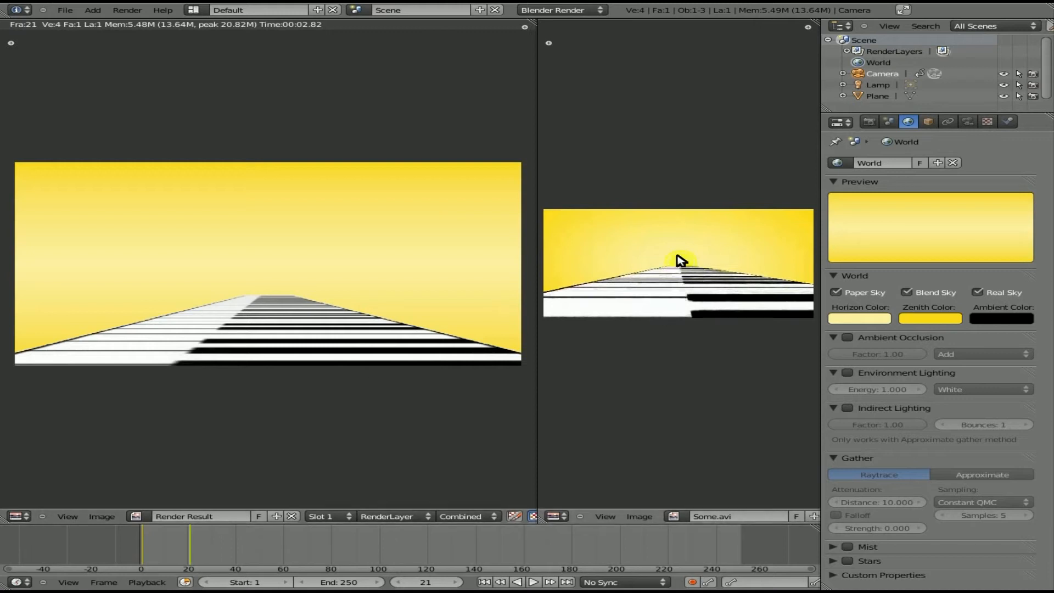
mouse_move(684, 262)
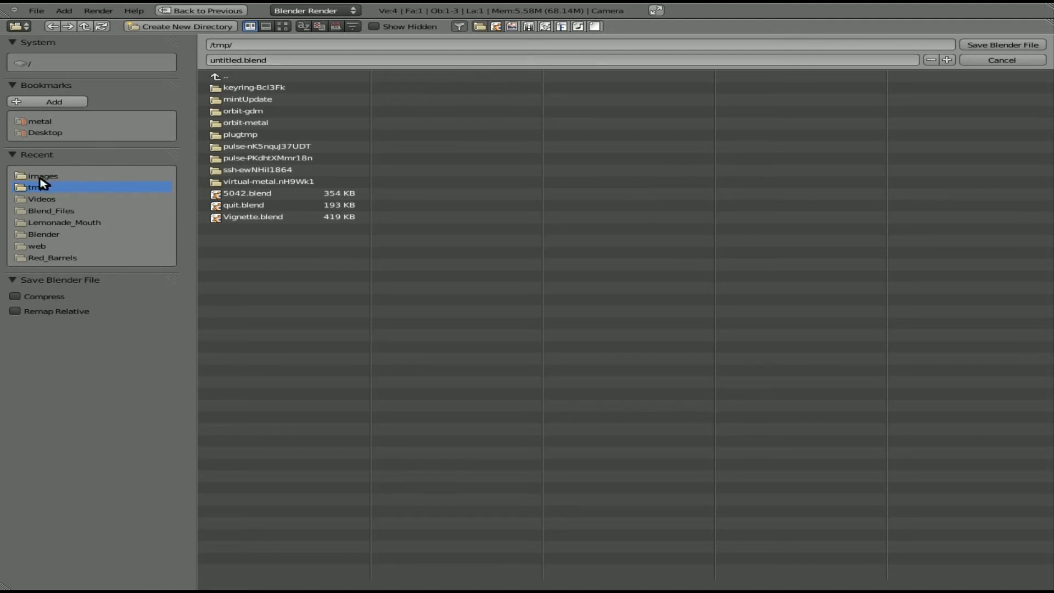
Save the Blender scene into the Blend_Files folder under a Lemonade file name.
left_click(51, 210)
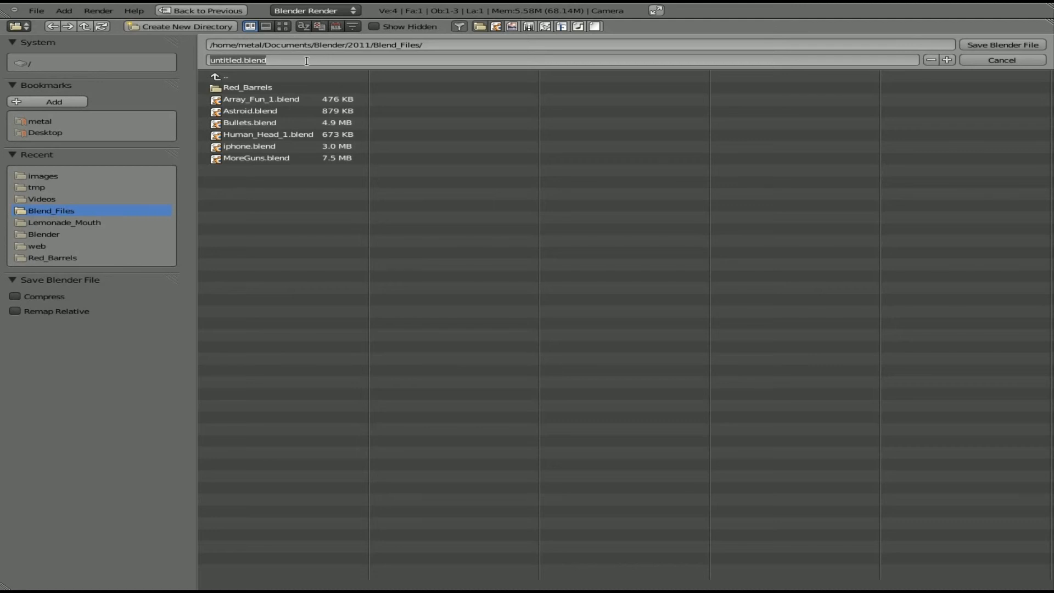
type("Lemonda")
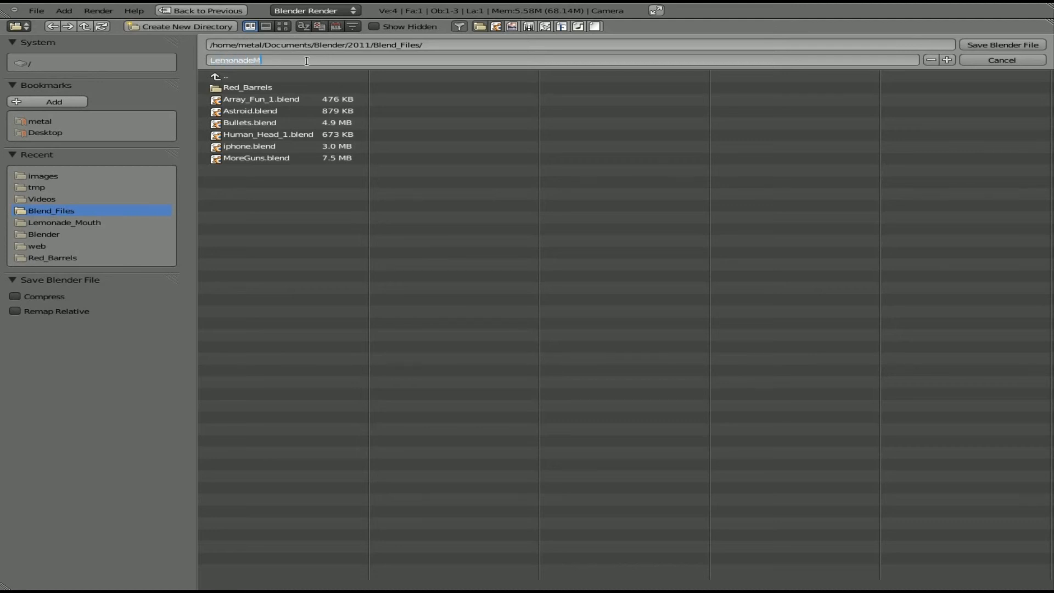
type("out")
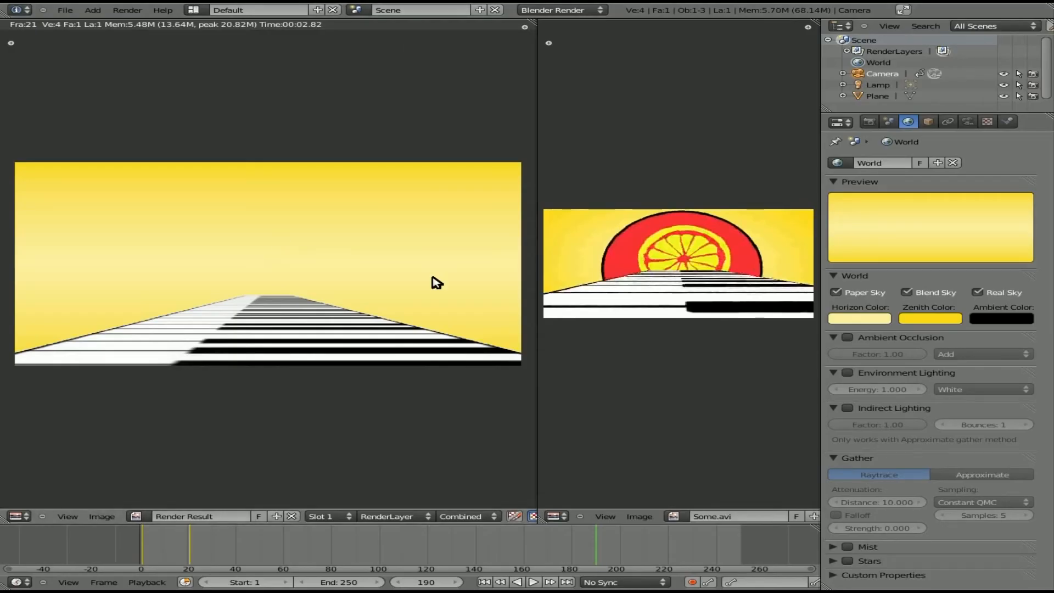
mouse_move(681, 252)
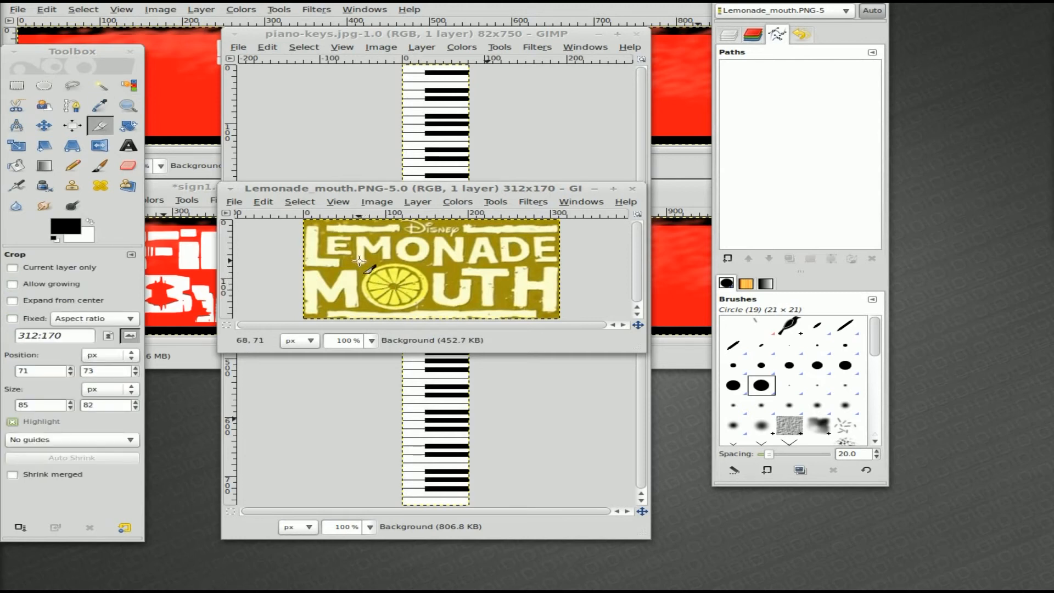
Crop Lemonade_mouth.PNG down to the 89×86 lemon-slice emblem.
left_click_drag(360, 271, 431, 316)
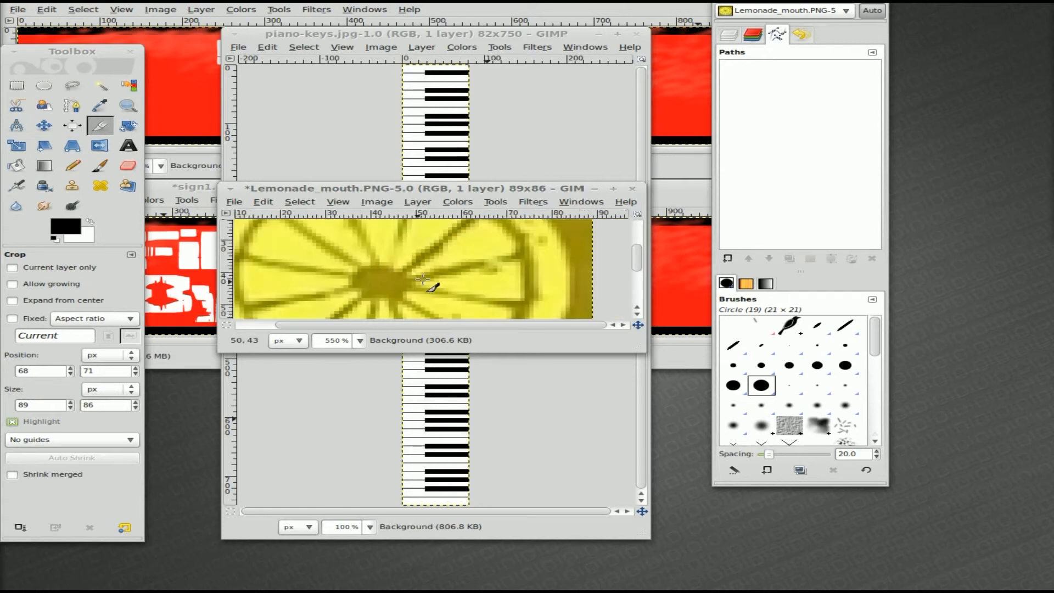
left_click(377, 201)
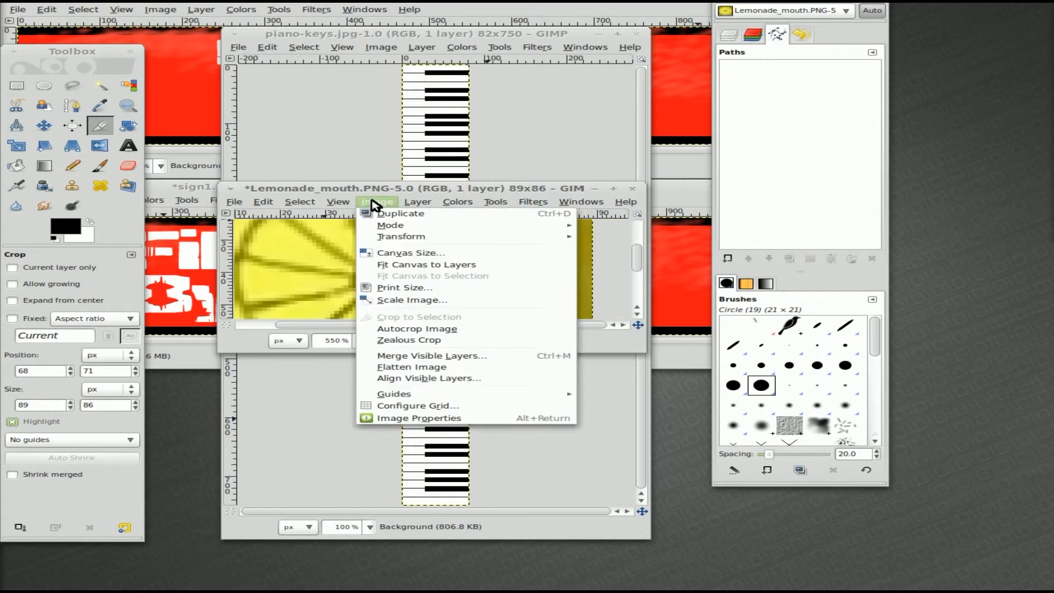
mouse_move(422, 300)
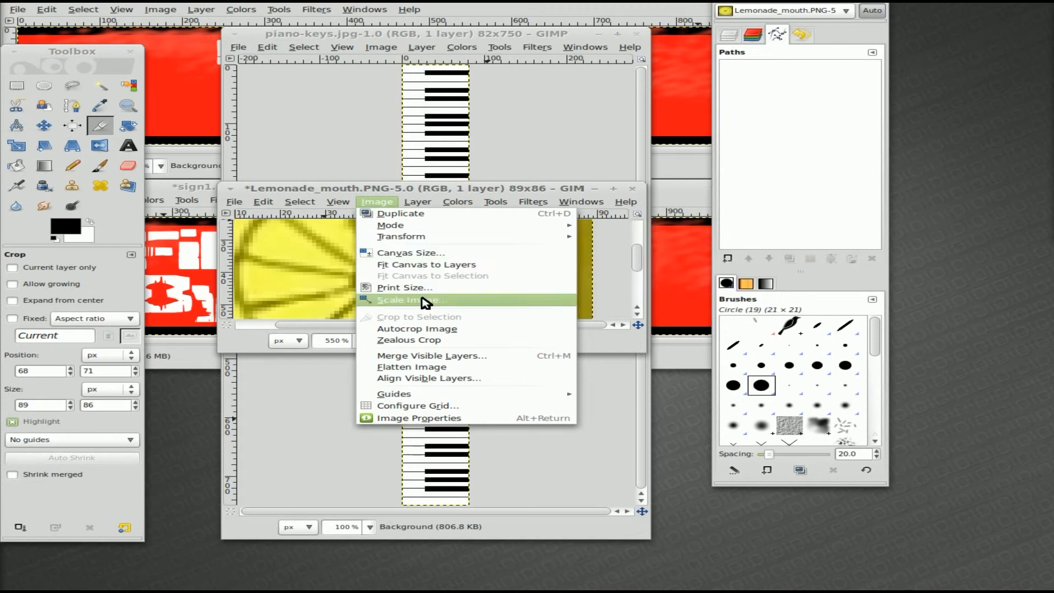
Scale the cropped lemon slice to width 1000 px, chain linked, giving 1000×966.
left_click(410, 300)
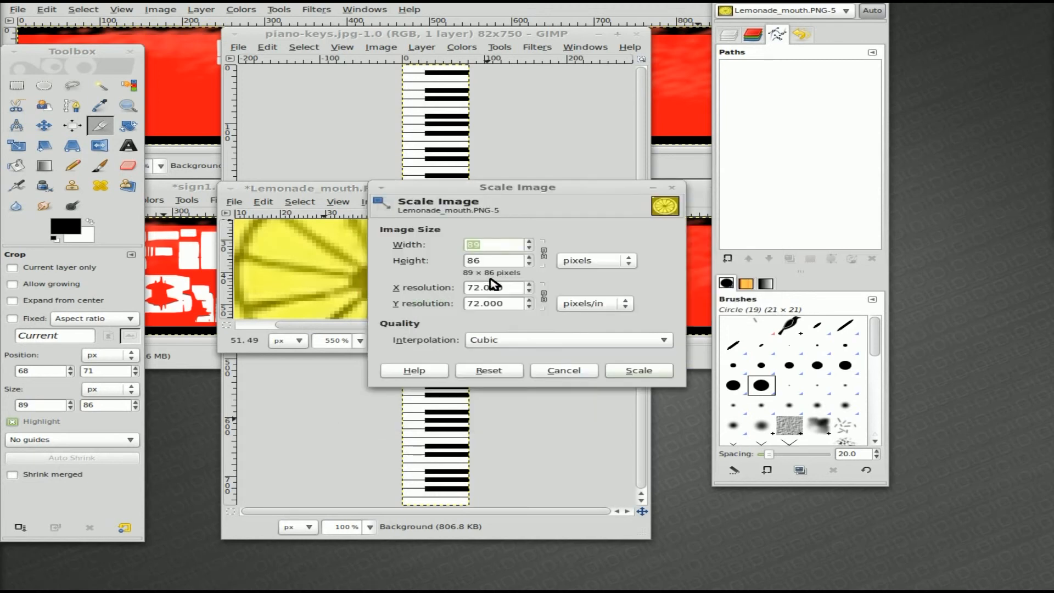
type("1000")
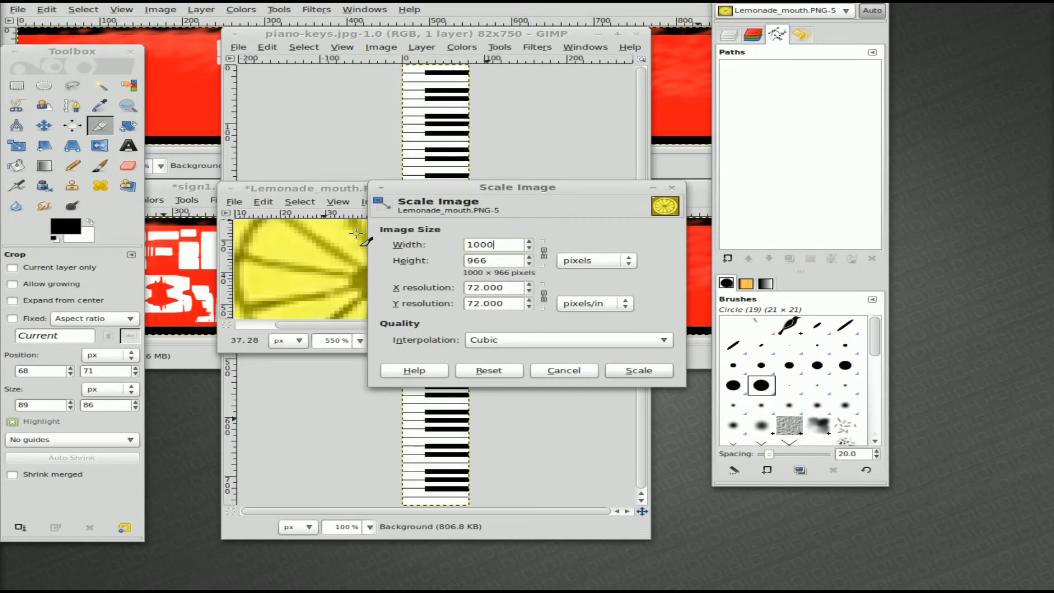
left_click(637, 370)
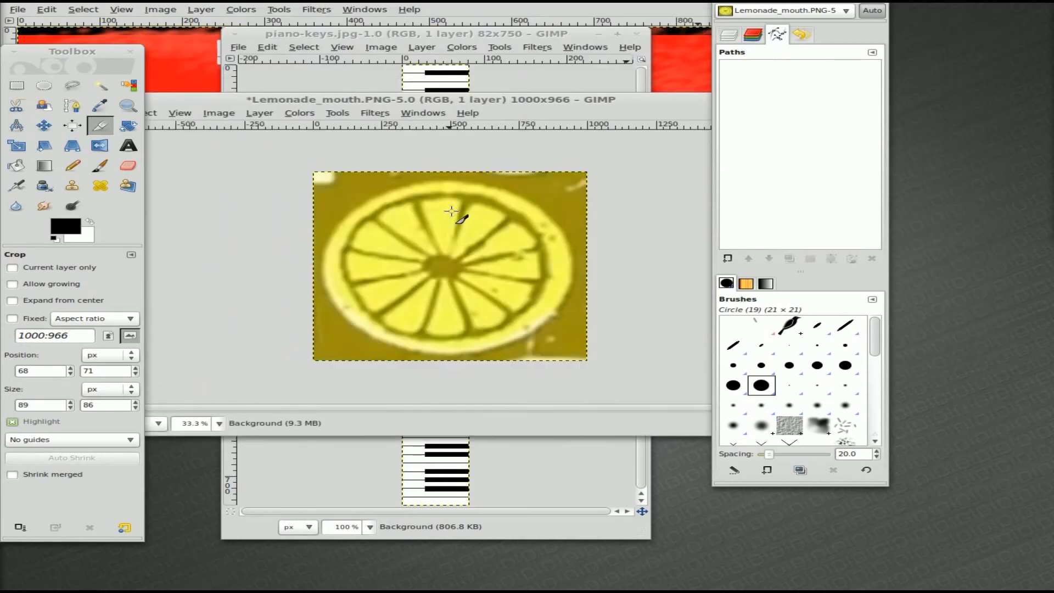
mouse_move(433, 258)
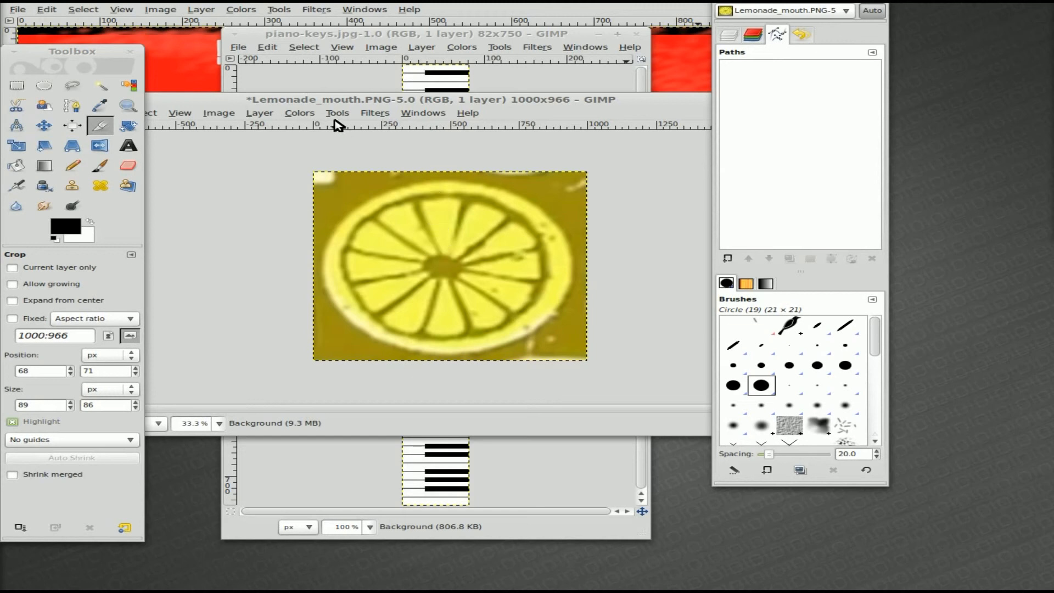
Convert the lemon image to grayscale and apply brightness -80, contrast 117.
left_click(299, 112)
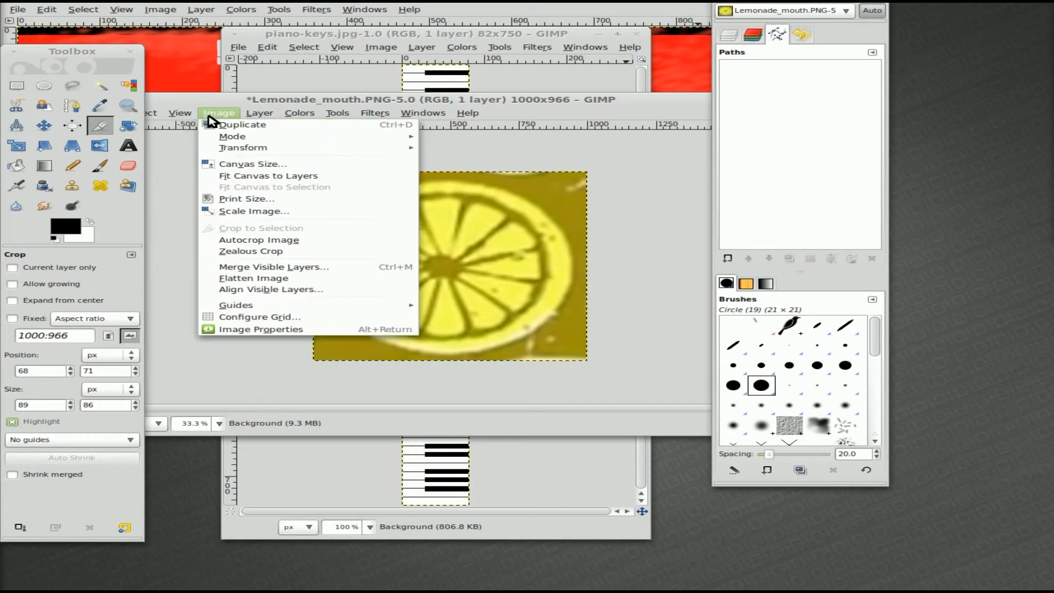
left_click(232, 135)
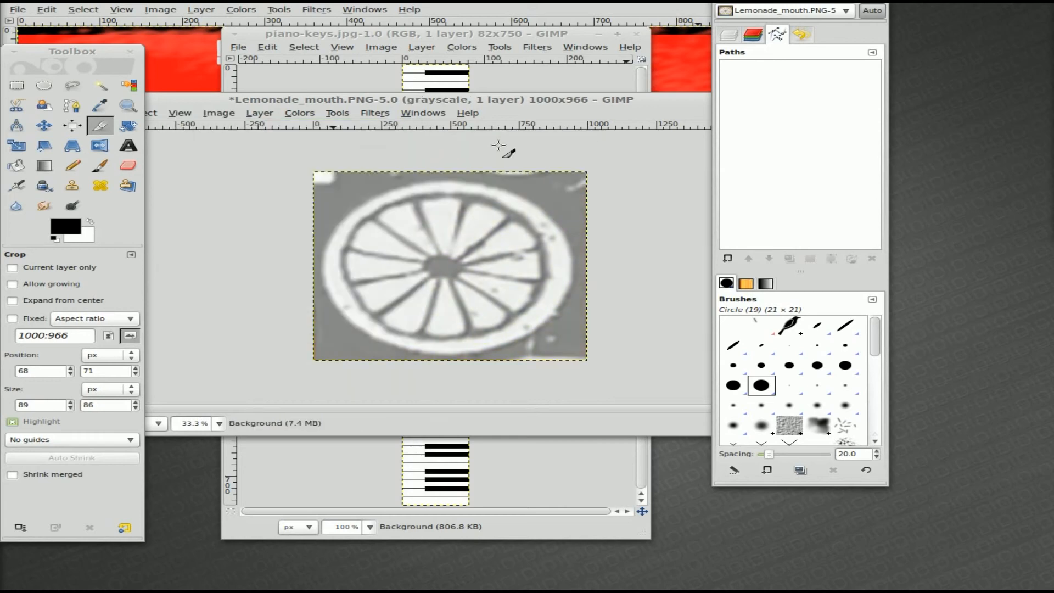
left_click(298, 112)
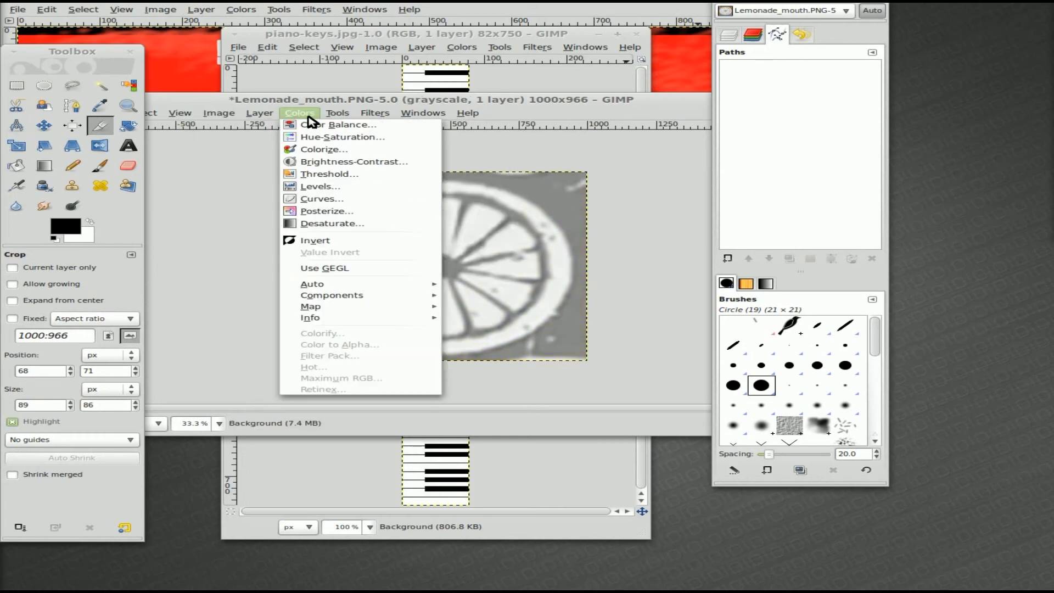
left_click(354, 162)
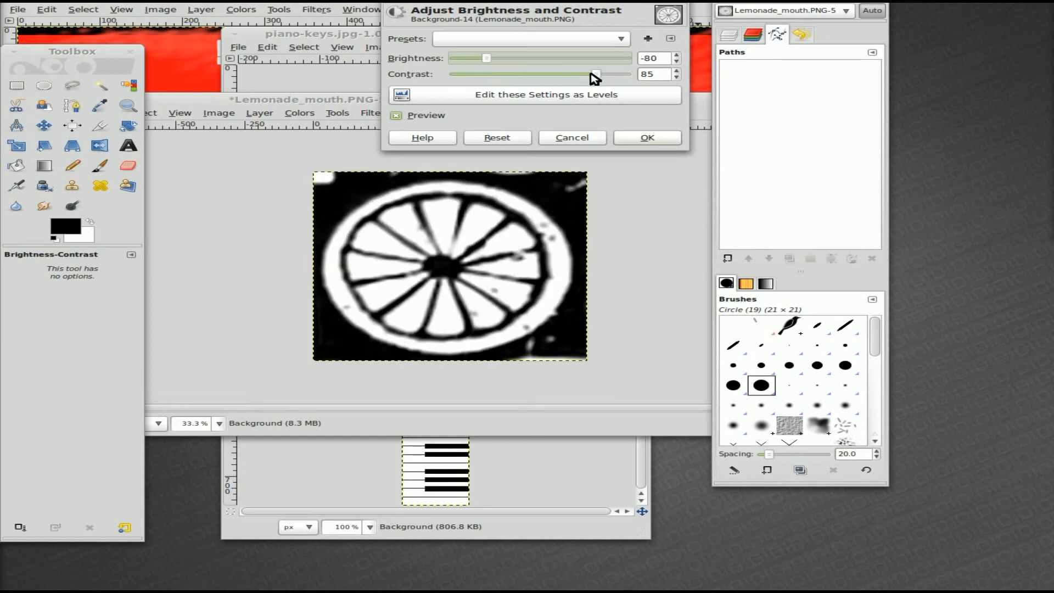
left_click_drag(592, 74, 611, 74)
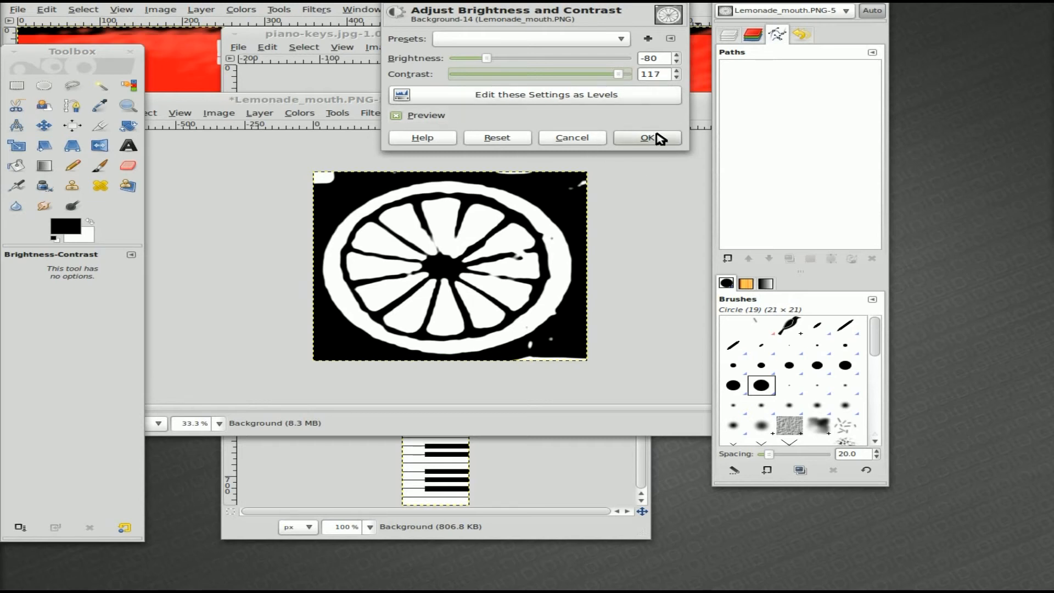
left_click(644, 137)
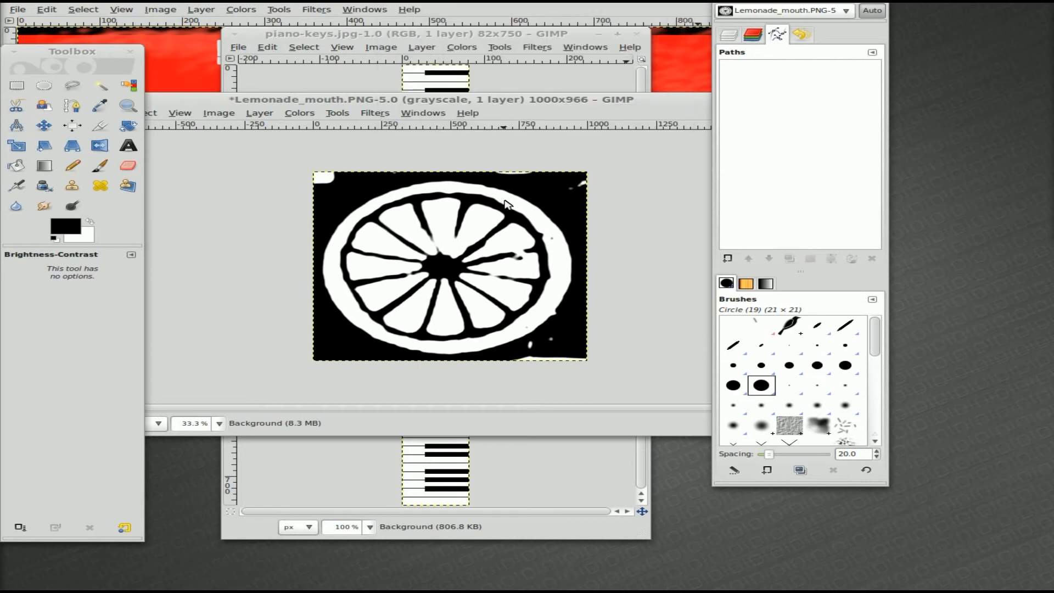
mouse_move(599, 338)
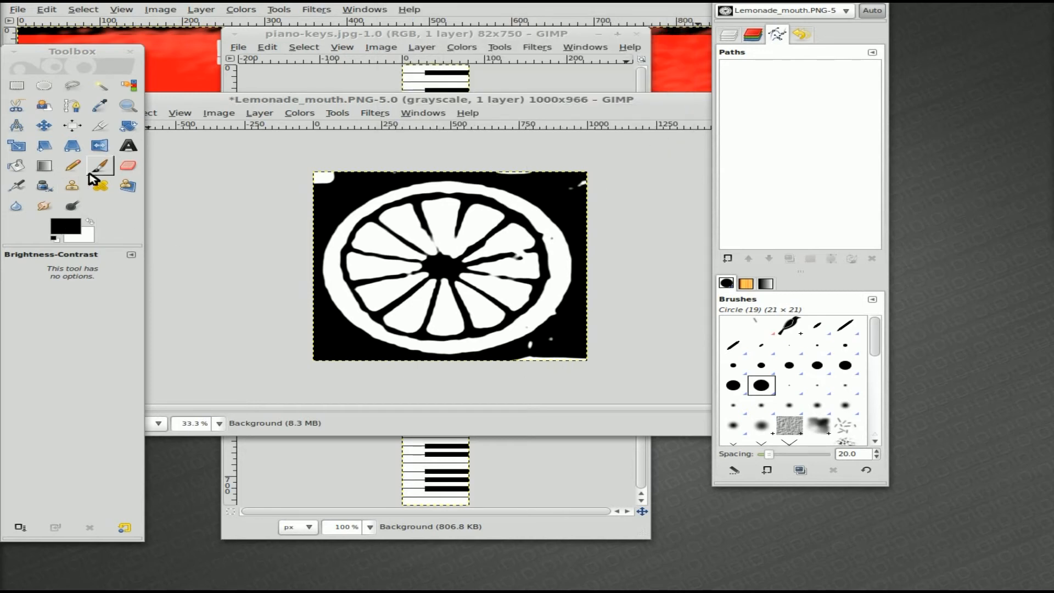
Paint black over the stray white specks in the image corners.
left_click(99, 165)
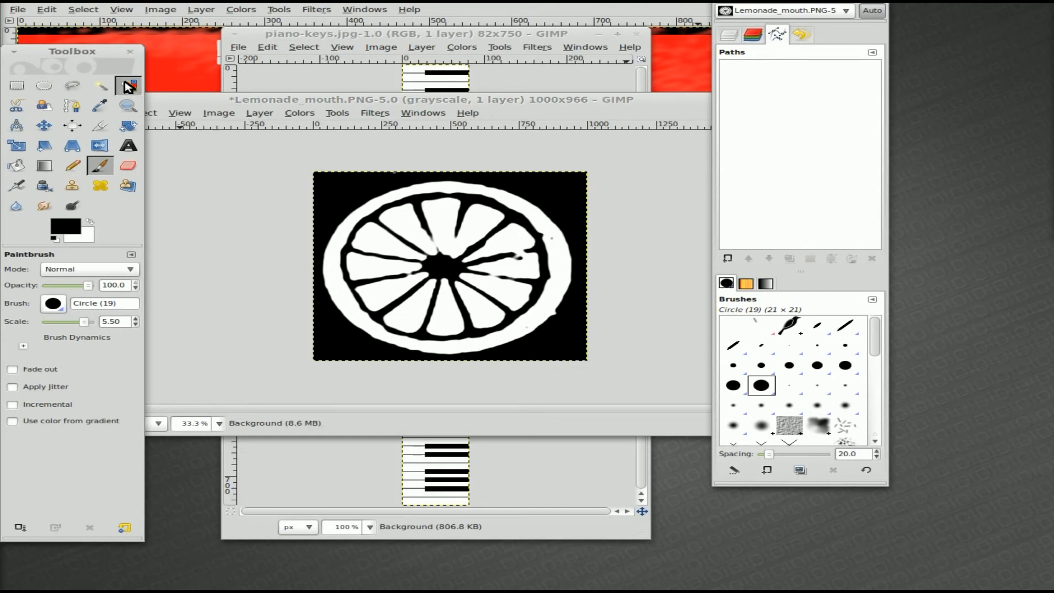
left_click(127, 84)
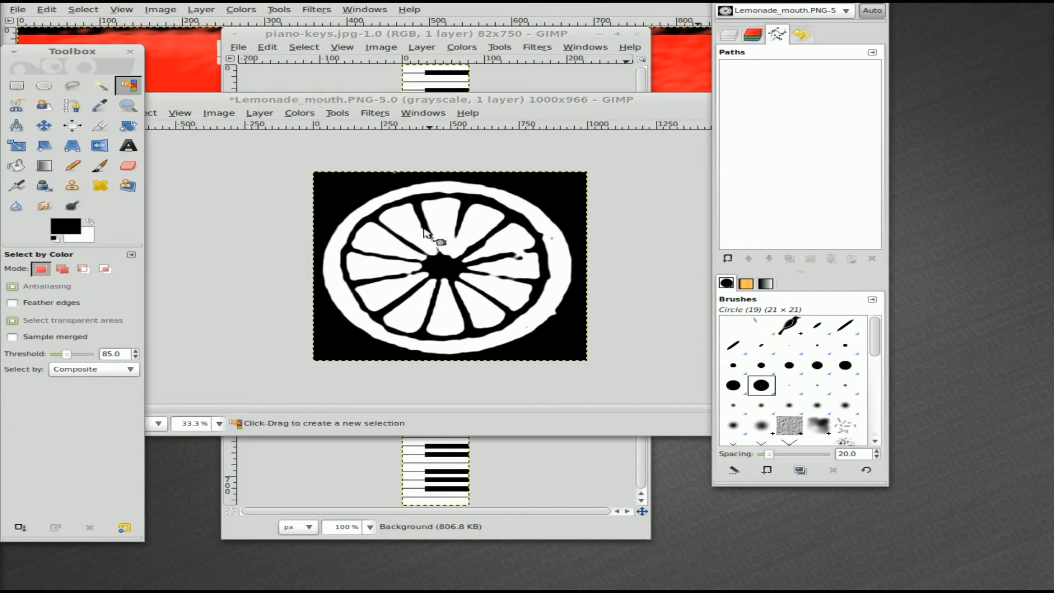
Select the slice's white rind and segments by colour, settling on threshold 85.
left_click(423, 232)
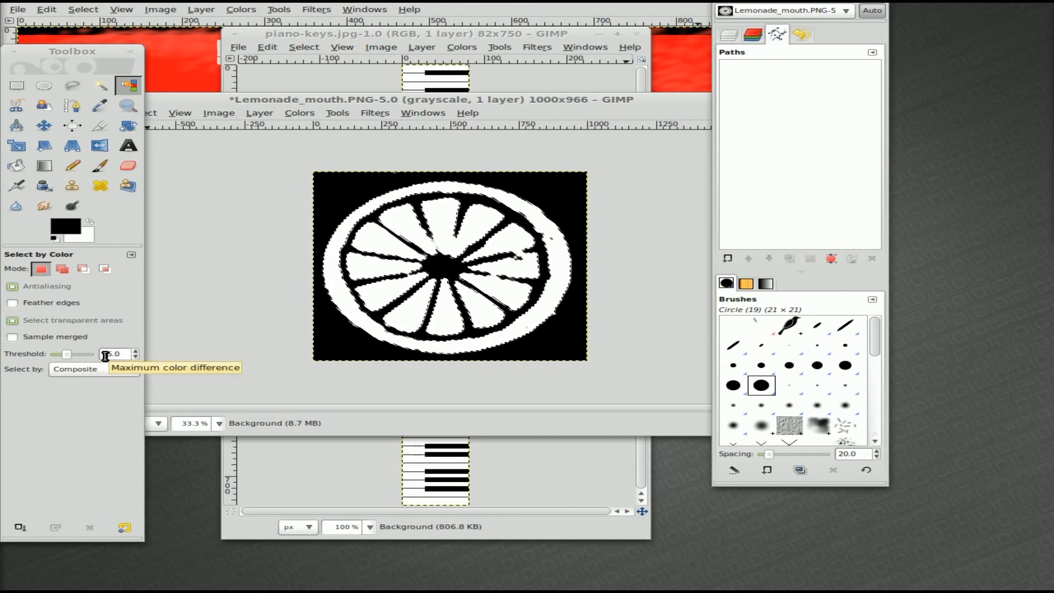
left_click_drag(104, 354, 61, 354)
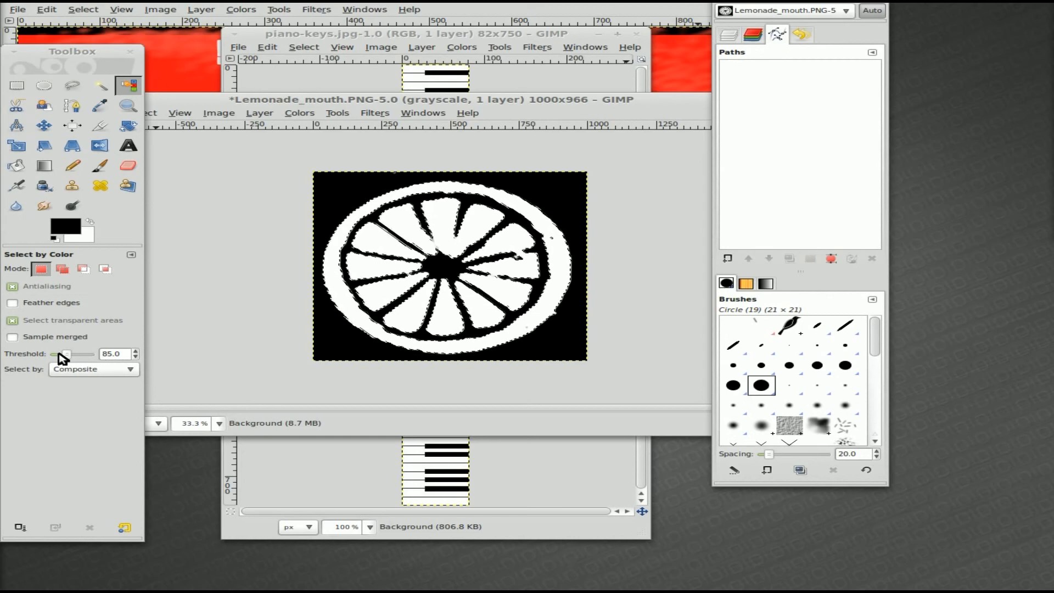
left_click_drag(64, 354, 54, 354)
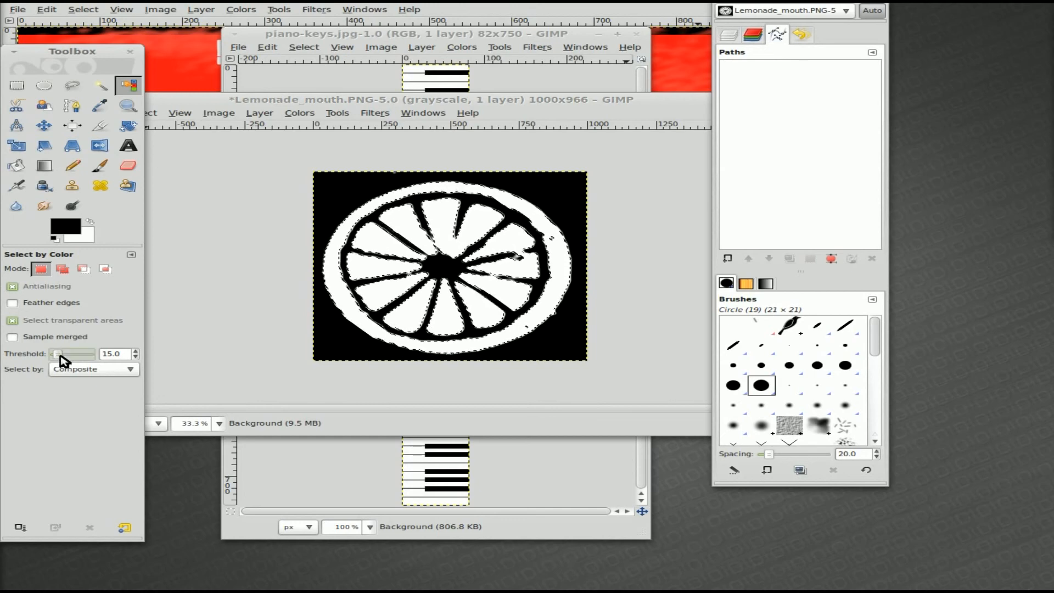
left_click_drag(54, 354, 90, 354)
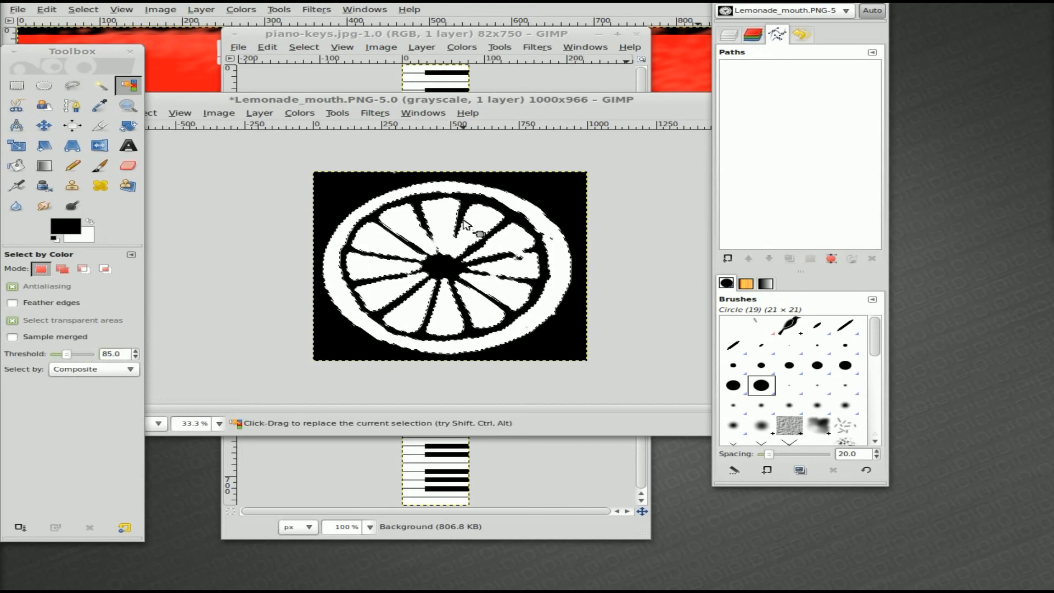
left_click(468, 226)
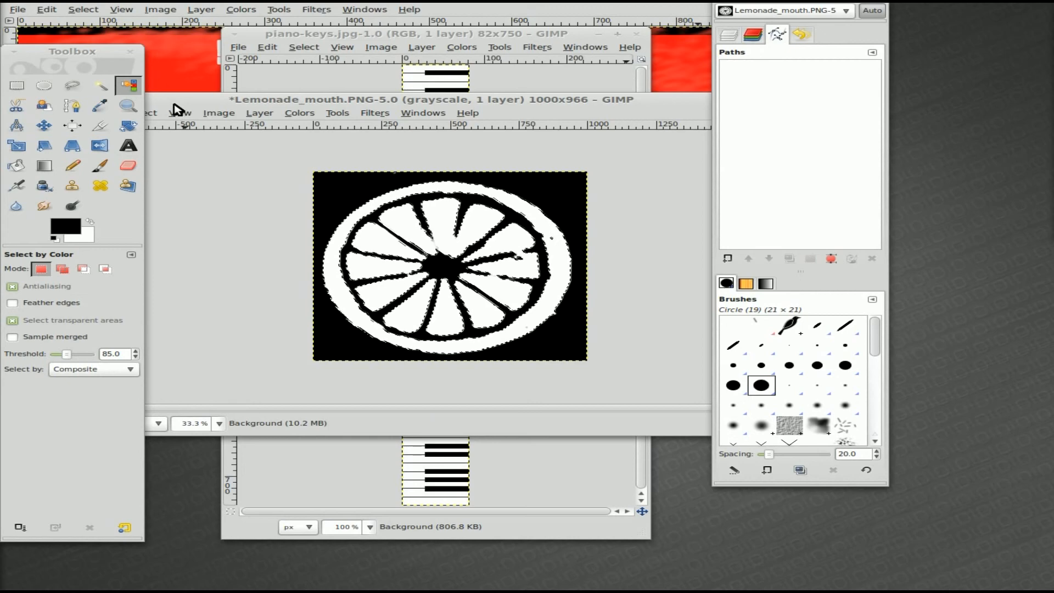
Convert the lemon selection to a path and export it as or.svg.
left_click(171, 112)
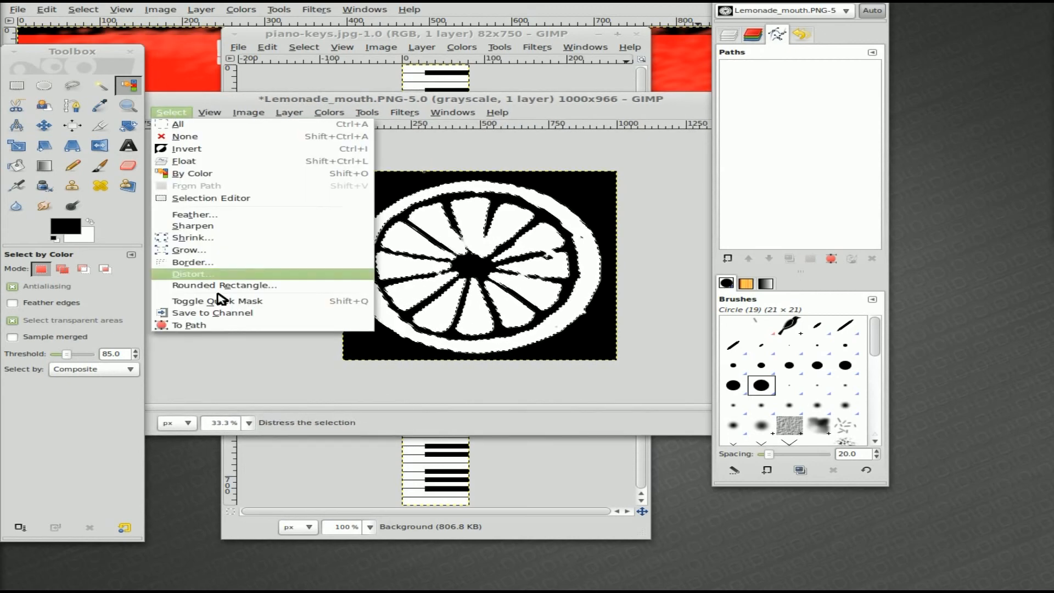
left_click(190, 324)
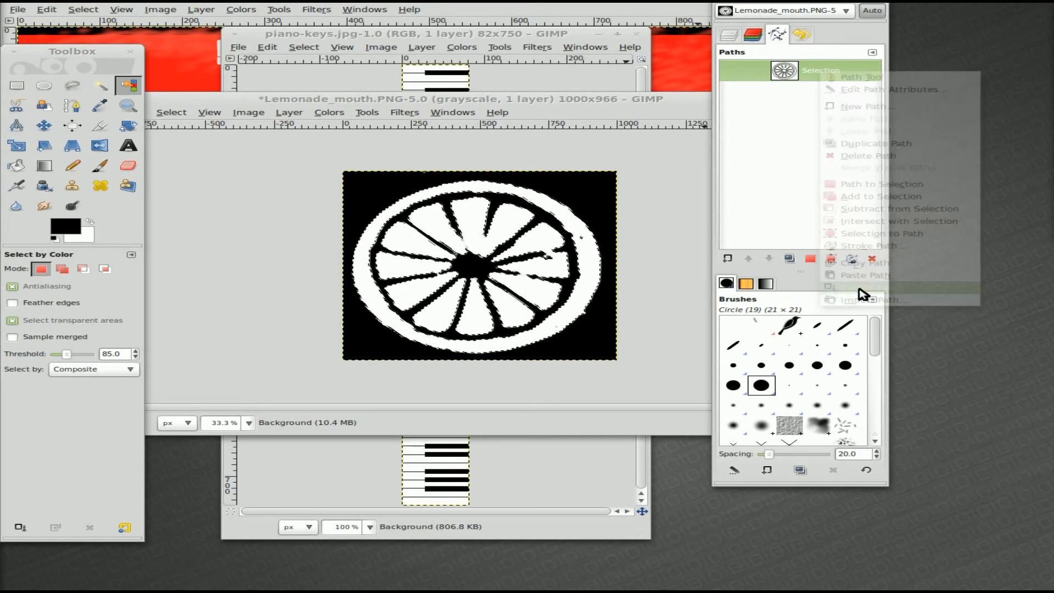
left_click(874, 299)
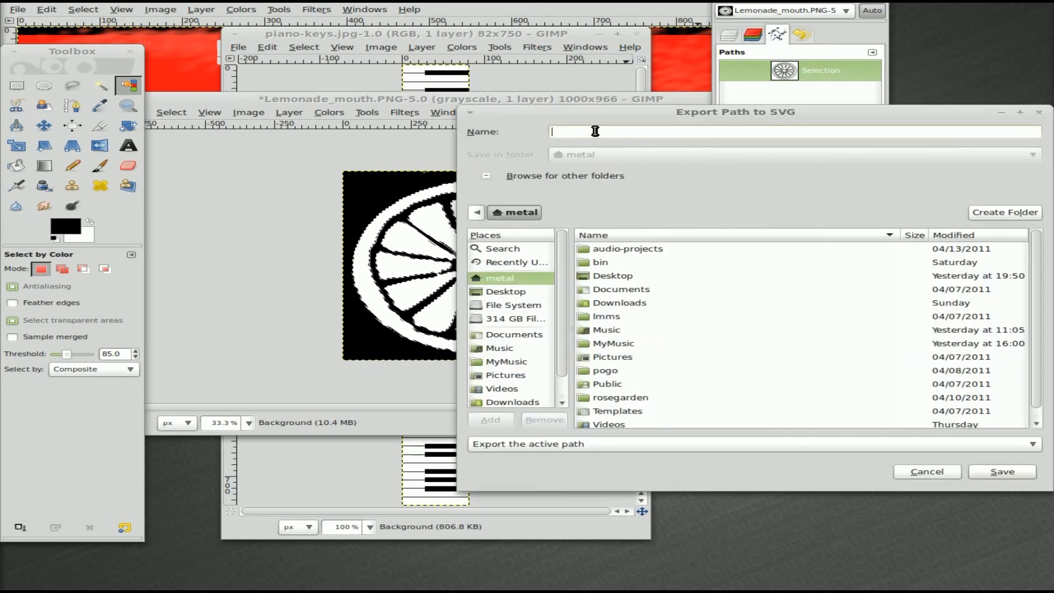
type("or")
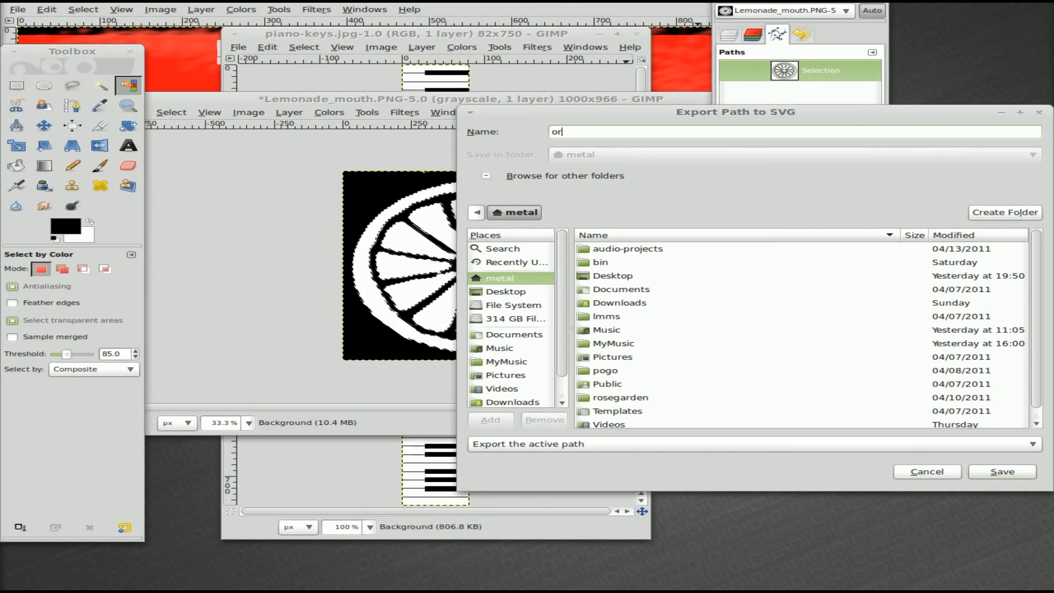
type(".svg")
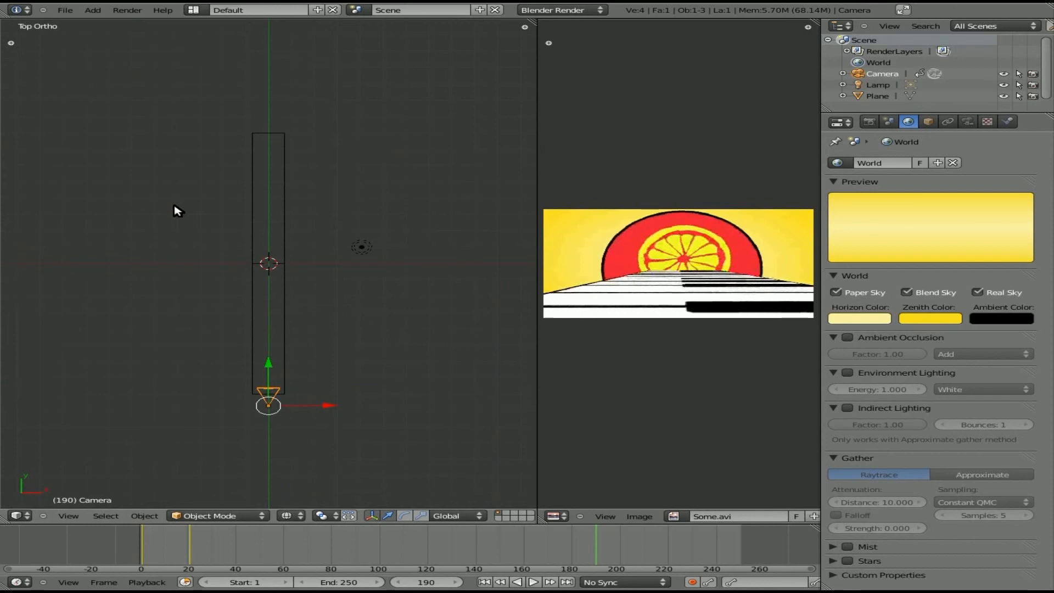
mouse_move(281, 256)
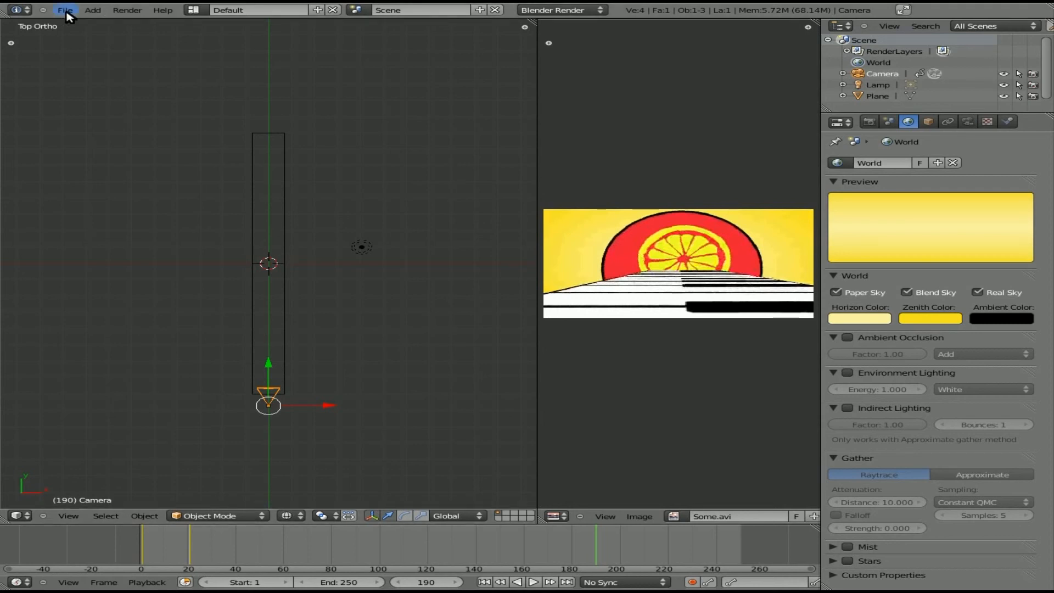
Search the add-on preferences for 'svg' and bring up File > Import formats.
left_click(66, 9)
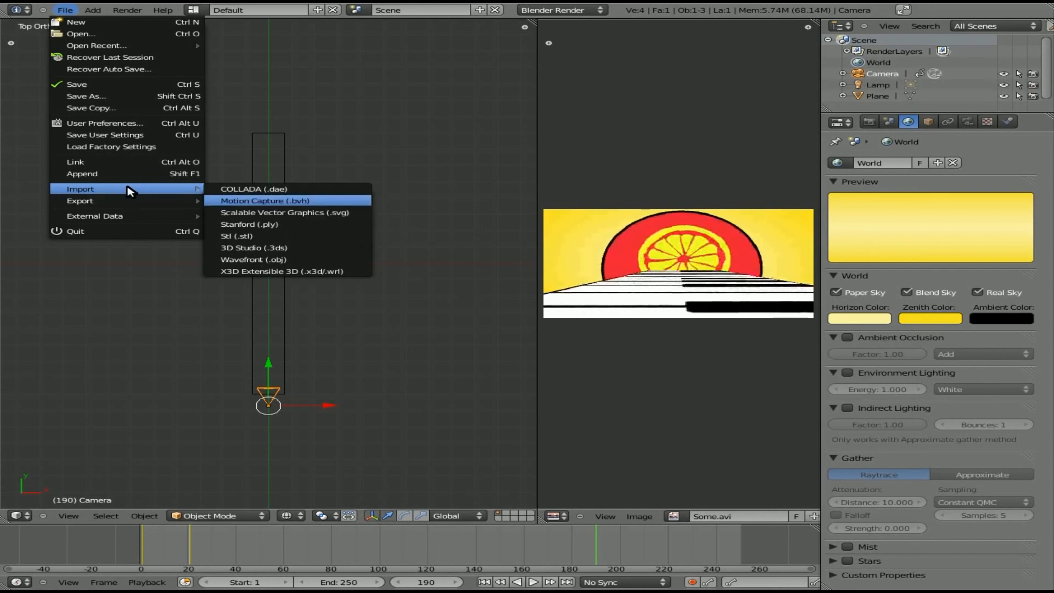
mouse_move(86, 96)
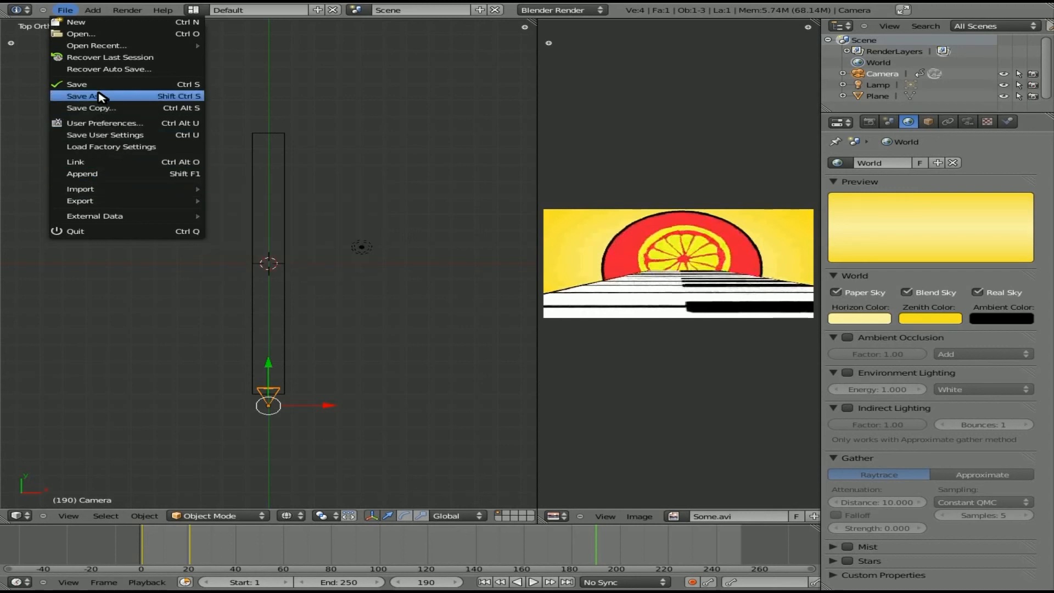
mouse_move(107, 123)
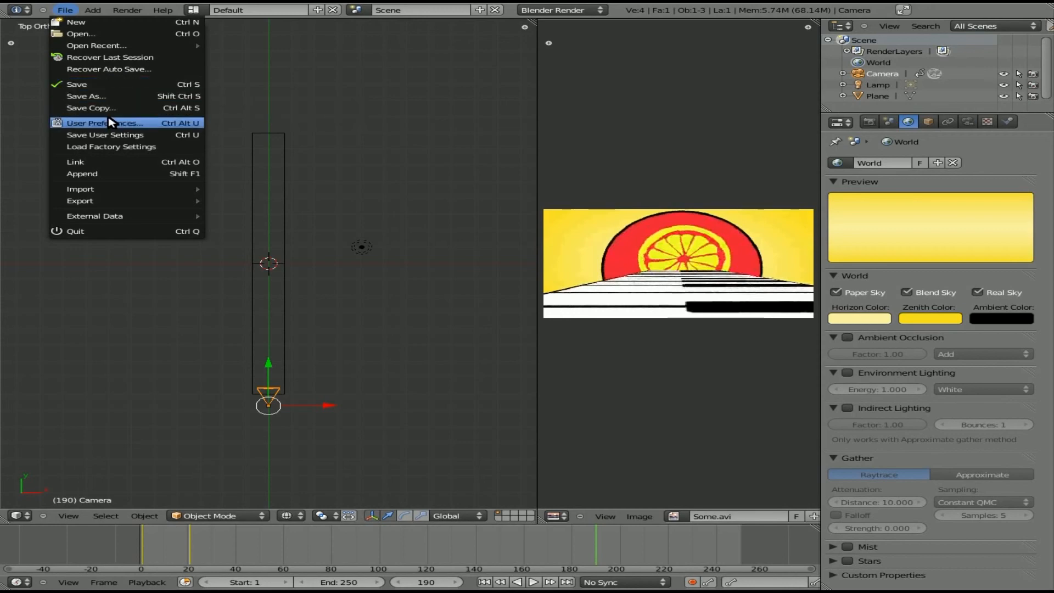
left_click(92, 122)
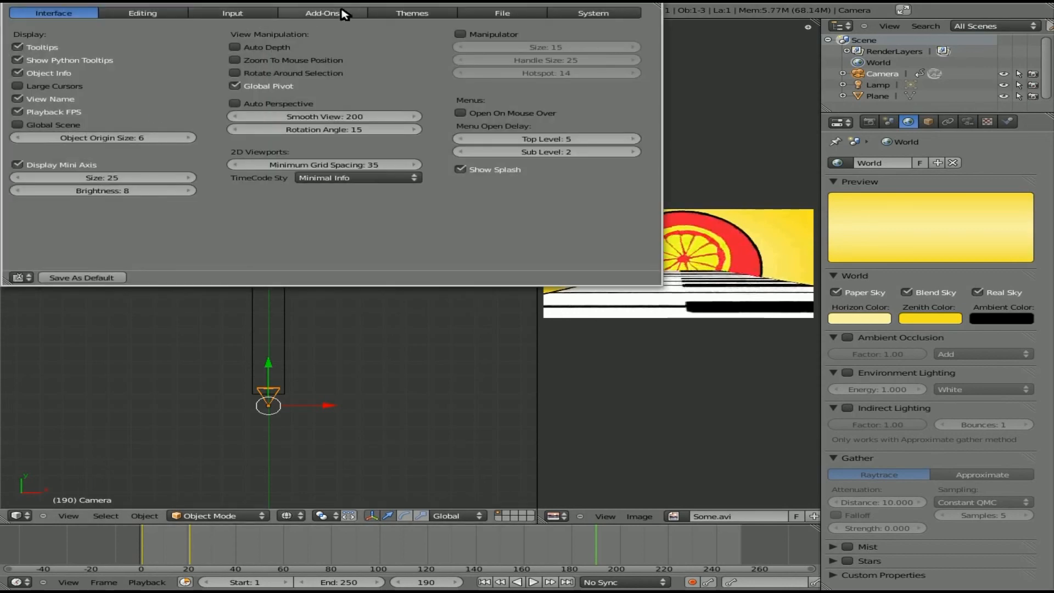
left_click(322, 13)
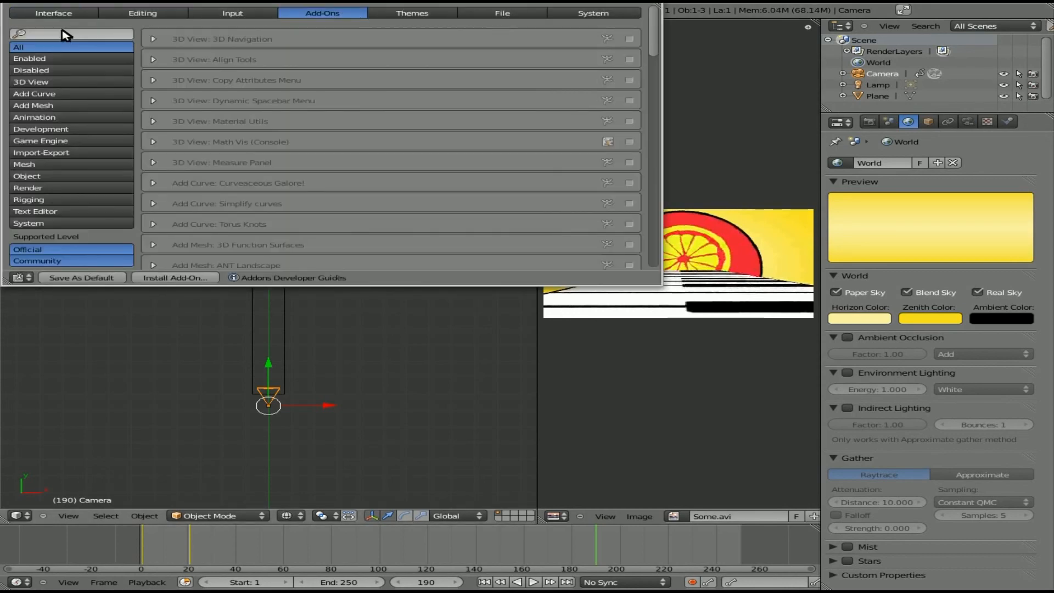
type("svg")
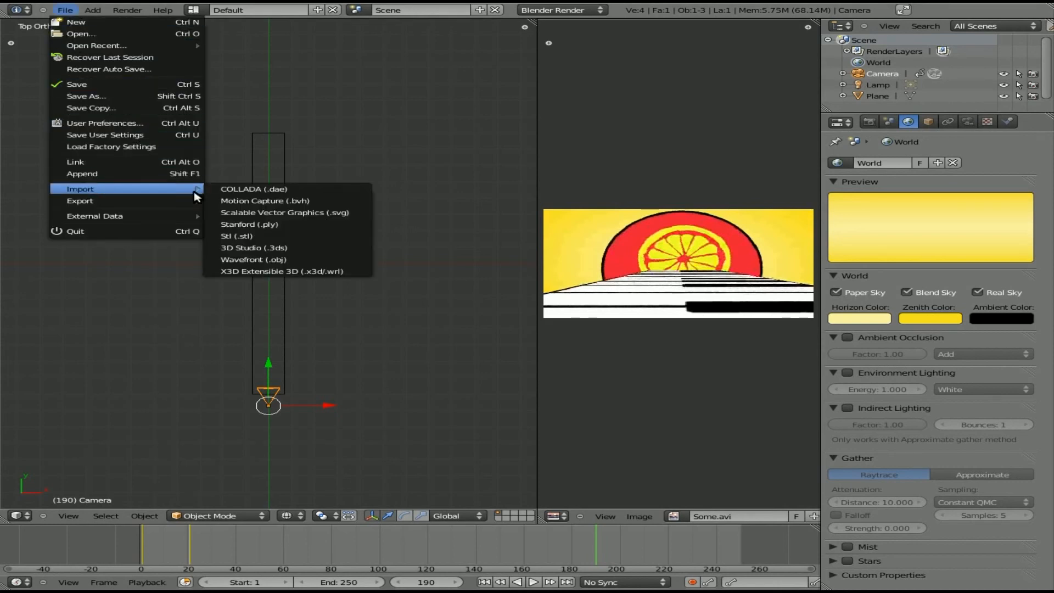
mouse_move(288, 212)
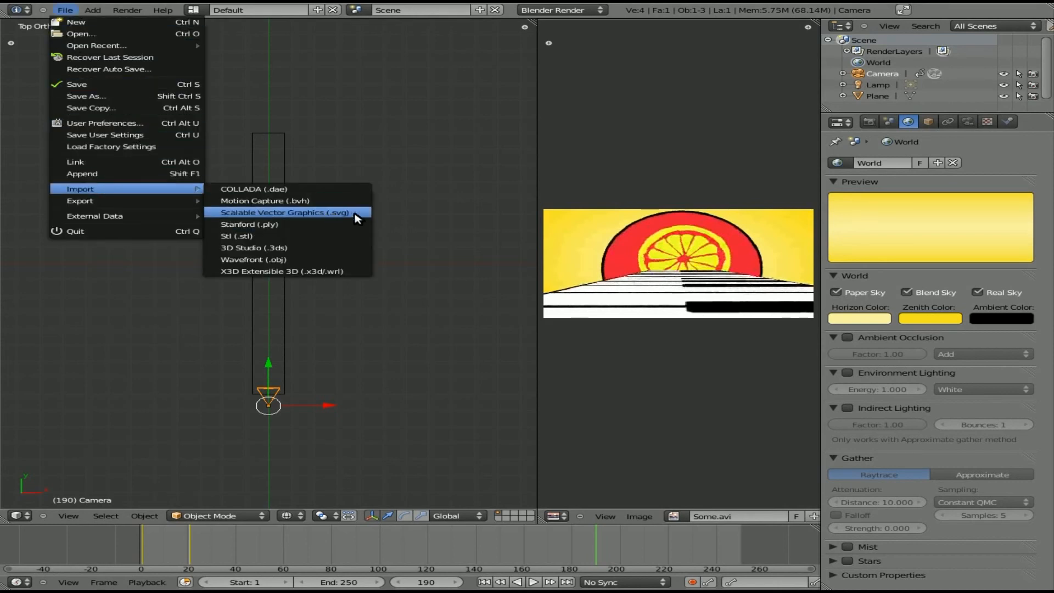
Import or.svg from the Lemonade_Mouth SVG folder as a curve object.
left_click(285, 213)
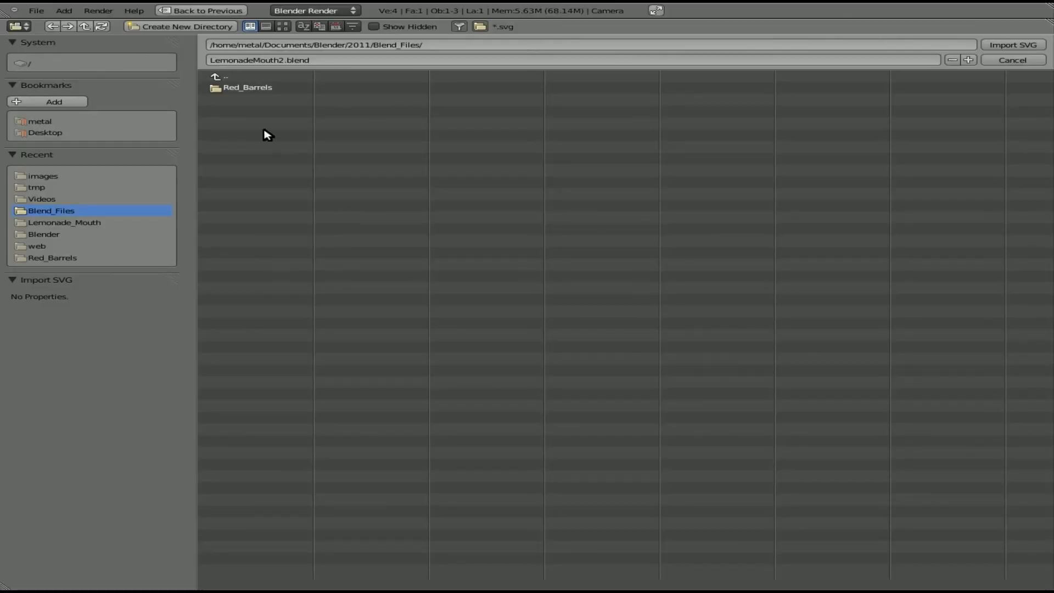
left_click(65, 221)
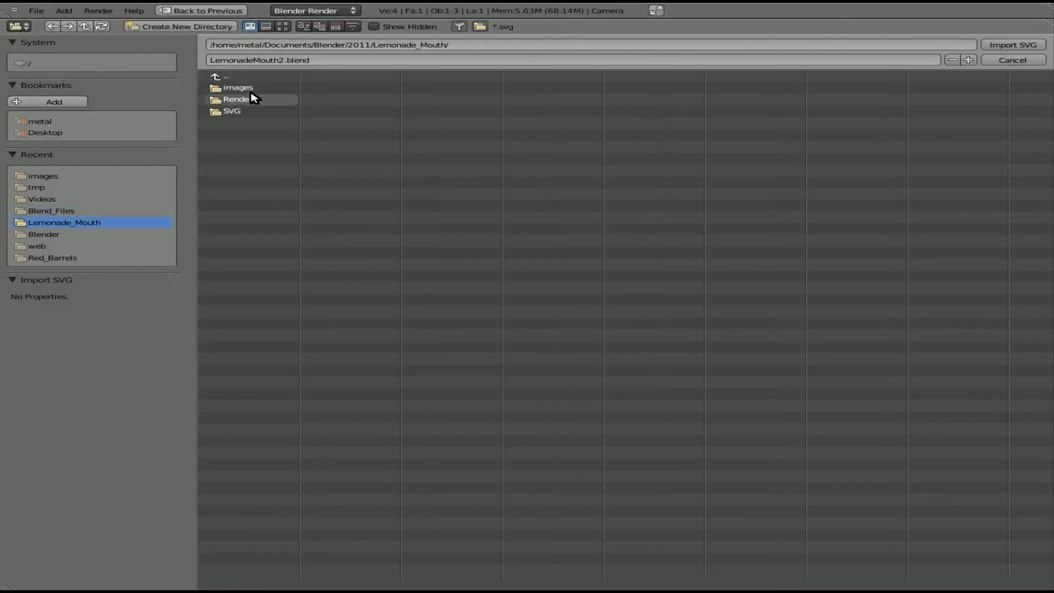
double_click(232, 110)
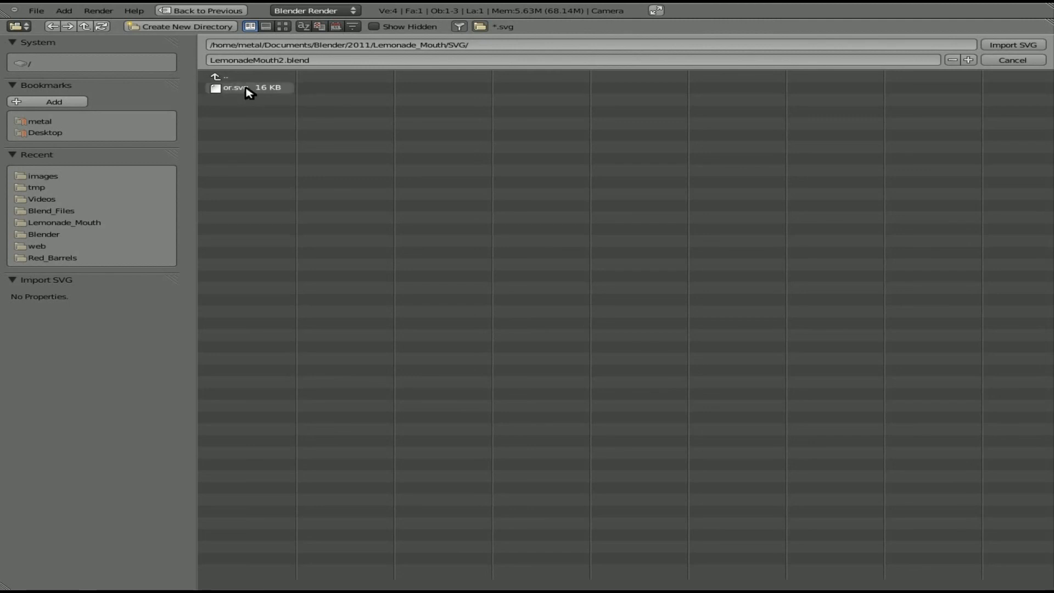
left_click(247, 87)
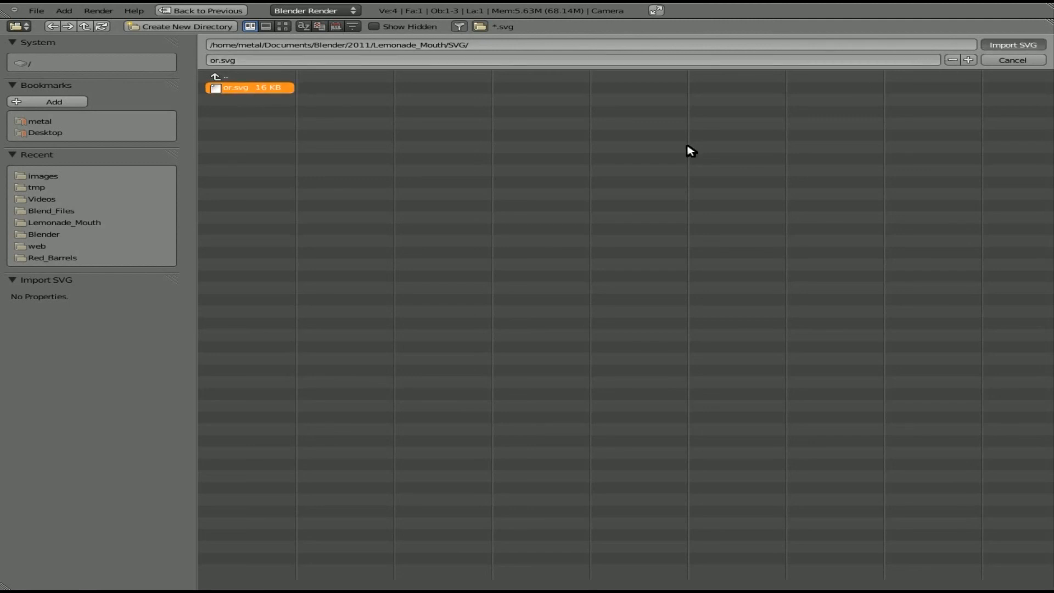
left_click(1011, 45)
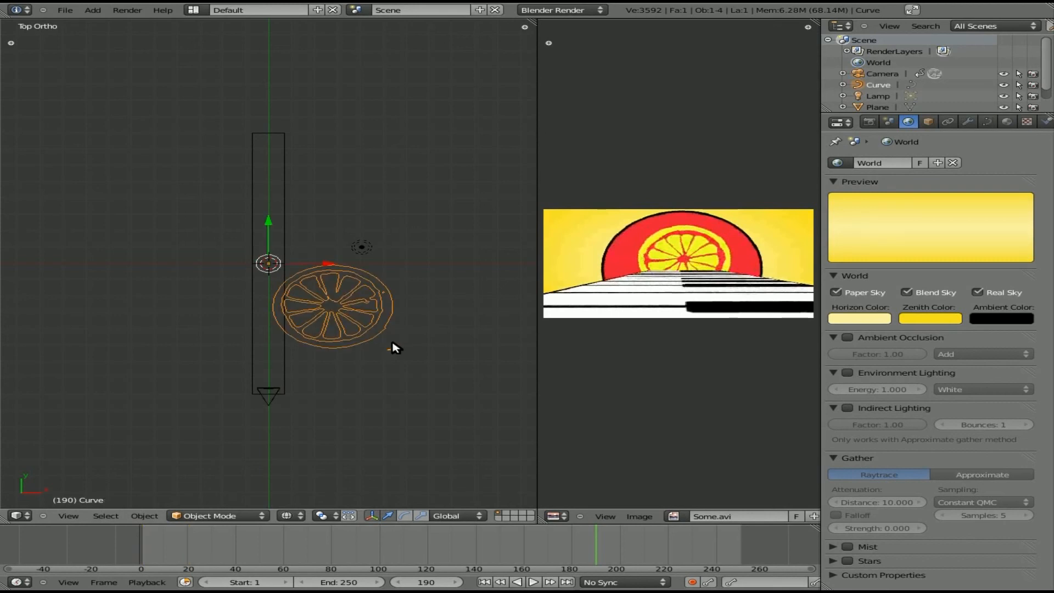
Delete the stray fragment from the lemon curve and move the slice onto the origin.
left_click_drag(336, 306, 269, 263)
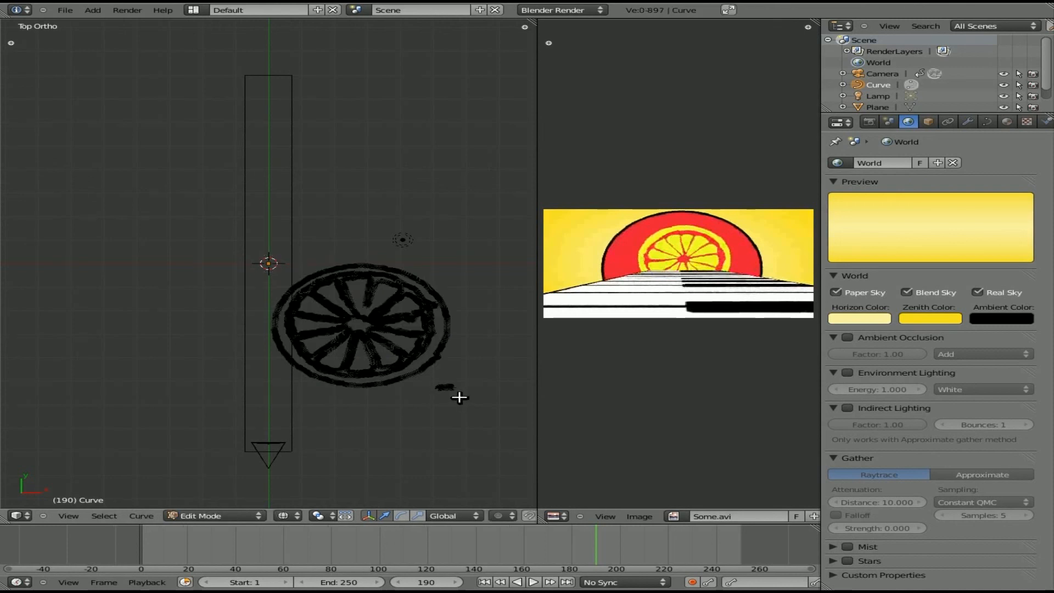
mouse_move(428, 376)
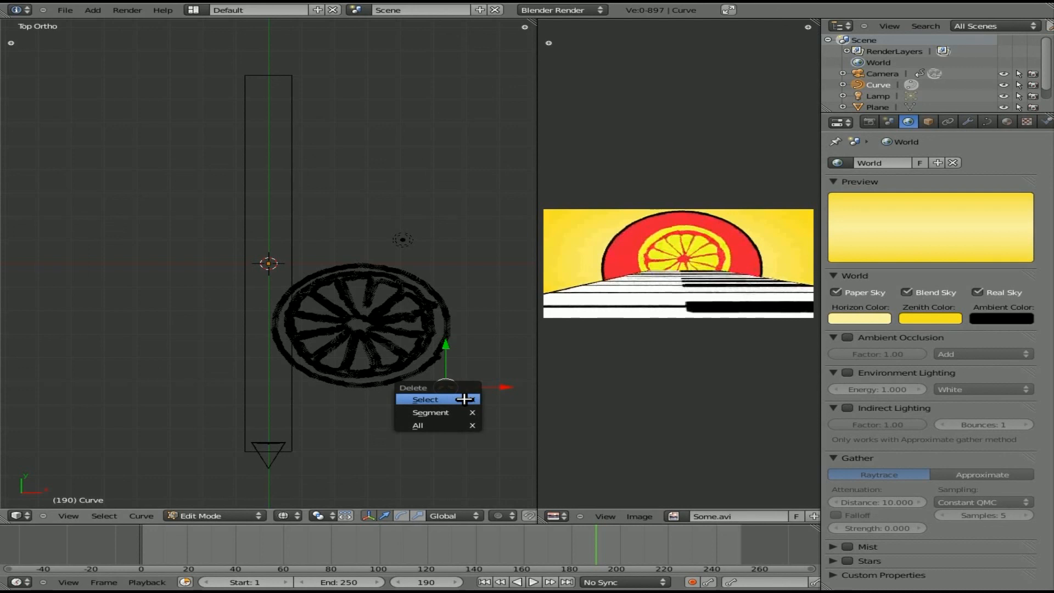
left_click(425, 399)
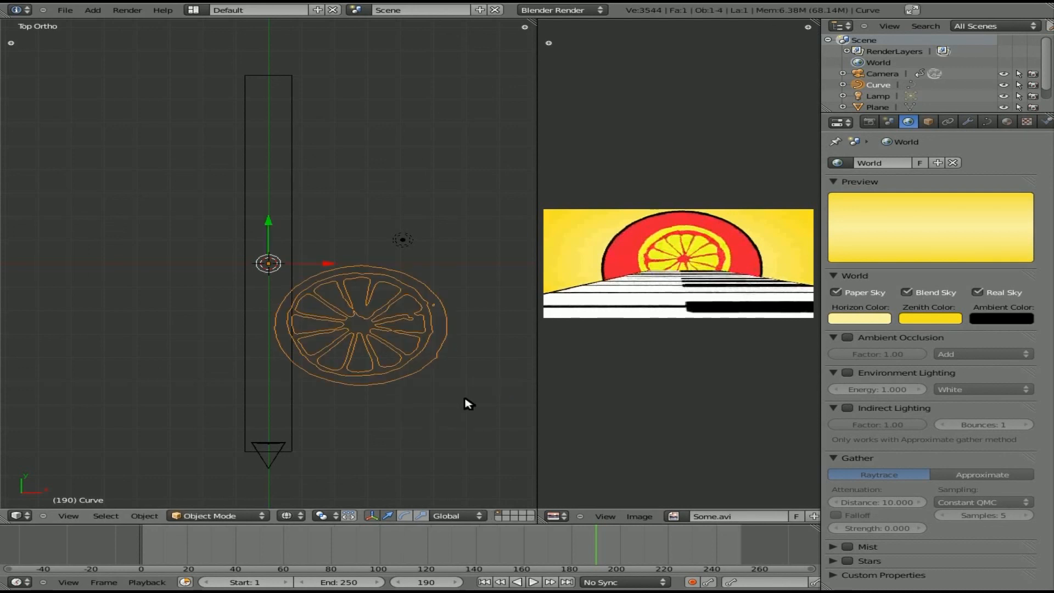
key("Tab")
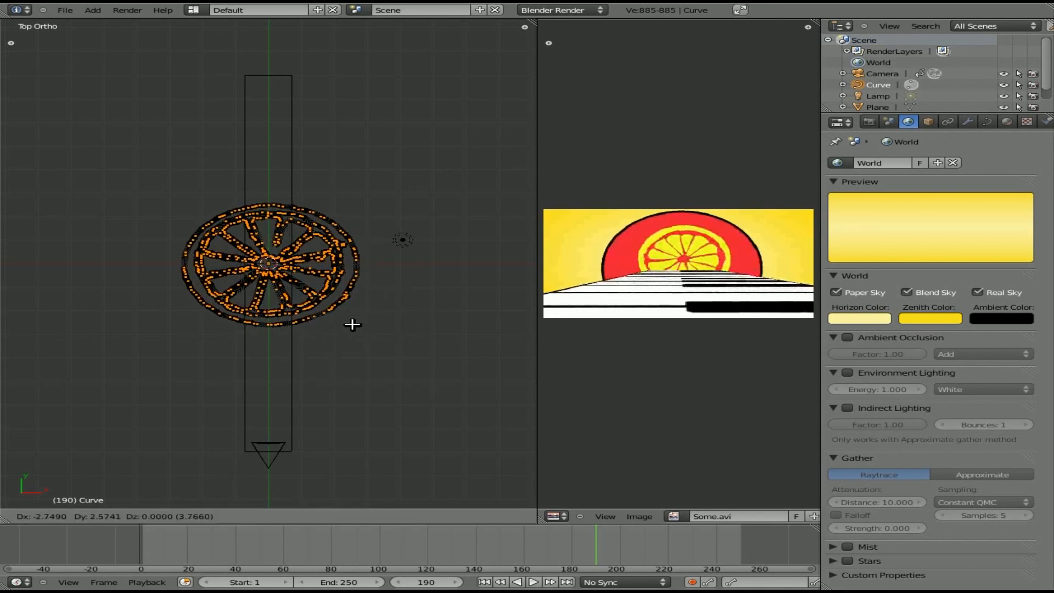
key("Tab")
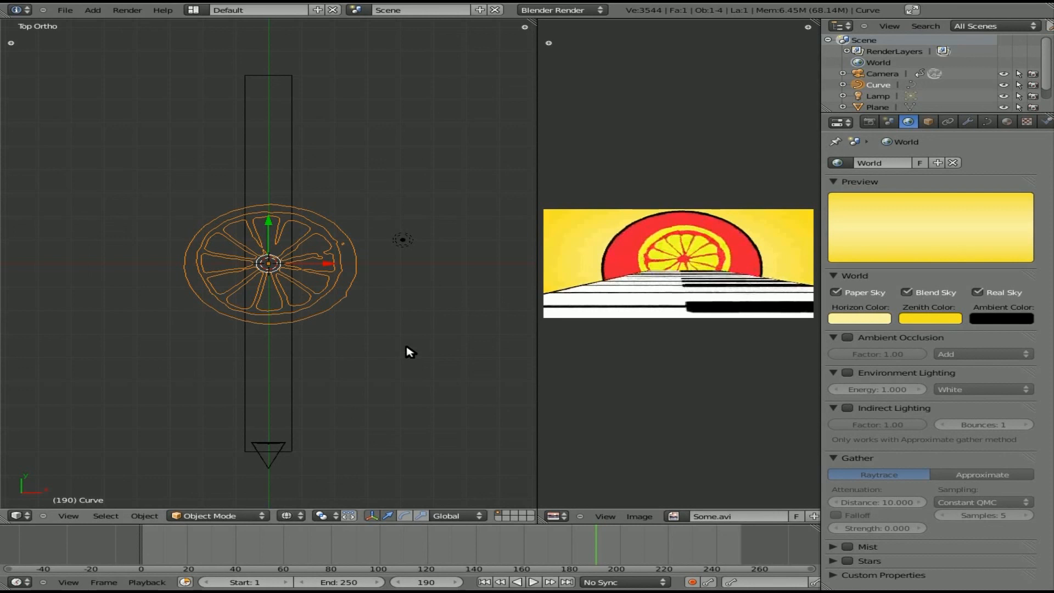
mouse_move(383, 350)
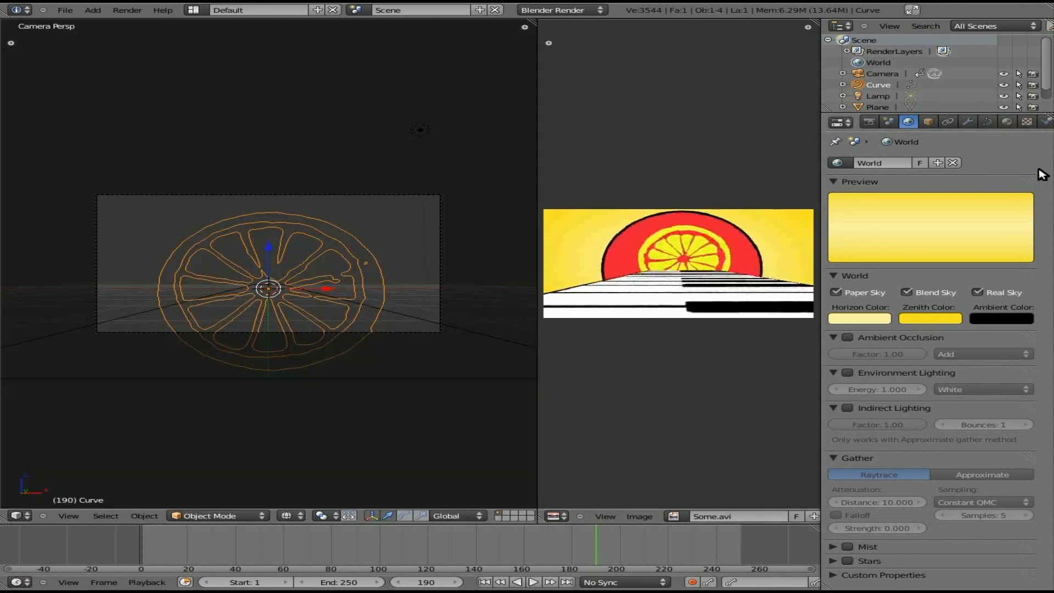
Set the lemon slice curve's shape to 2D so its outline is filled.
left_click(986, 122)
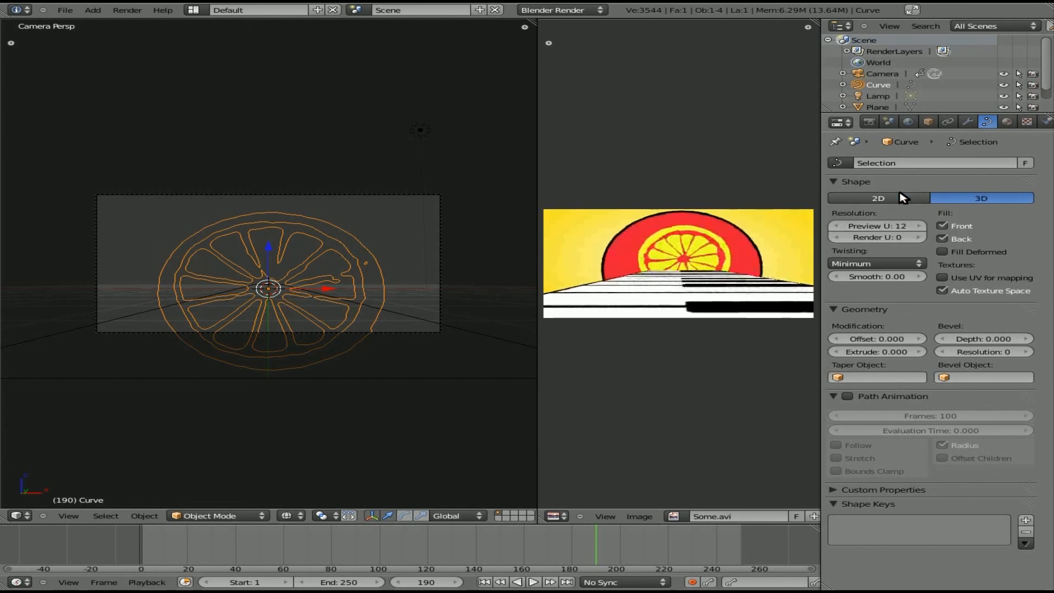
left_click(877, 197)
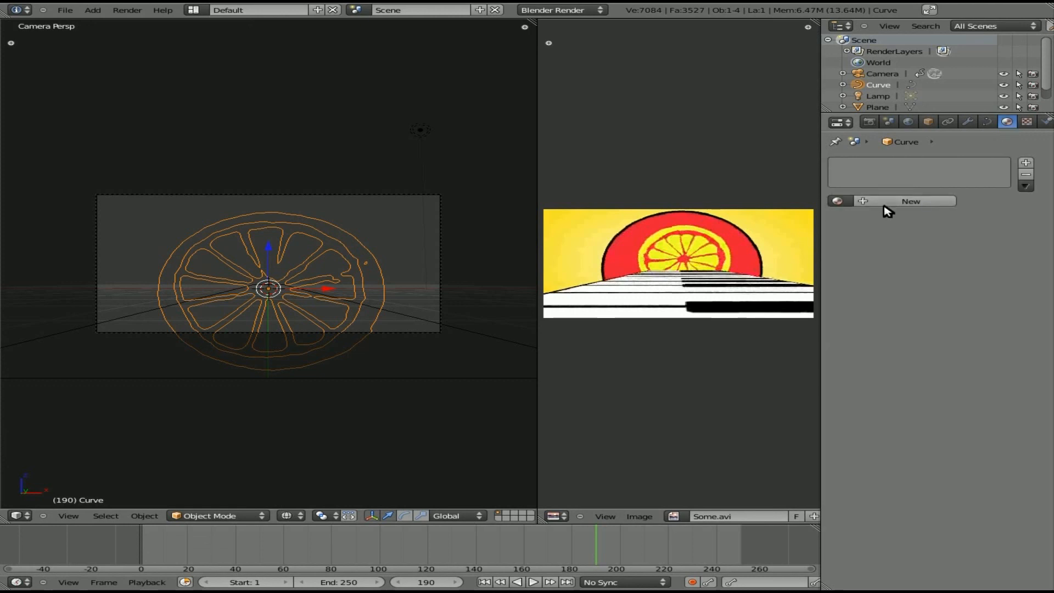
Add new shadeless material Material.002 to the slice with a bright yellow diffuse colour.
left_click(910, 201)
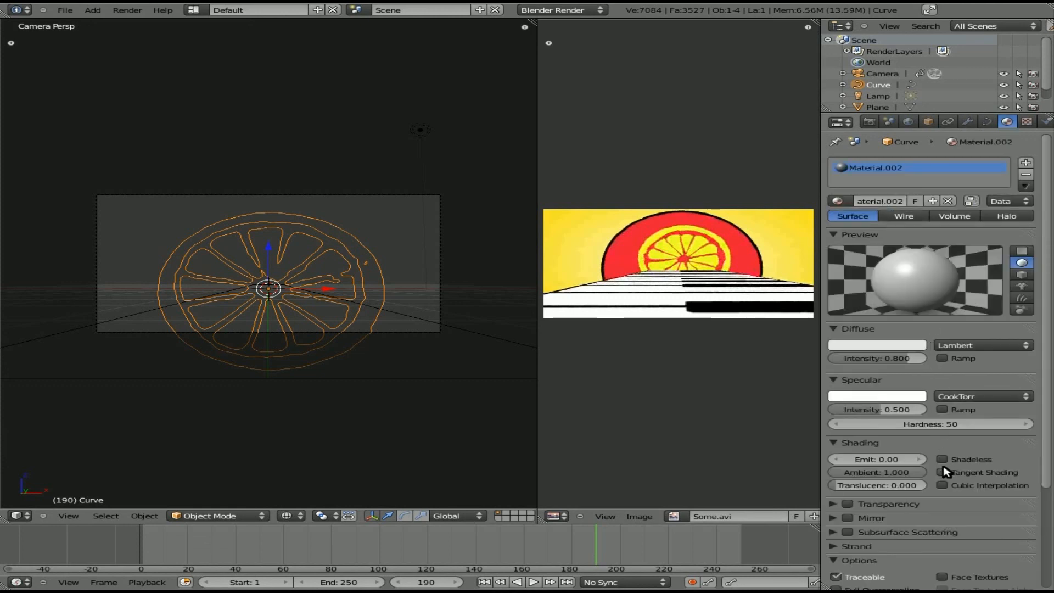
left_click(943, 458)
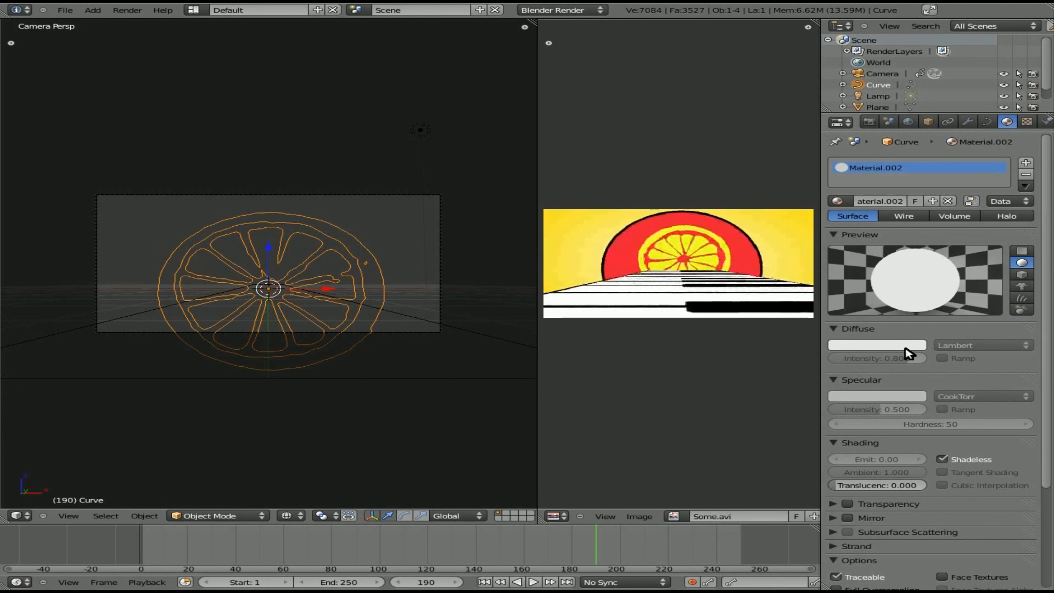
left_click(876, 345)
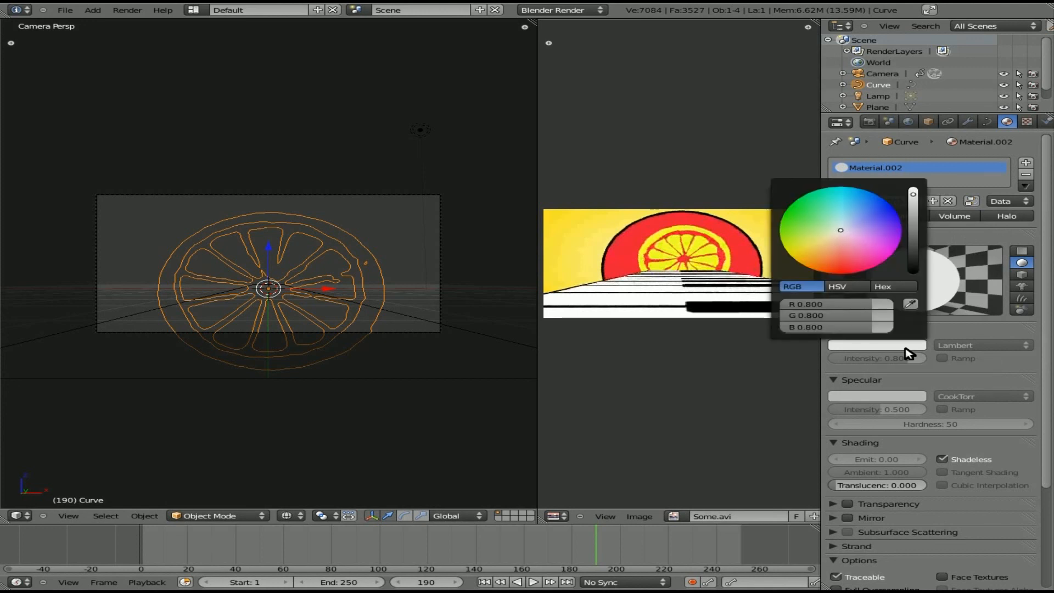
left_click(800, 252)
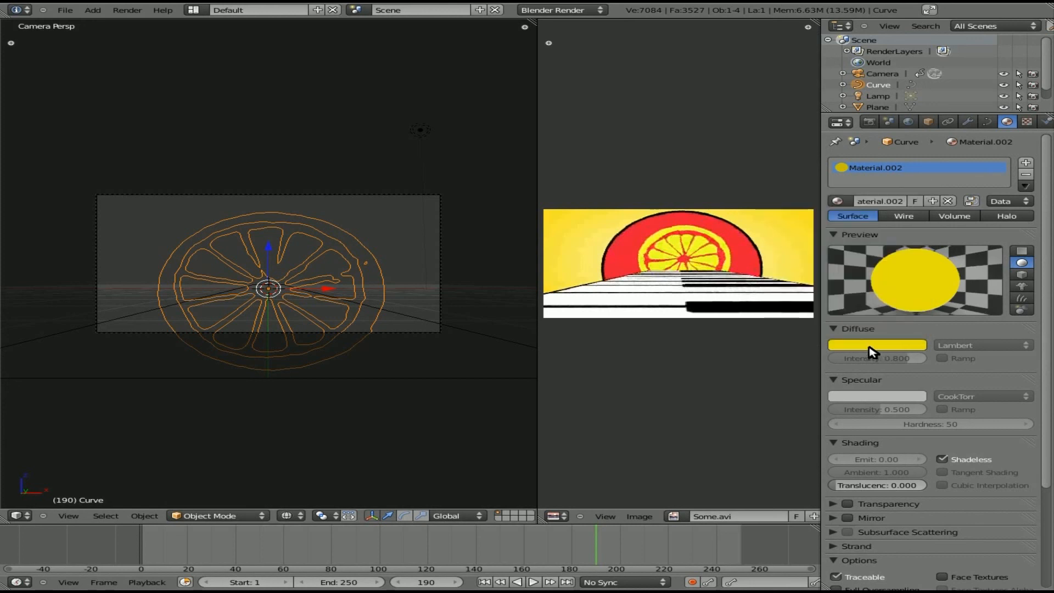
left_click(876, 344)
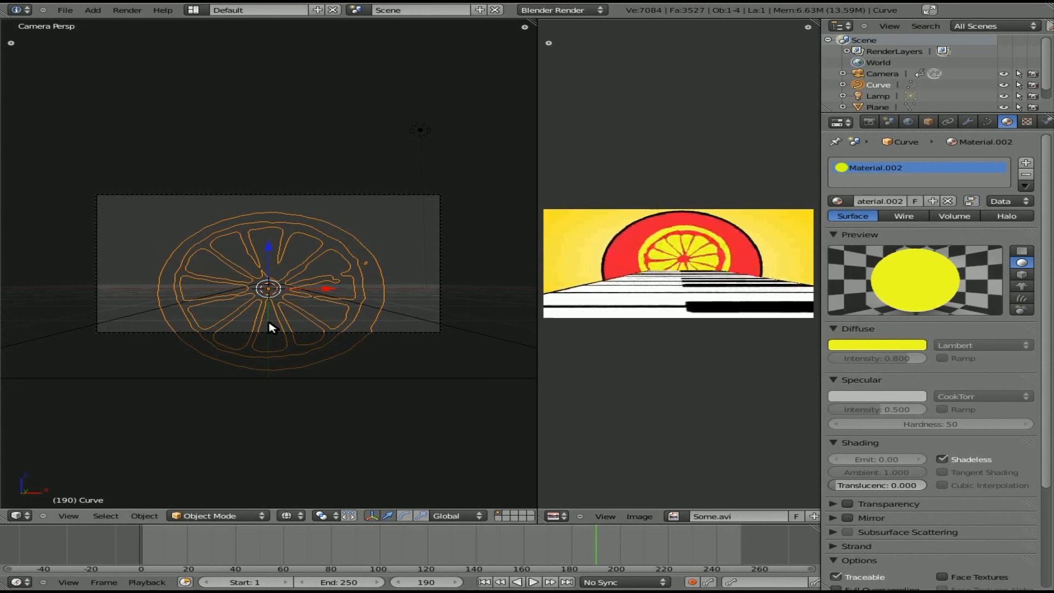
mouse_move(221, 336)
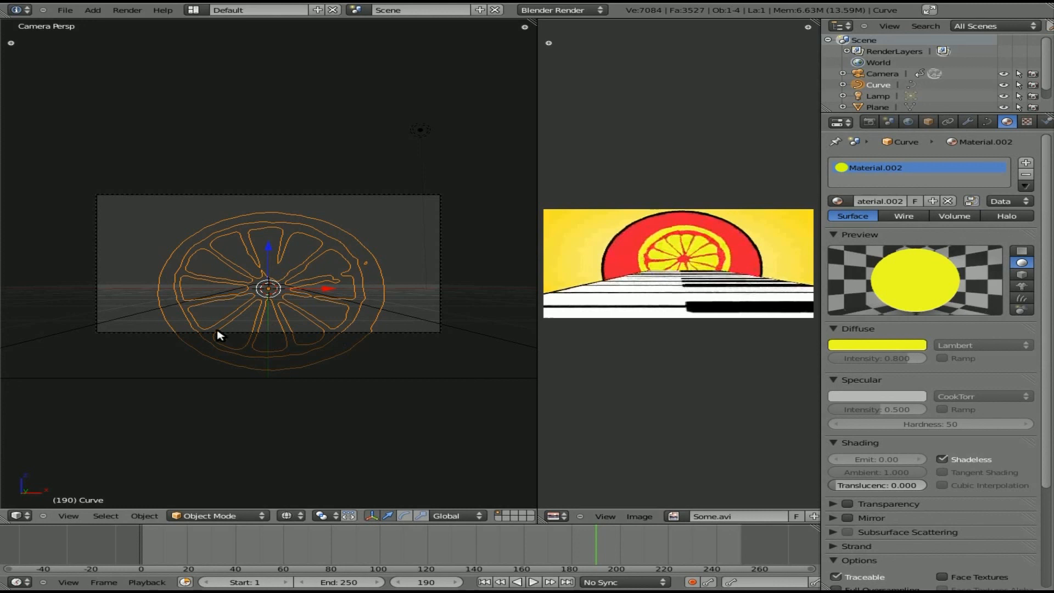